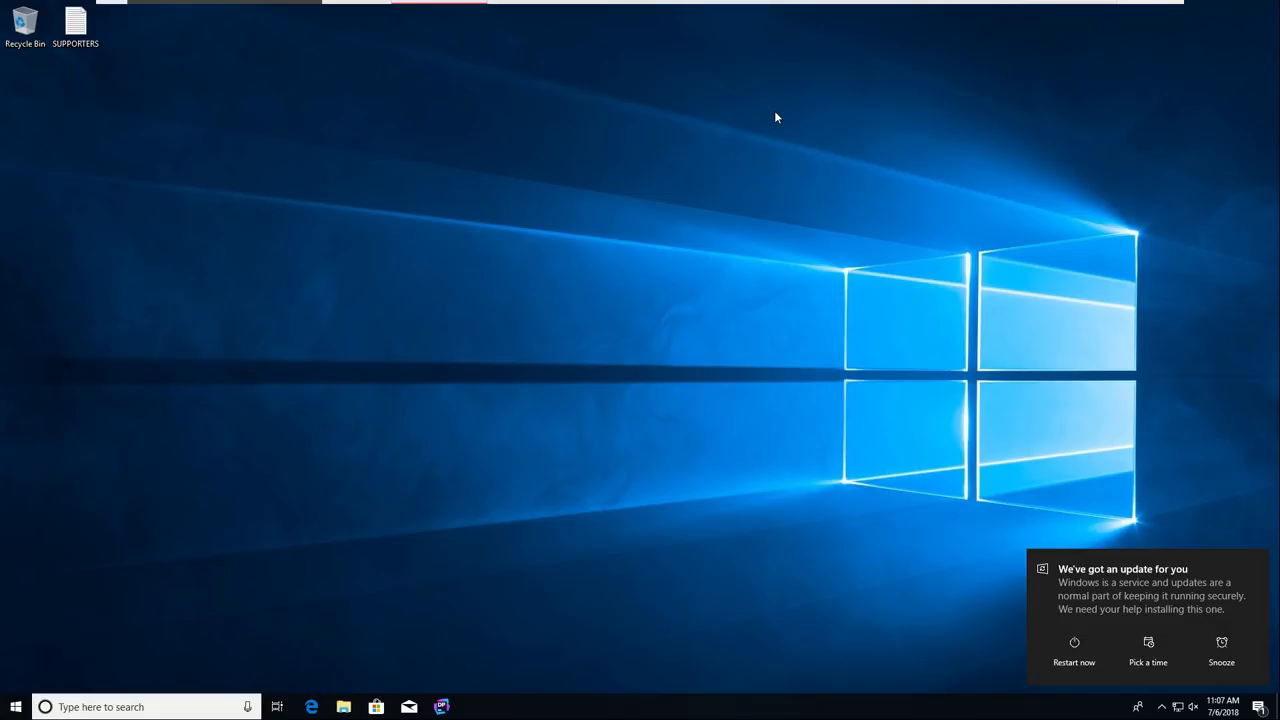
Step: Launch Edge and submit a Google search for 'picoctf'
{"action": "left_click", "coordinate": [312, 708]}
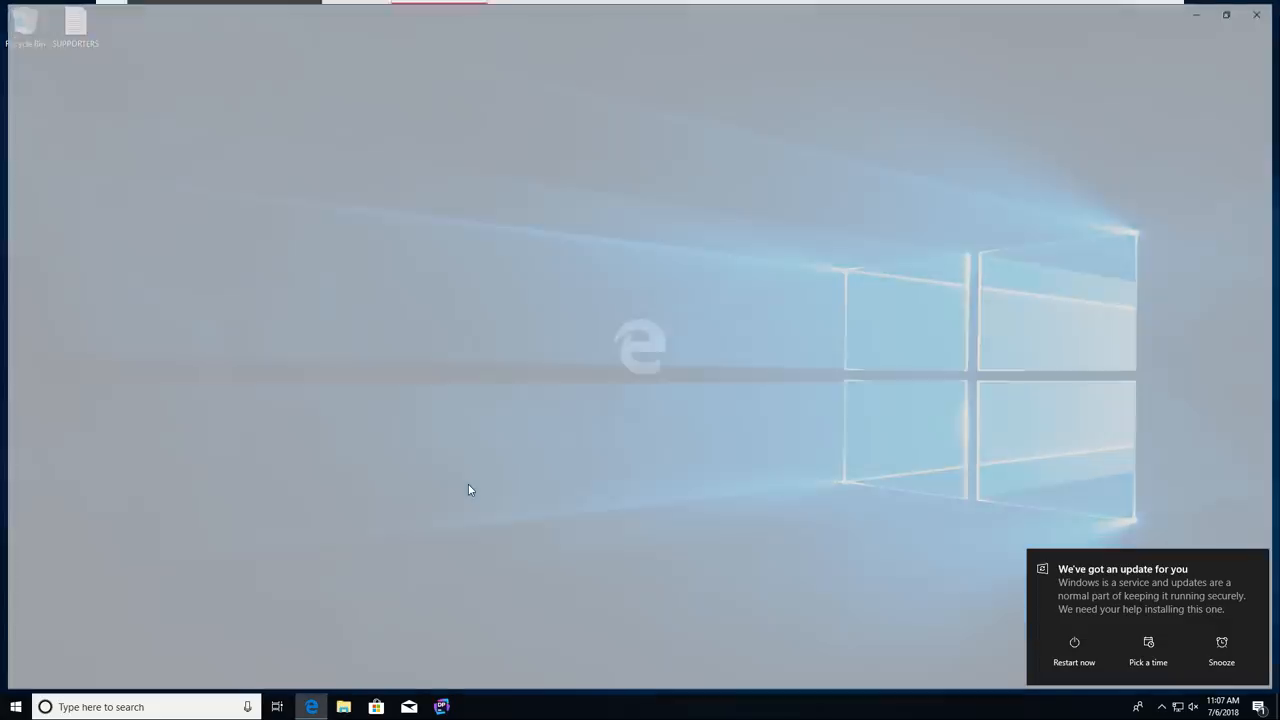
{"action": "left_click", "coordinate": [312, 708]}
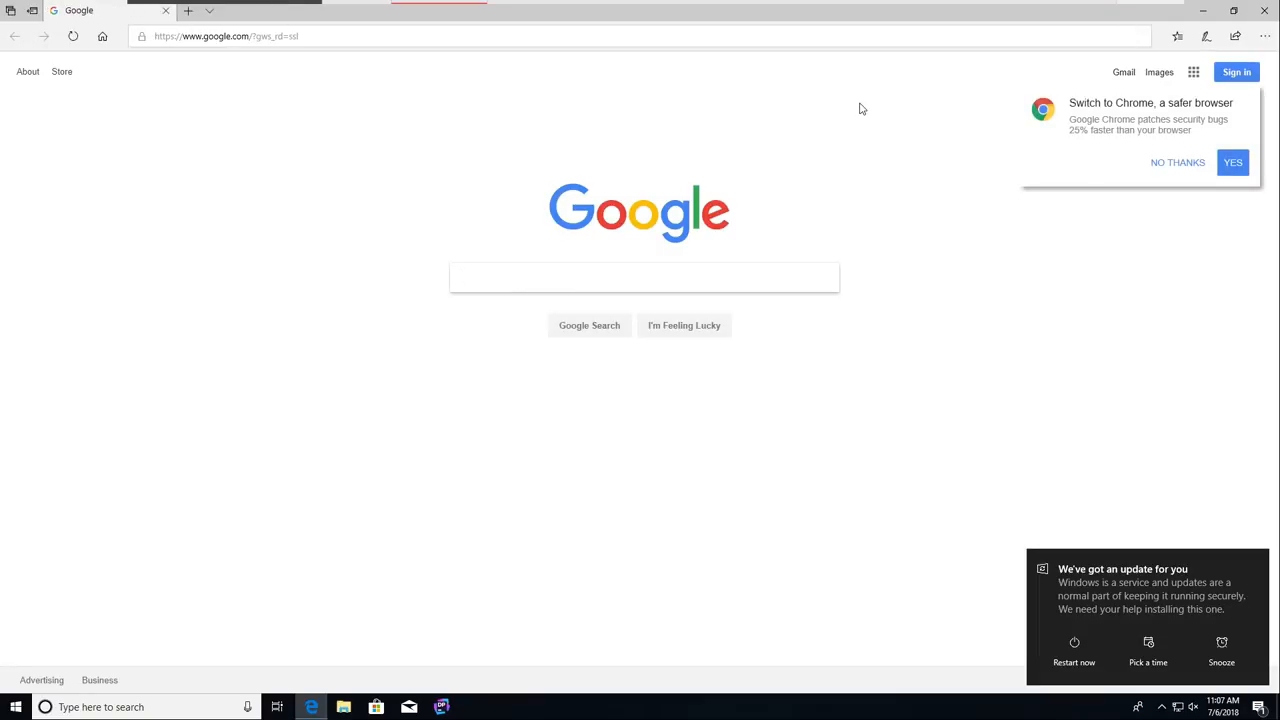
{"action": "type", "text": "pic"}
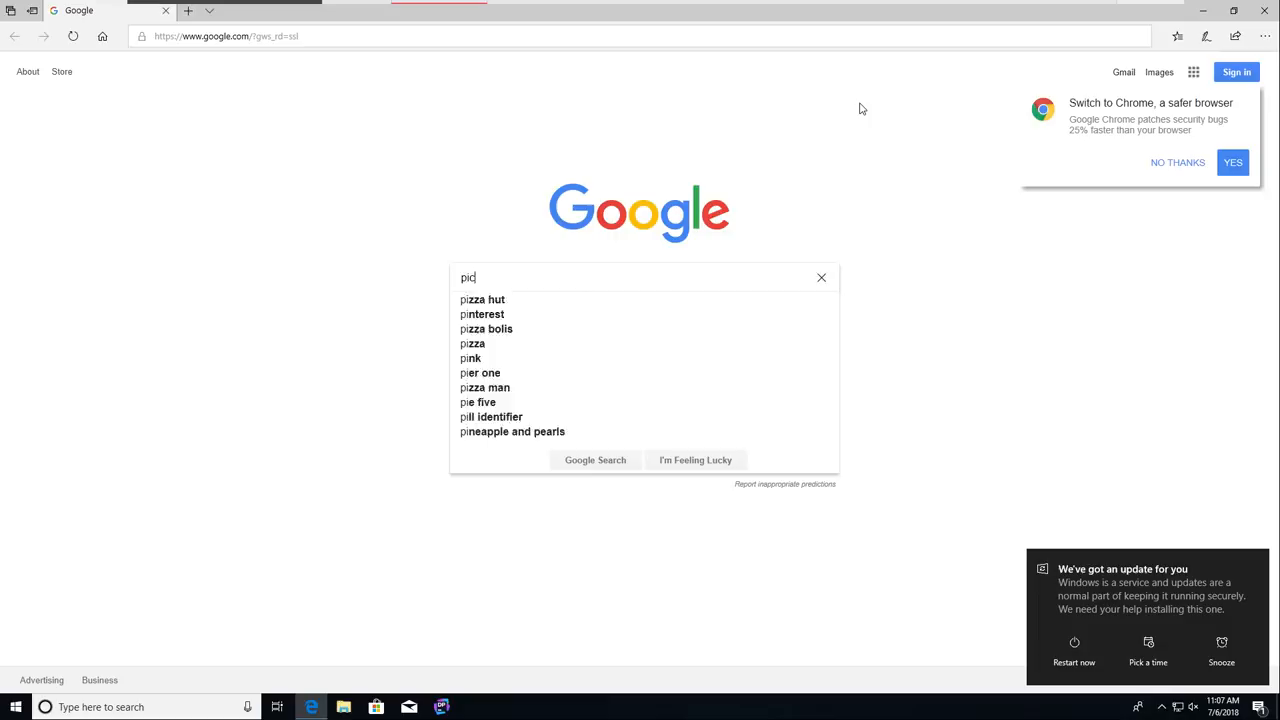
{"action": "type", "text": "octf"}
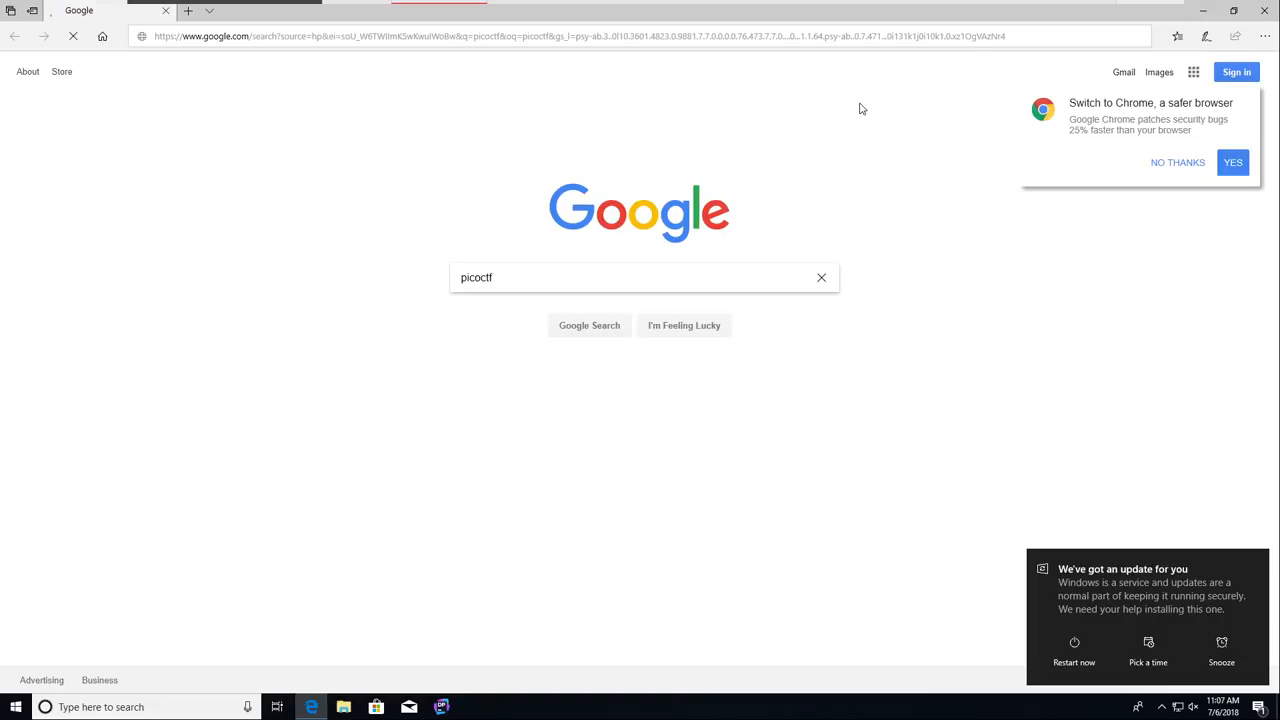
Step: Follow the 'picoCTF - CMU Cybersecurity Competition' result and skim the homepage description
{"action": "left_click", "coordinate": [588, 324]}
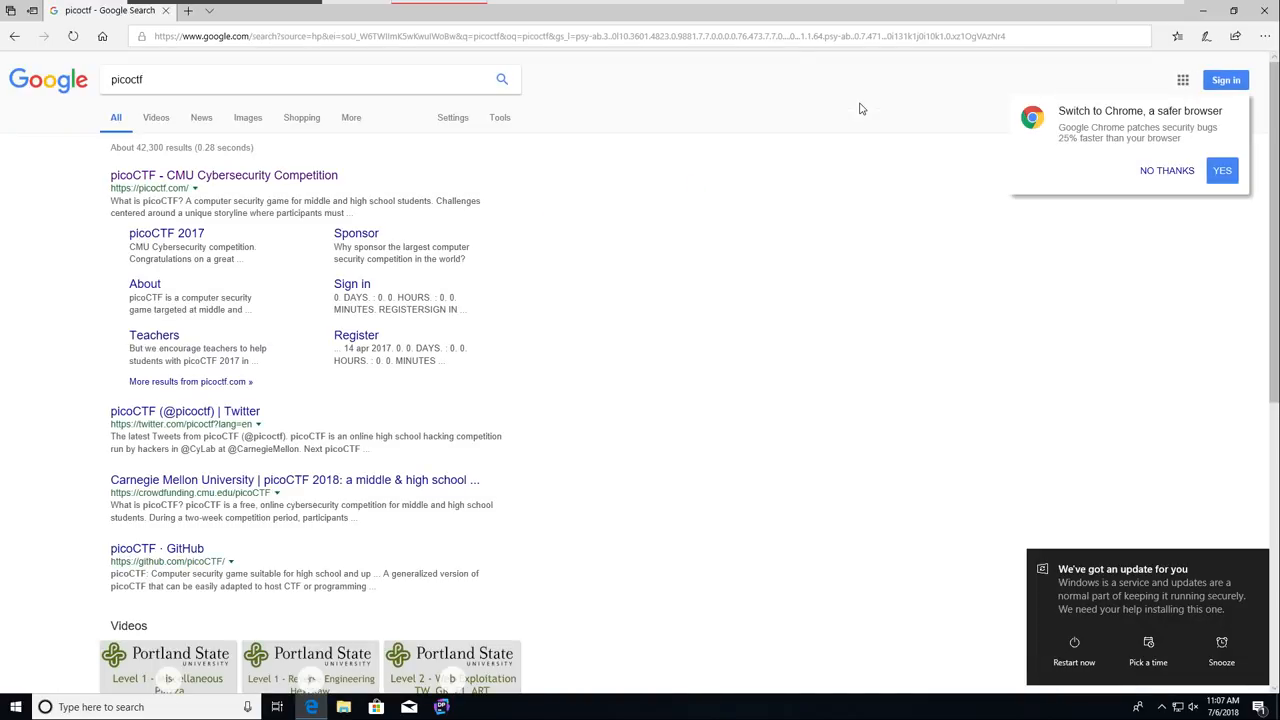
{"action": "mouse_move", "coordinate": [352, 116]}
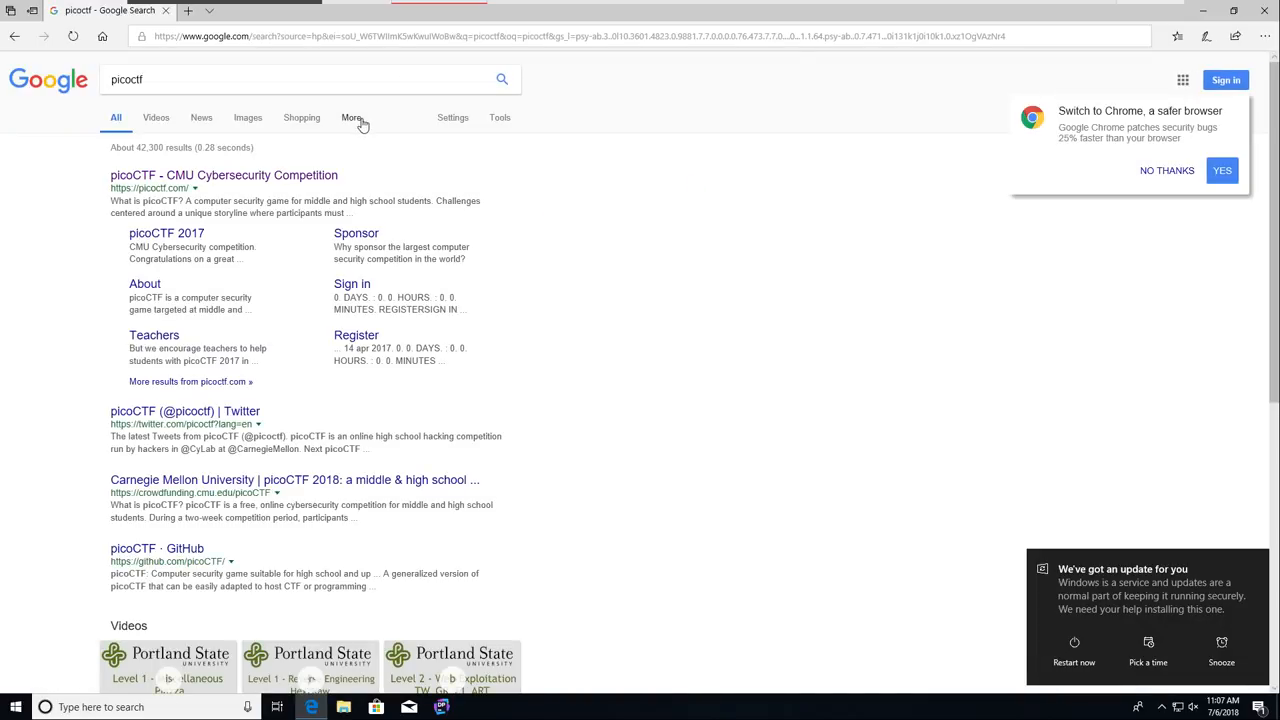
{"action": "left_click", "coordinate": [224, 176]}
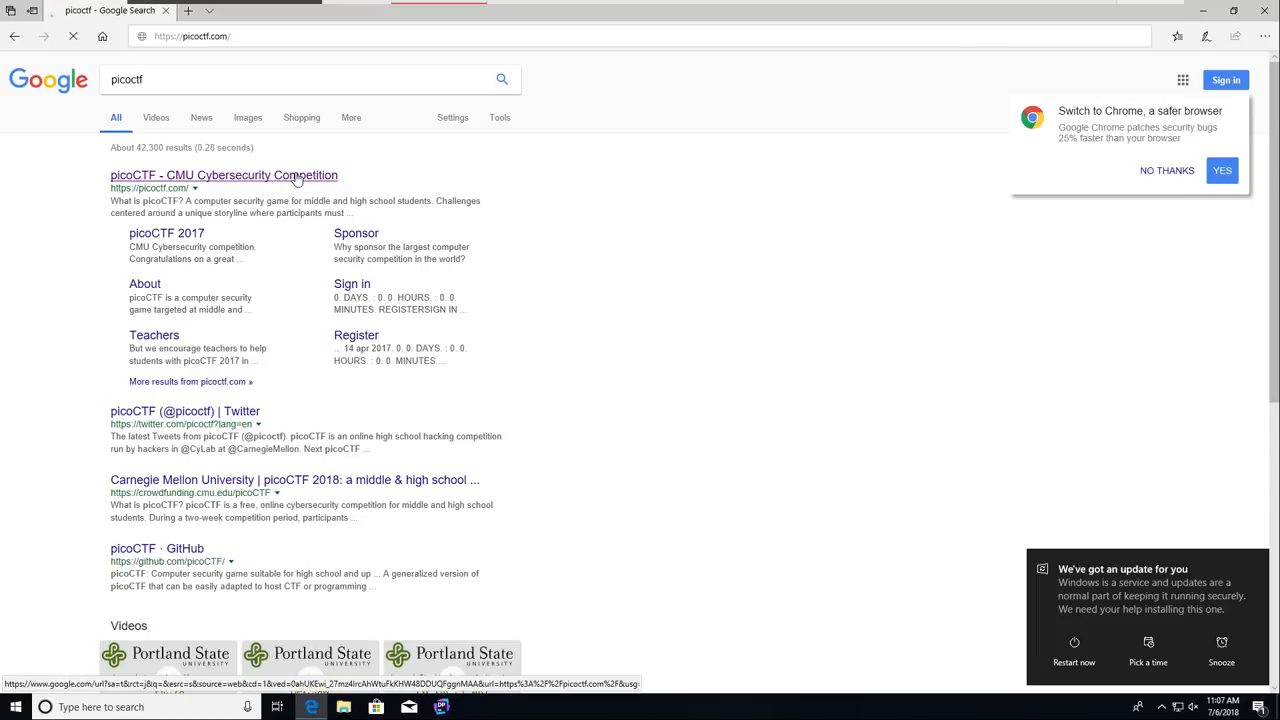
{"action": "left_click", "coordinate": [224, 176]}
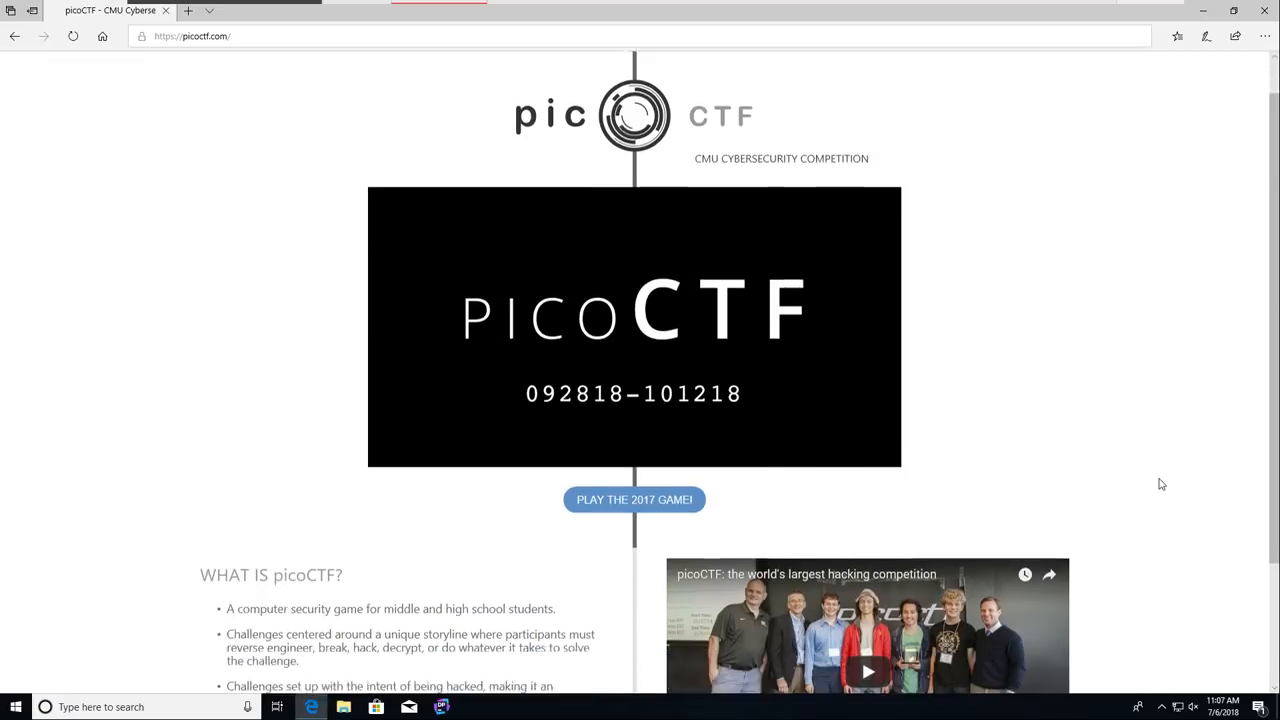
{"action": "scroll", "scroll_direction": "down", "scroll_amount": 3}
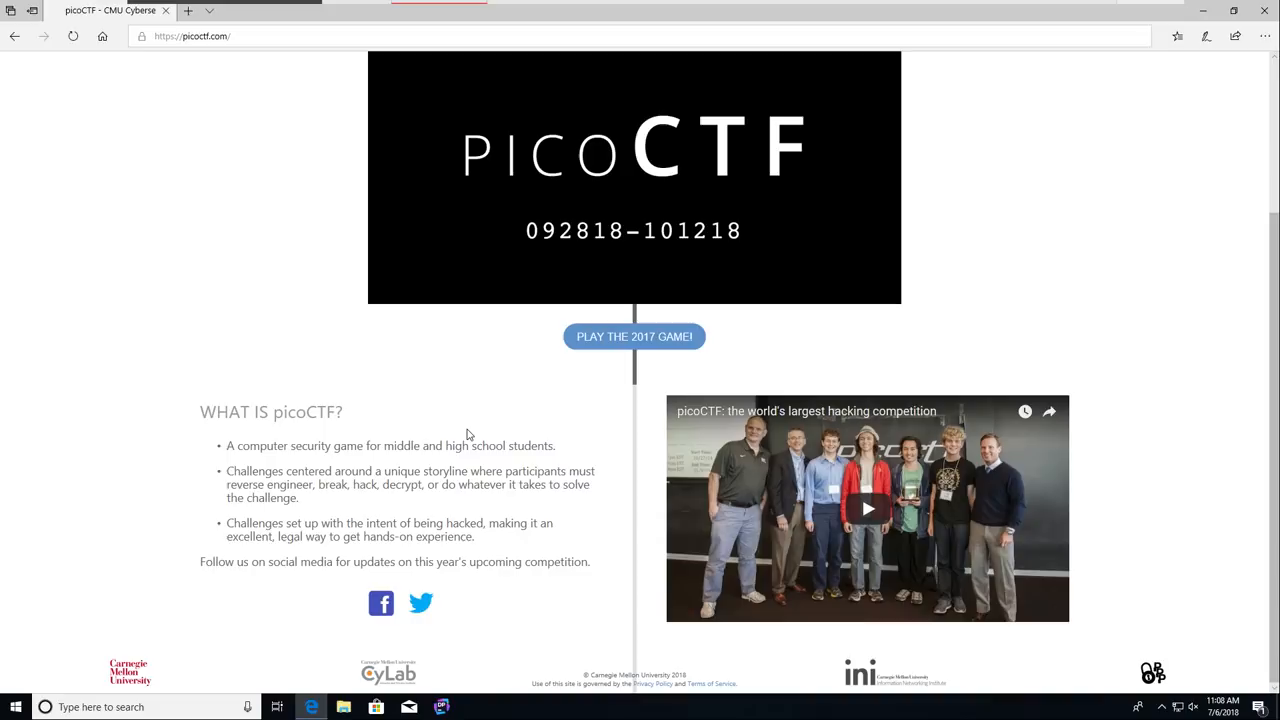
{"action": "mouse_move", "coordinate": [404, 500]}
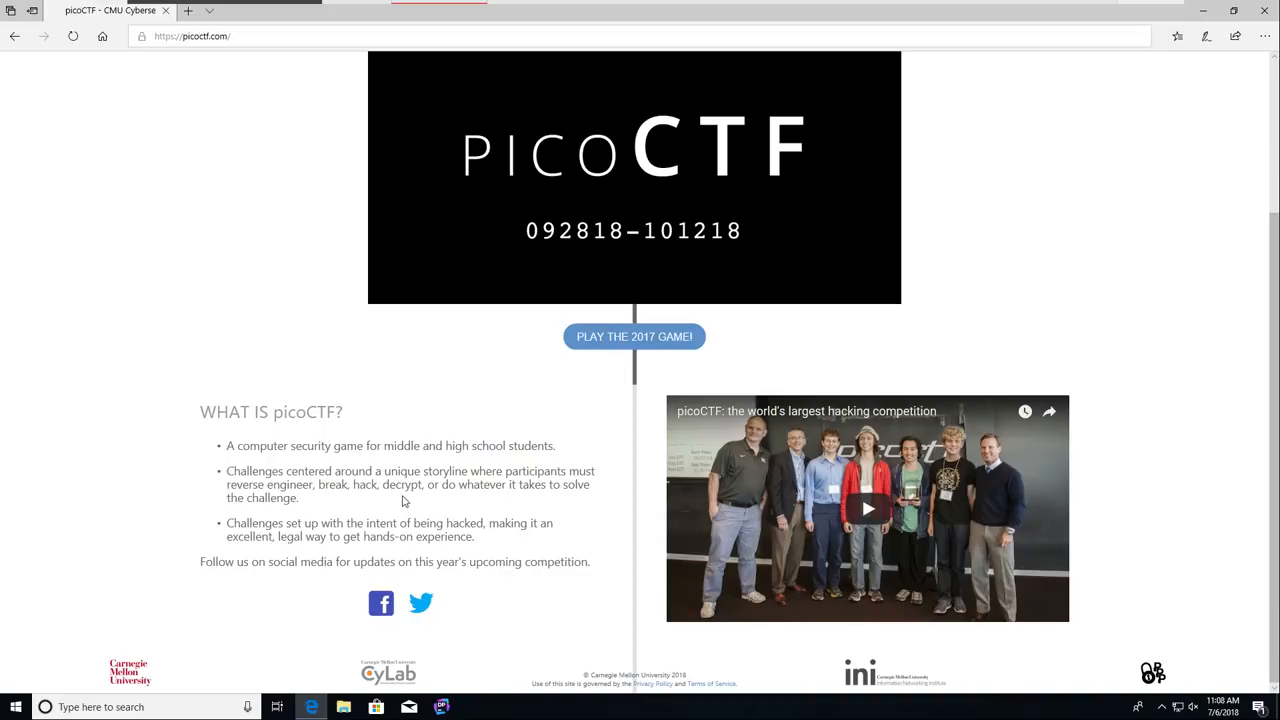
{"action": "mouse_move", "coordinate": [318, 486]}
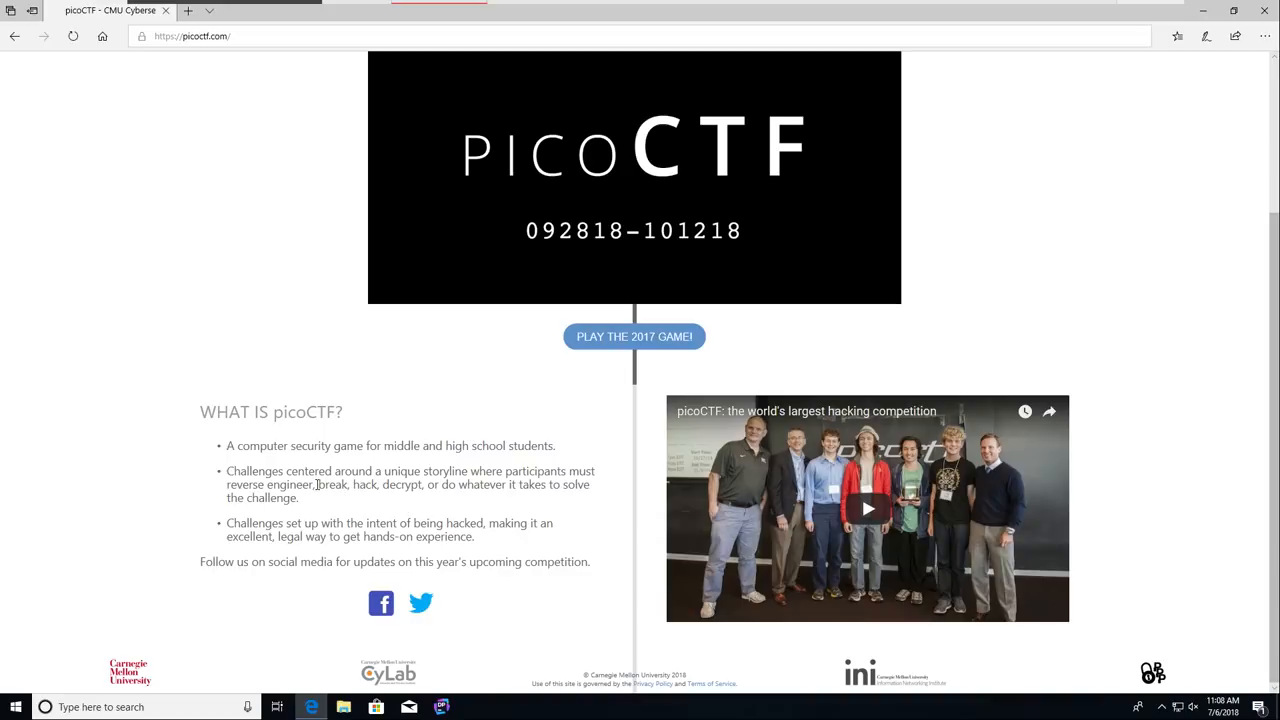
{"action": "double_click", "coordinate": [252, 484]}
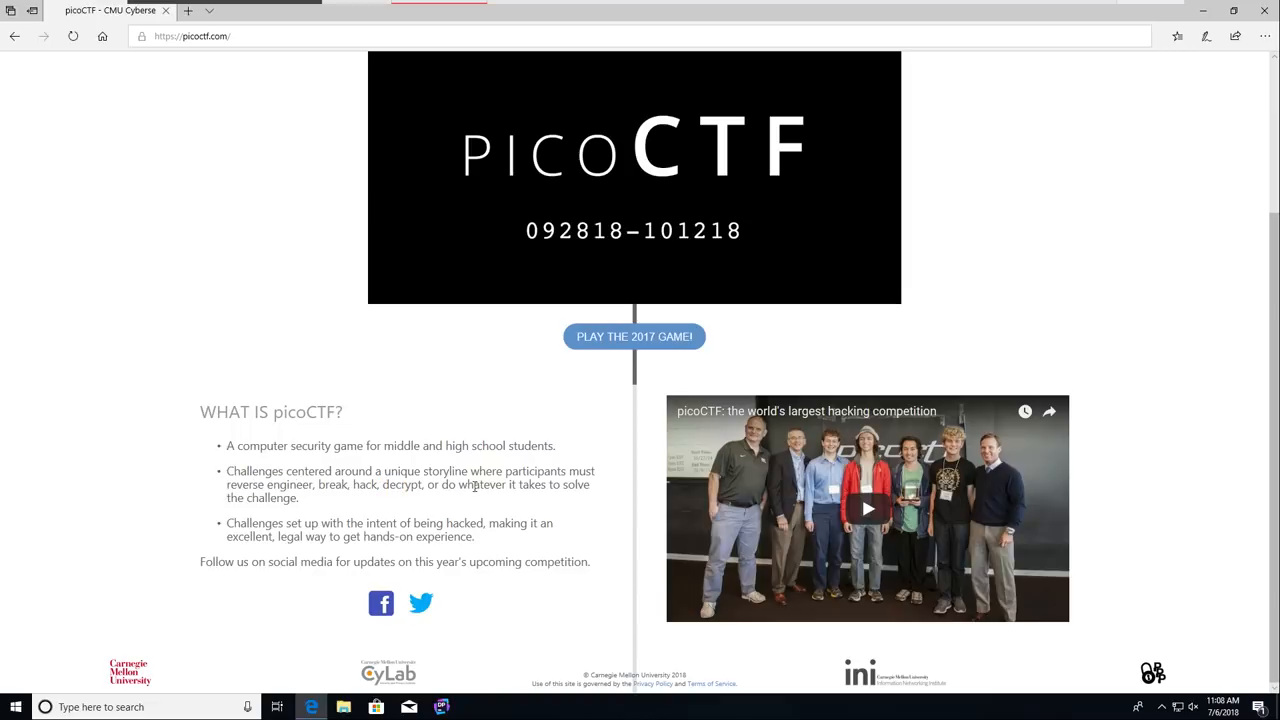
{"action": "mouse_move", "coordinate": [398, 518]}
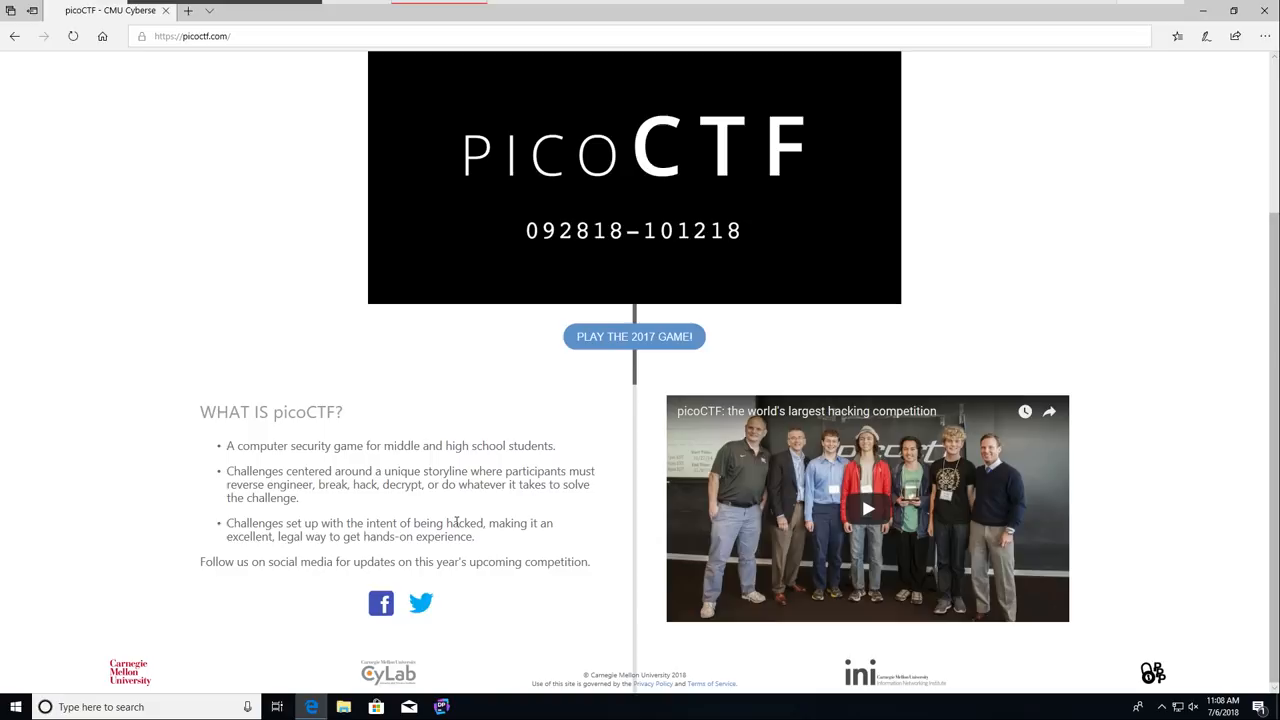
{"action": "mouse_move", "coordinate": [424, 556]}
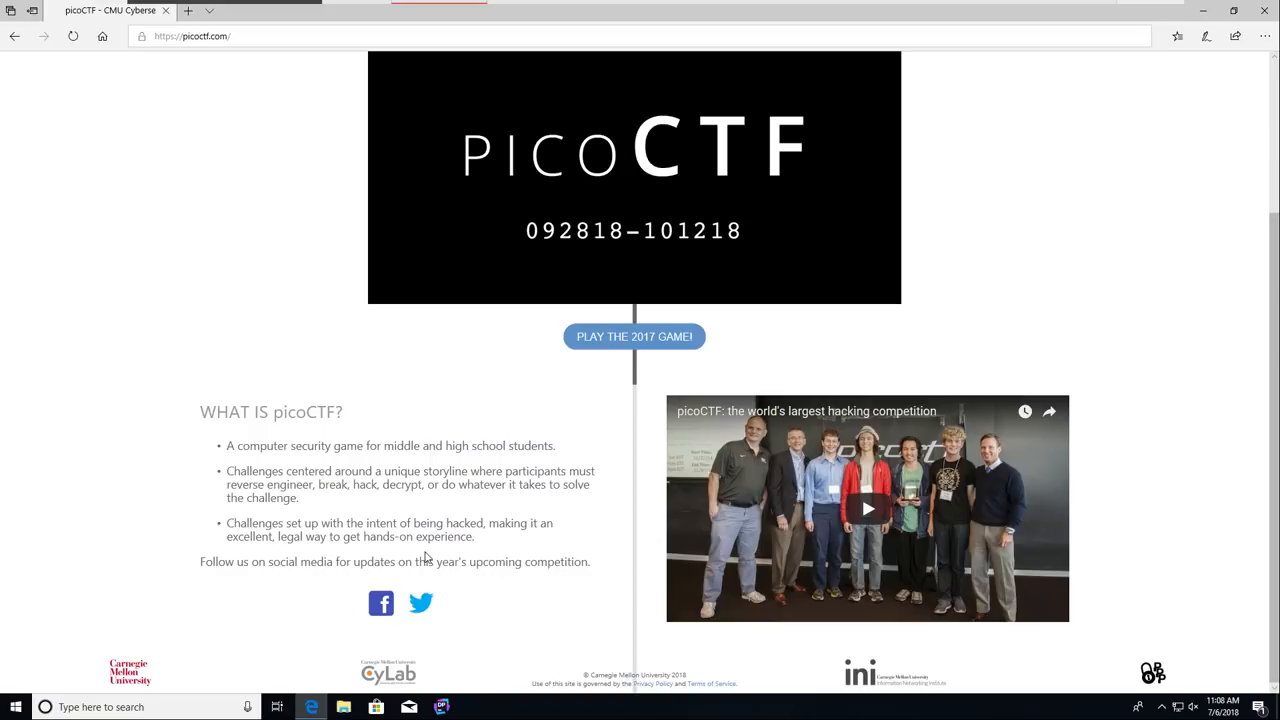
{"action": "mouse_move", "coordinate": [580, 554]}
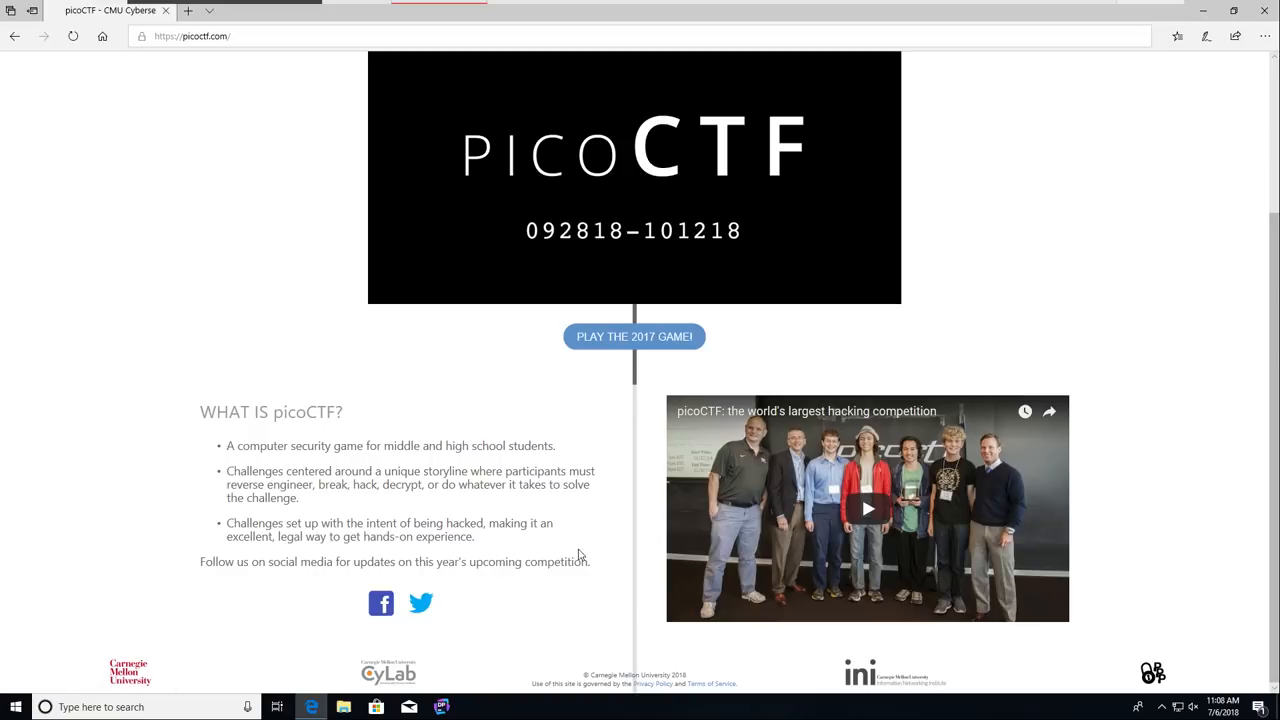
{"action": "mouse_move", "coordinate": [1178, 596]}
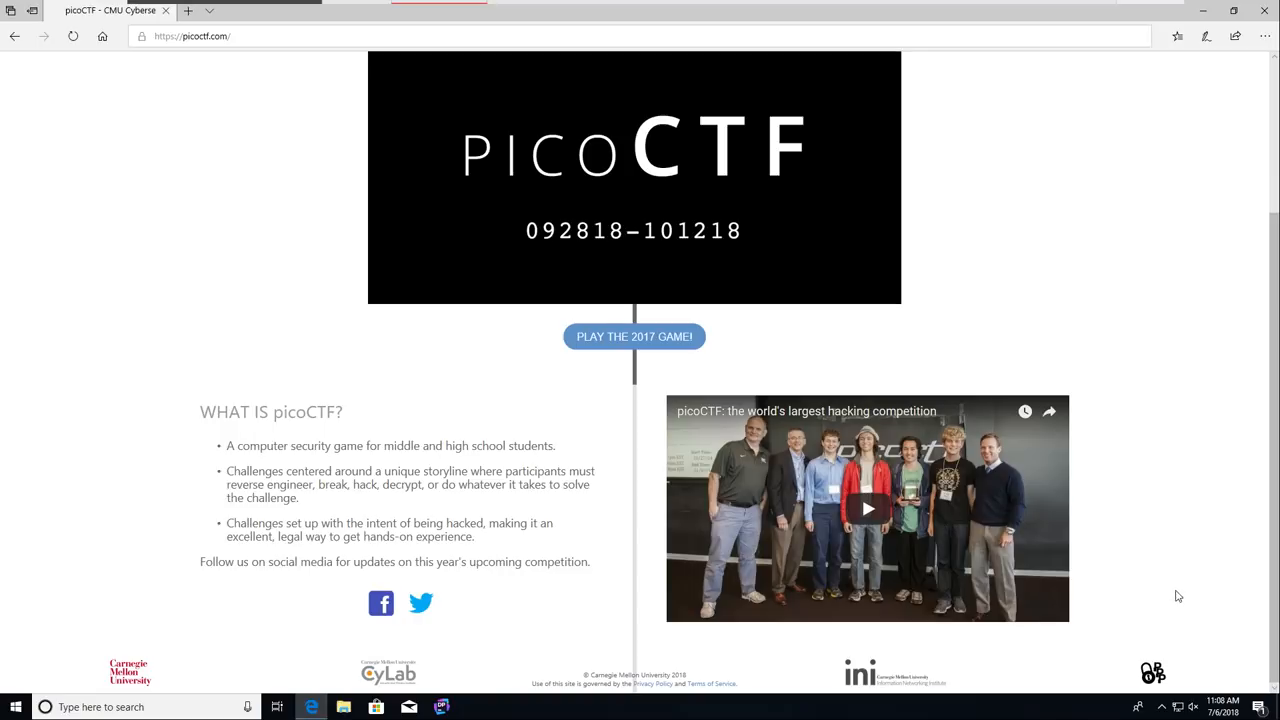
{"action": "mouse_move", "coordinate": [1166, 582]}
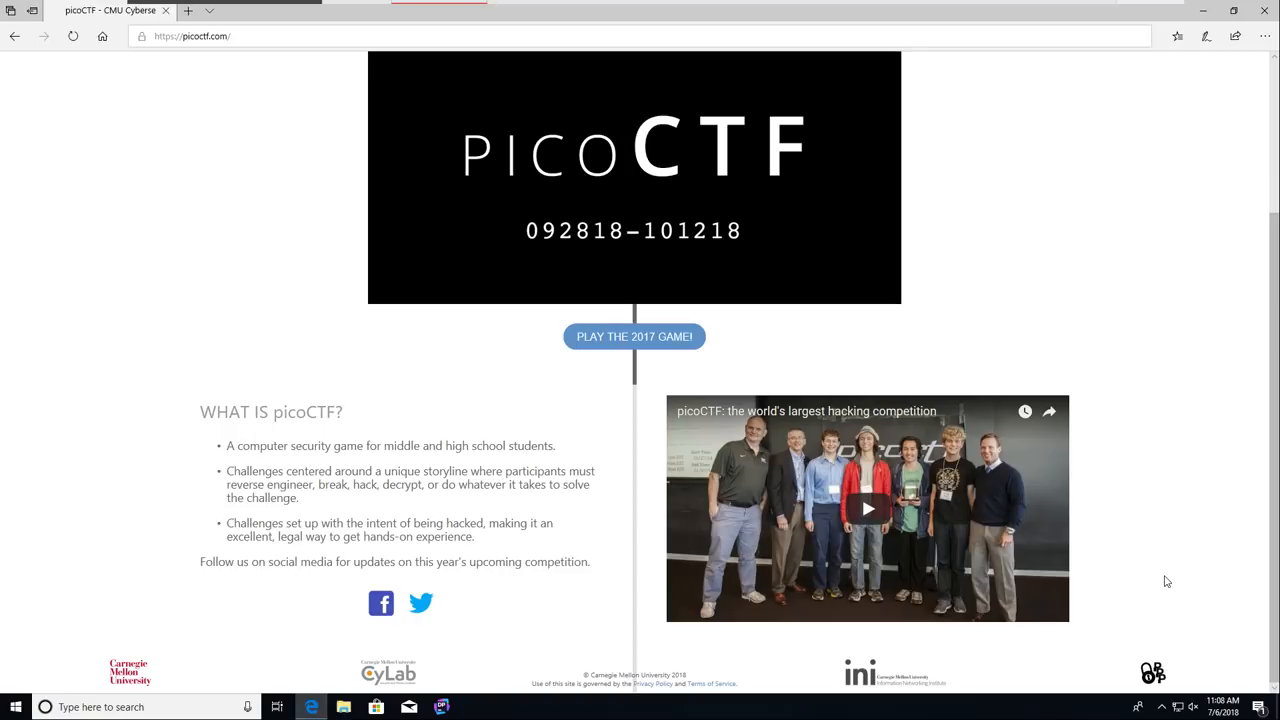
{"action": "scroll", "scroll_direction": "up", "scroll_amount": 3}
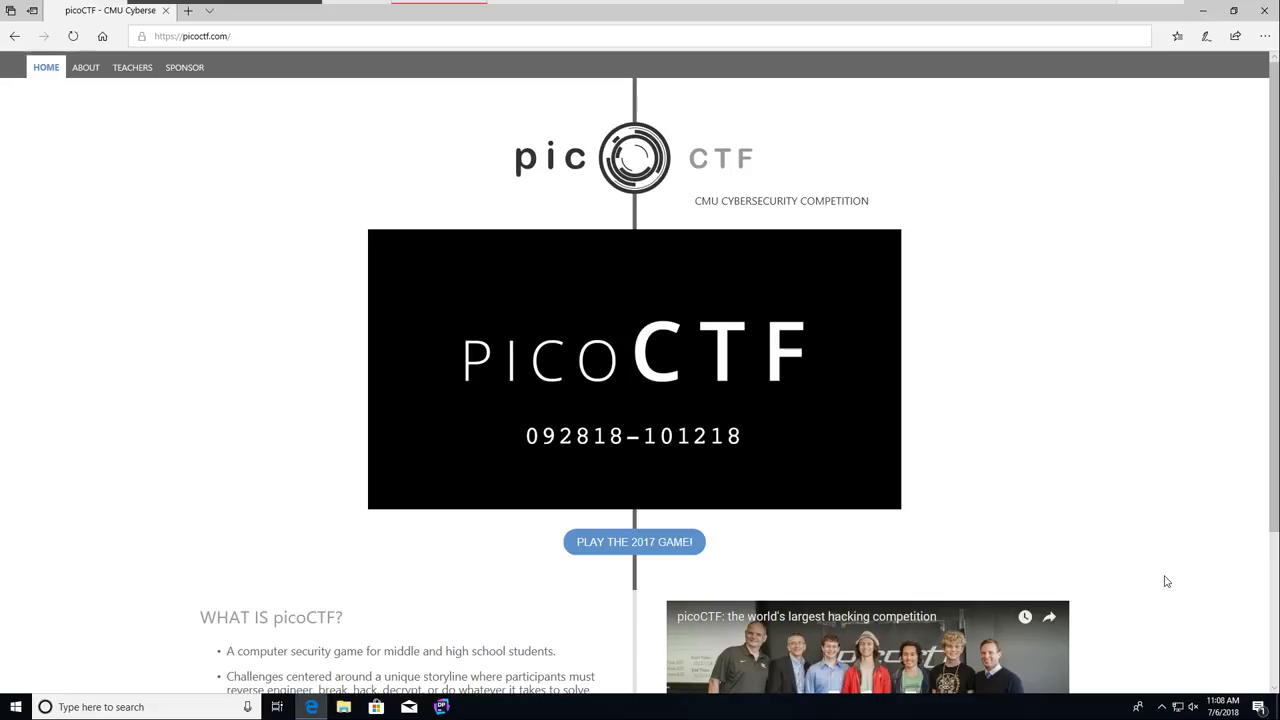
{"action": "mouse_move", "coordinate": [660, 478]}
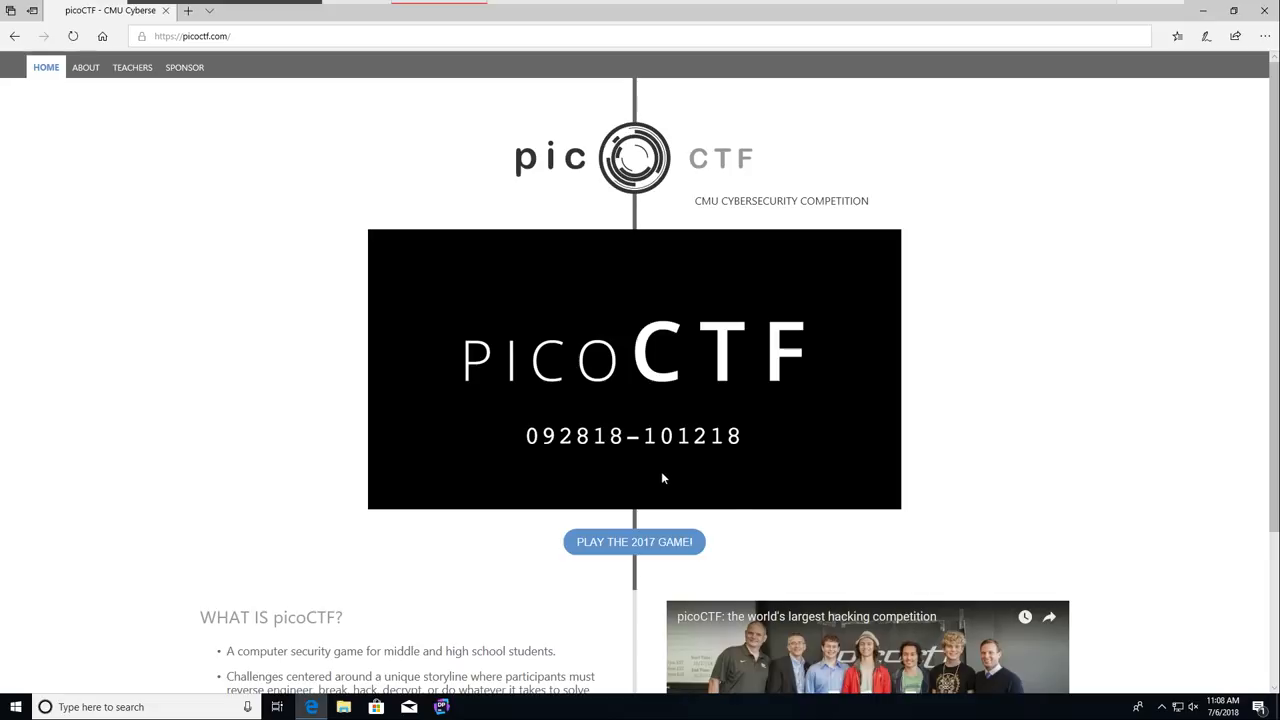
{"action": "mouse_move", "coordinate": [634, 540]}
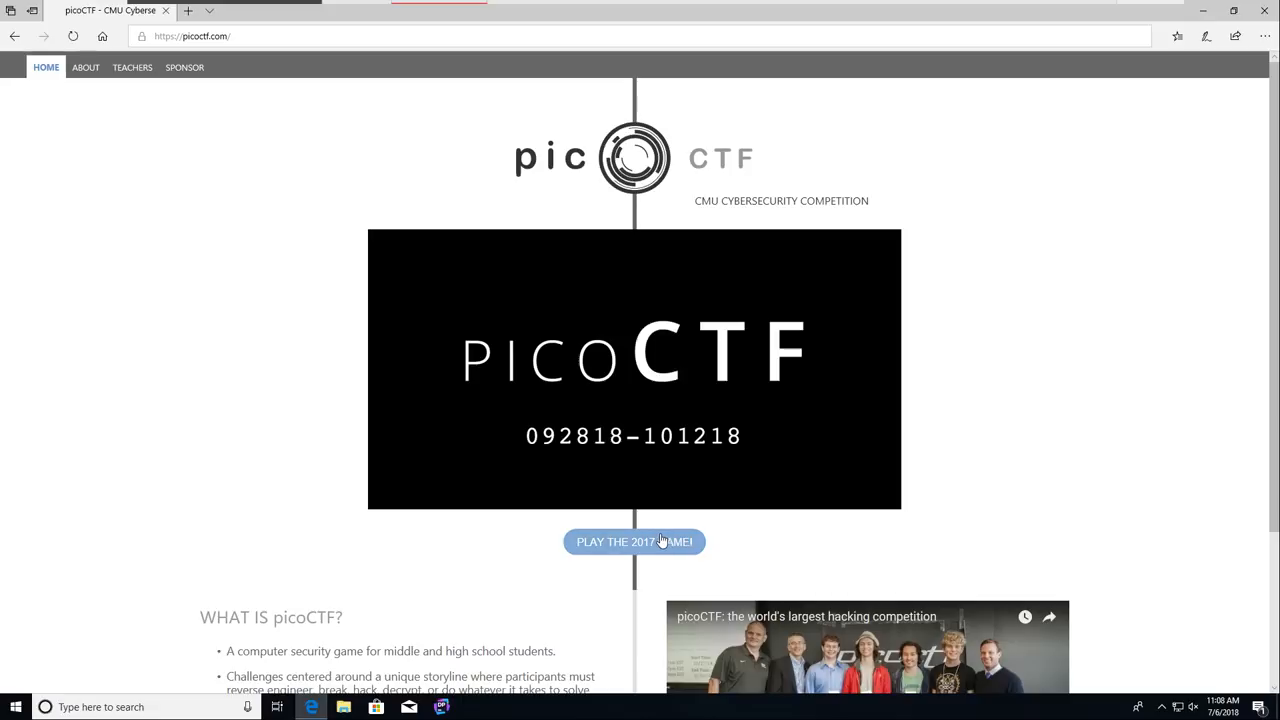
Step: Reach the picoCTF 2017 Get Started guide, start the registration page and add a blank tab
{"action": "left_click", "coordinate": [634, 540]}
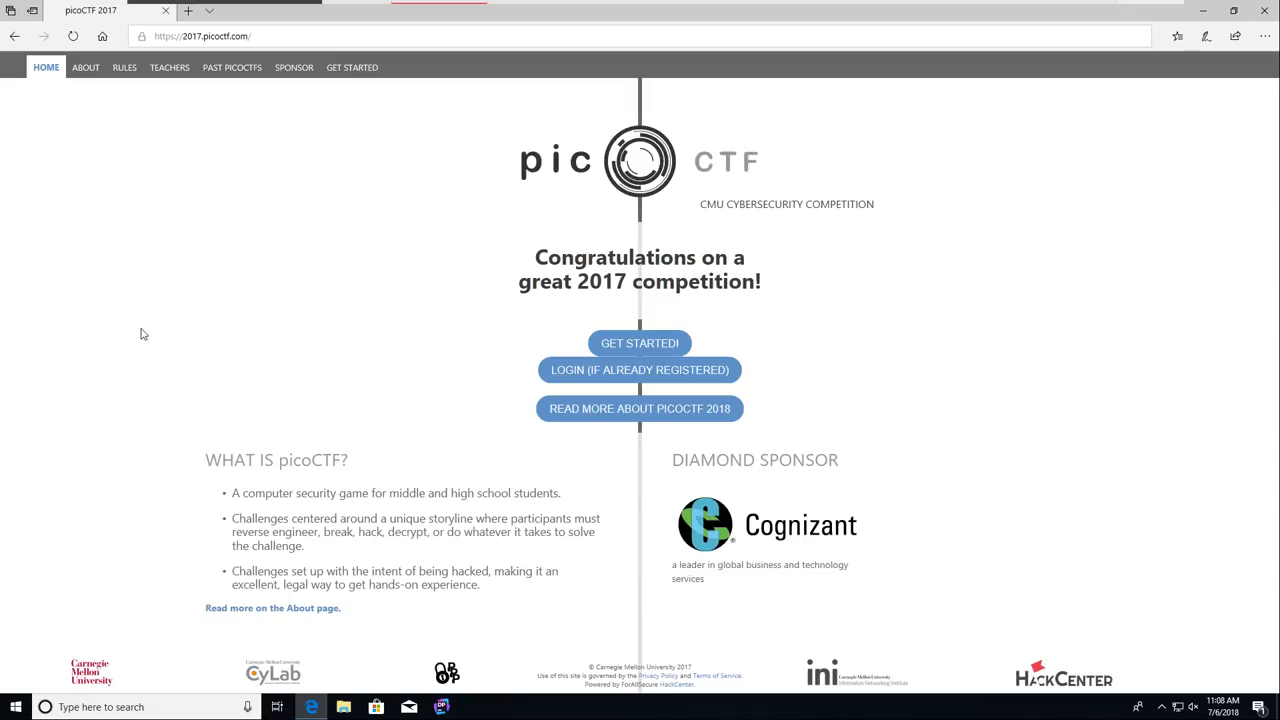
{"action": "mouse_move", "coordinate": [88, 460]}
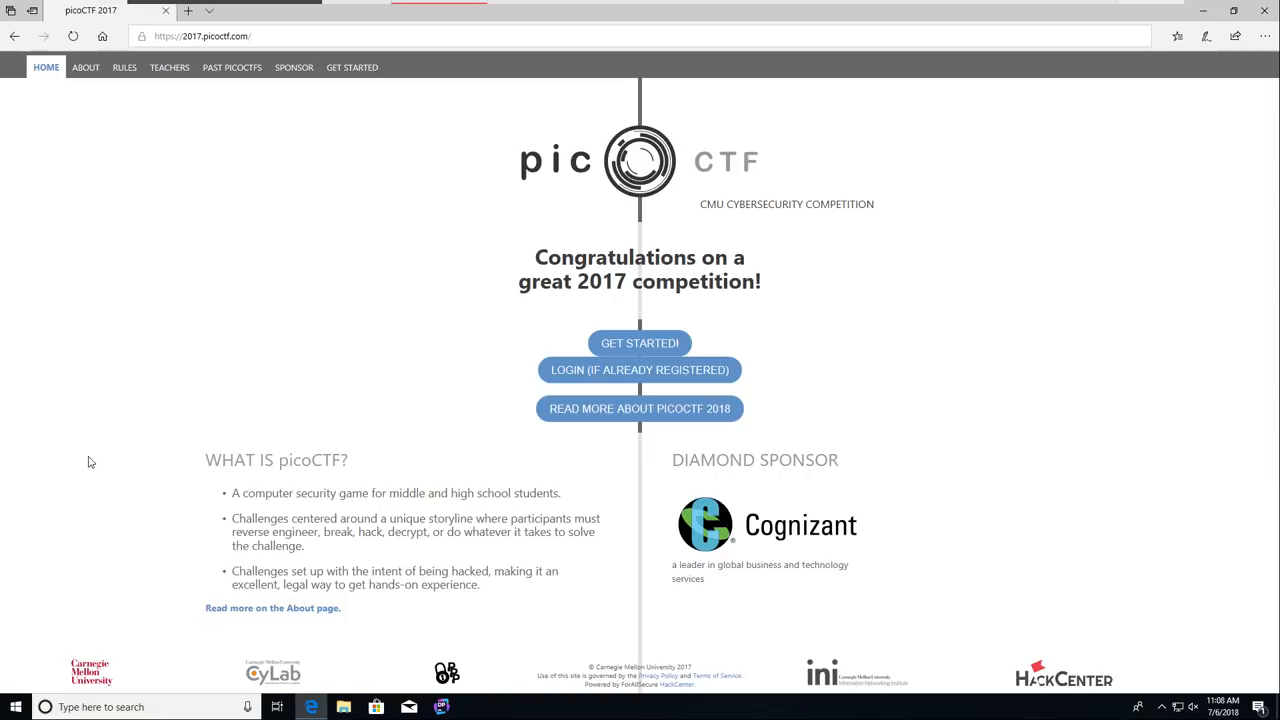
{"action": "mouse_move", "coordinate": [232, 68]}
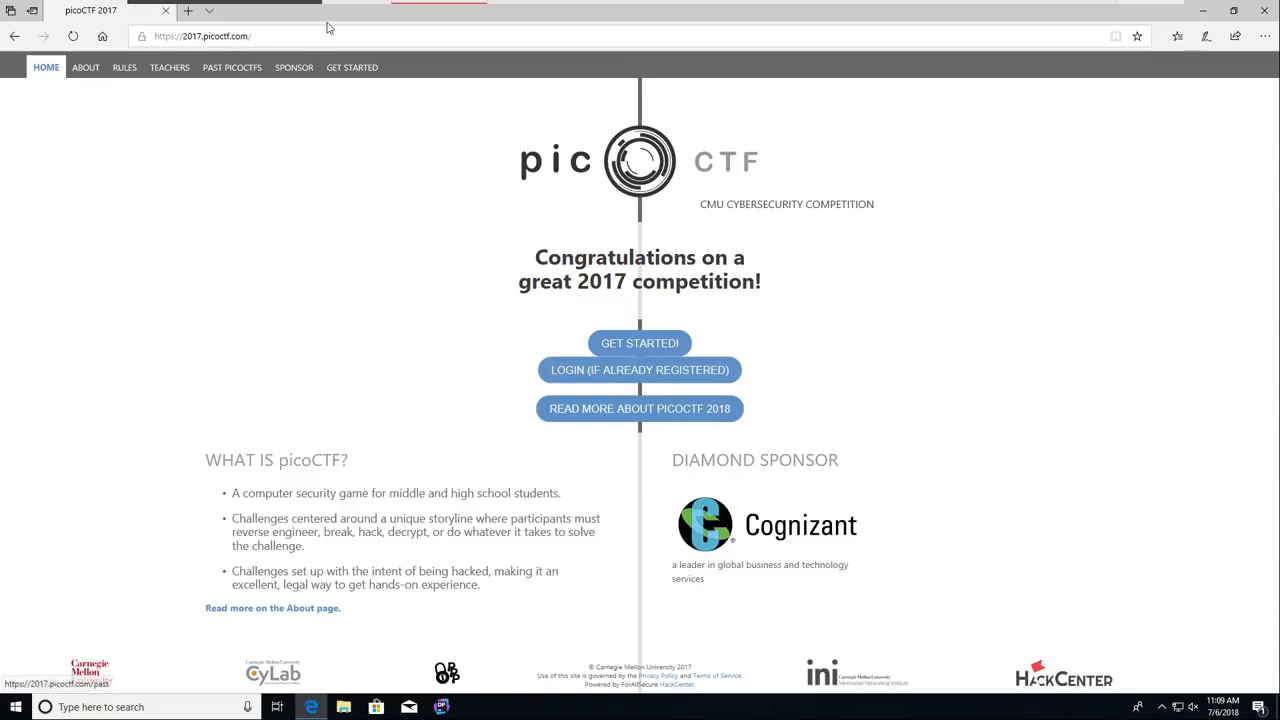
{"action": "mouse_move", "coordinate": [640, 344]}
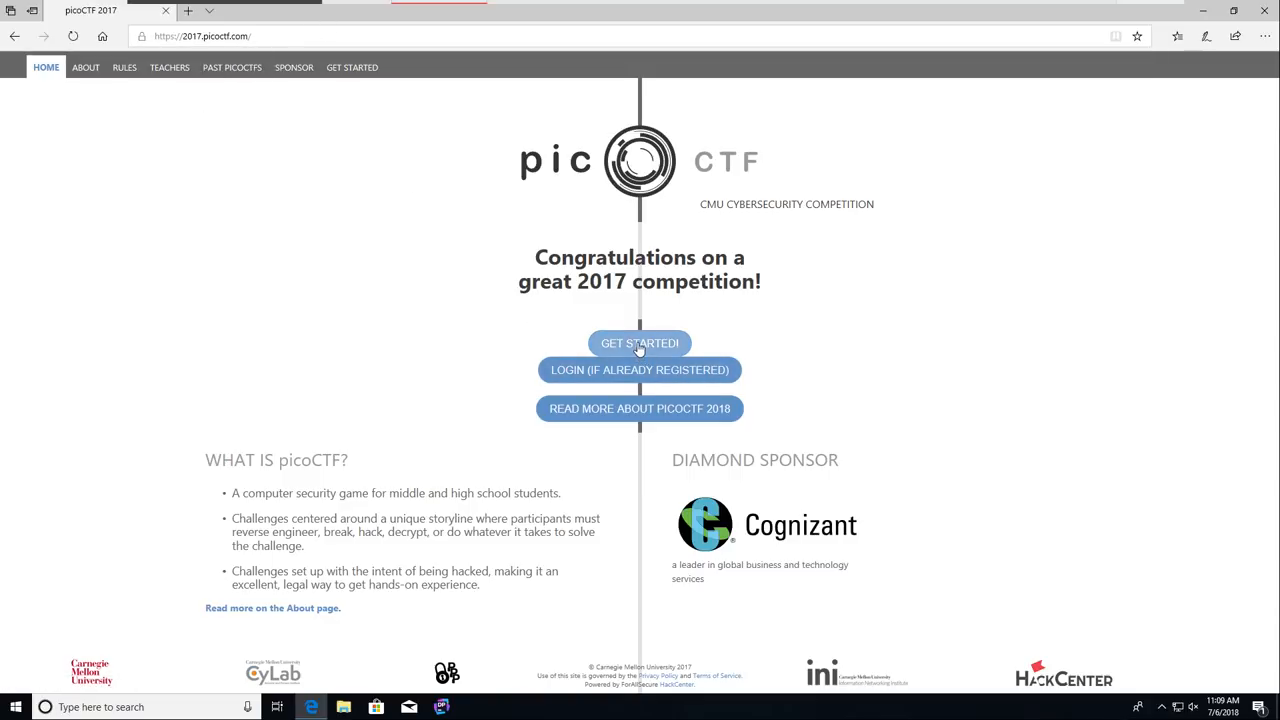
{"action": "left_click", "coordinate": [640, 344]}
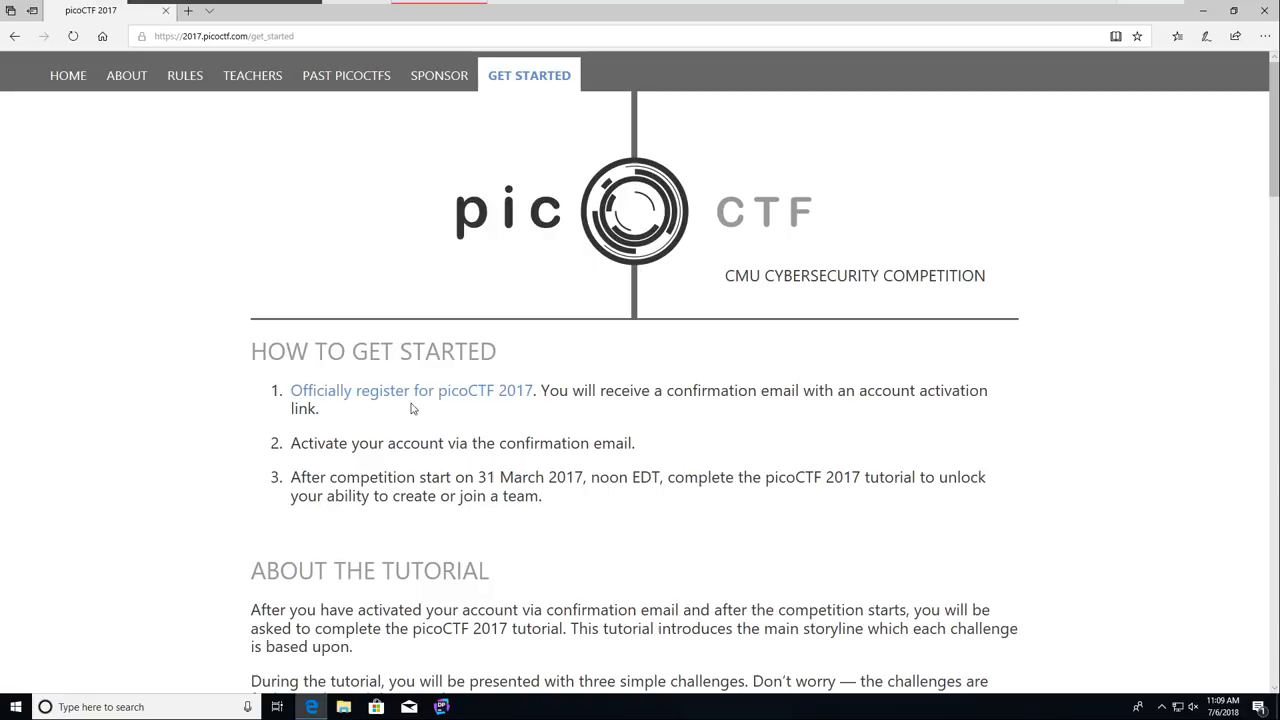
{"action": "left_click", "coordinate": [410, 390]}
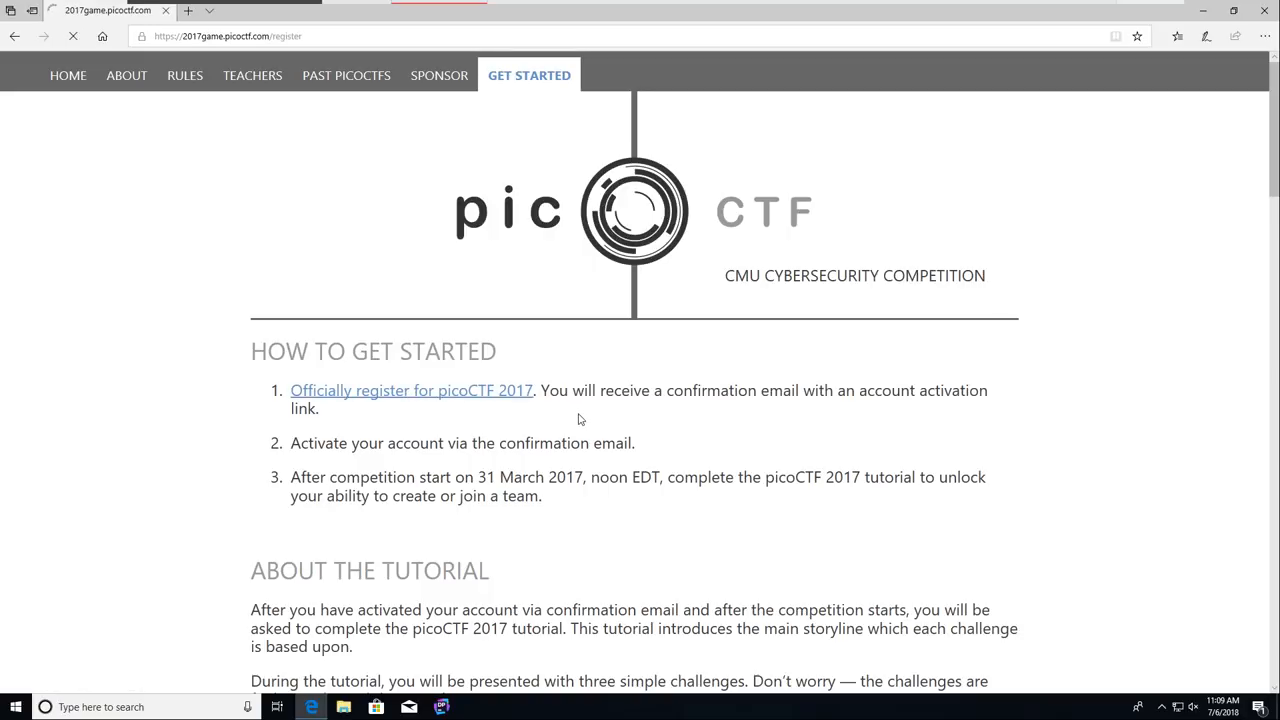
{"action": "left_click", "coordinate": [412, 390]}
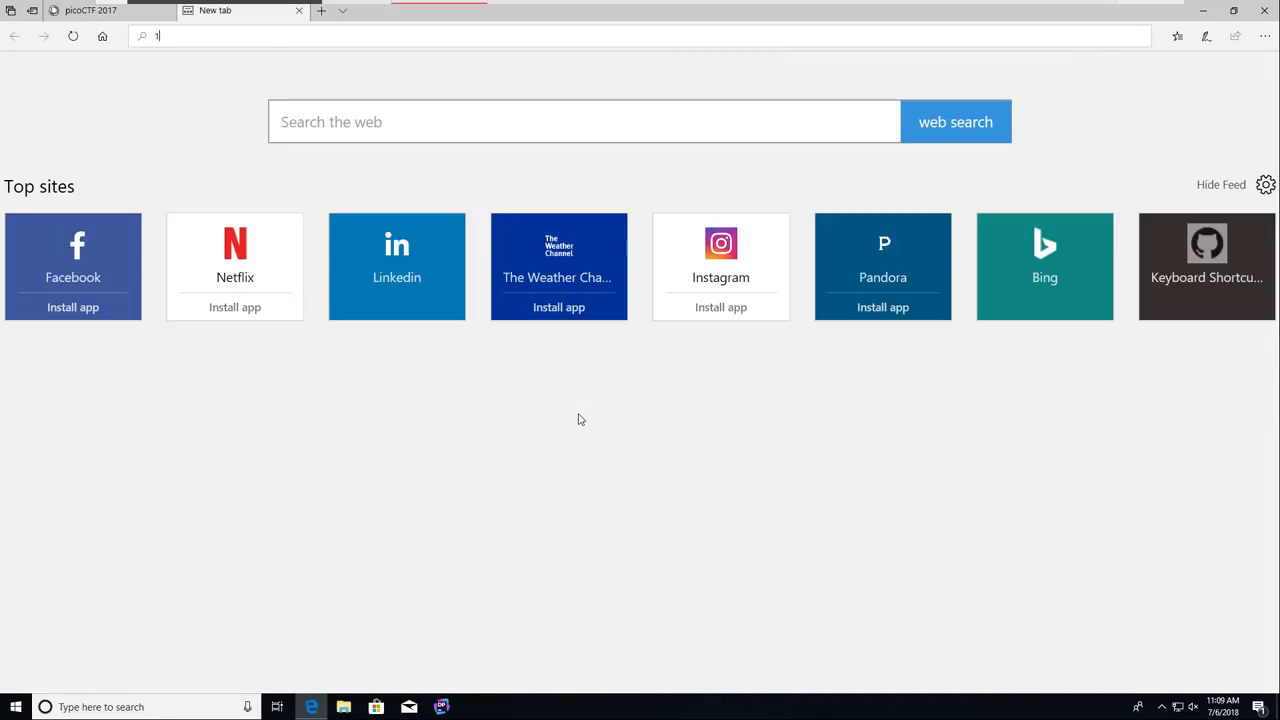
Step: Load 10minutemail.com to obtain a temporary e-mail address
{"action": "key", "text": "Return"}
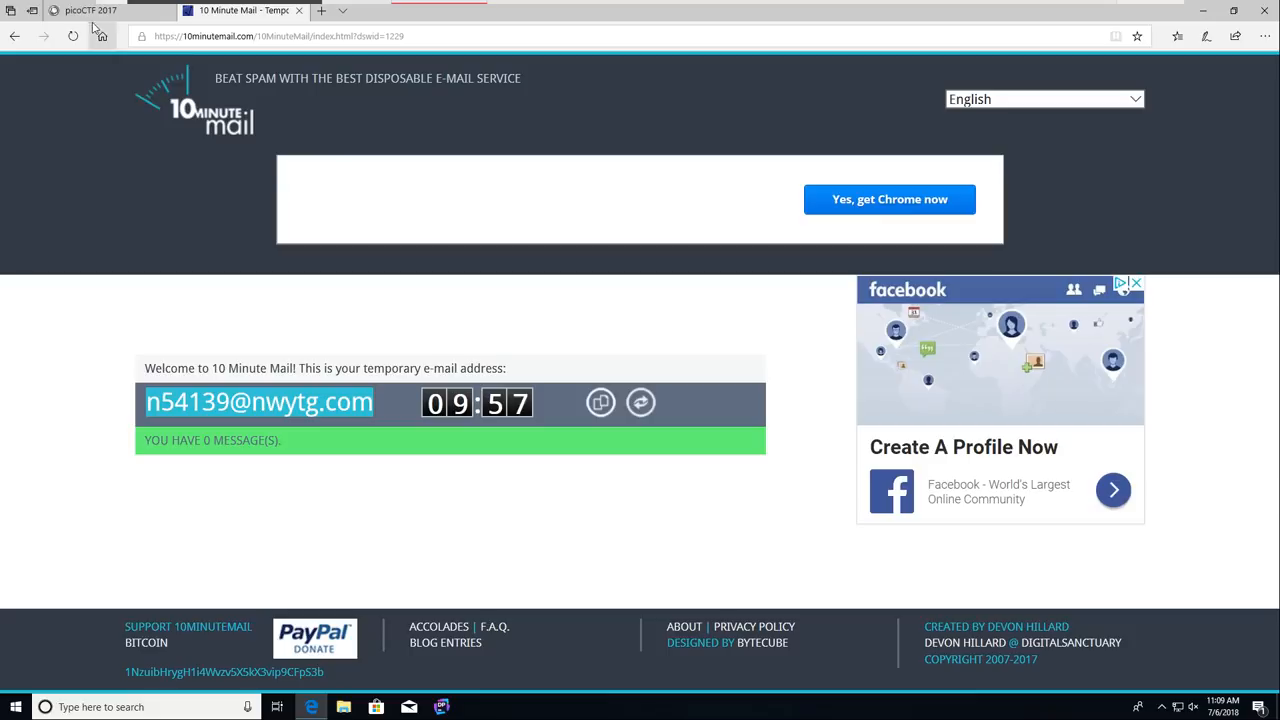
{"action": "left_click", "coordinate": [90, 10]}
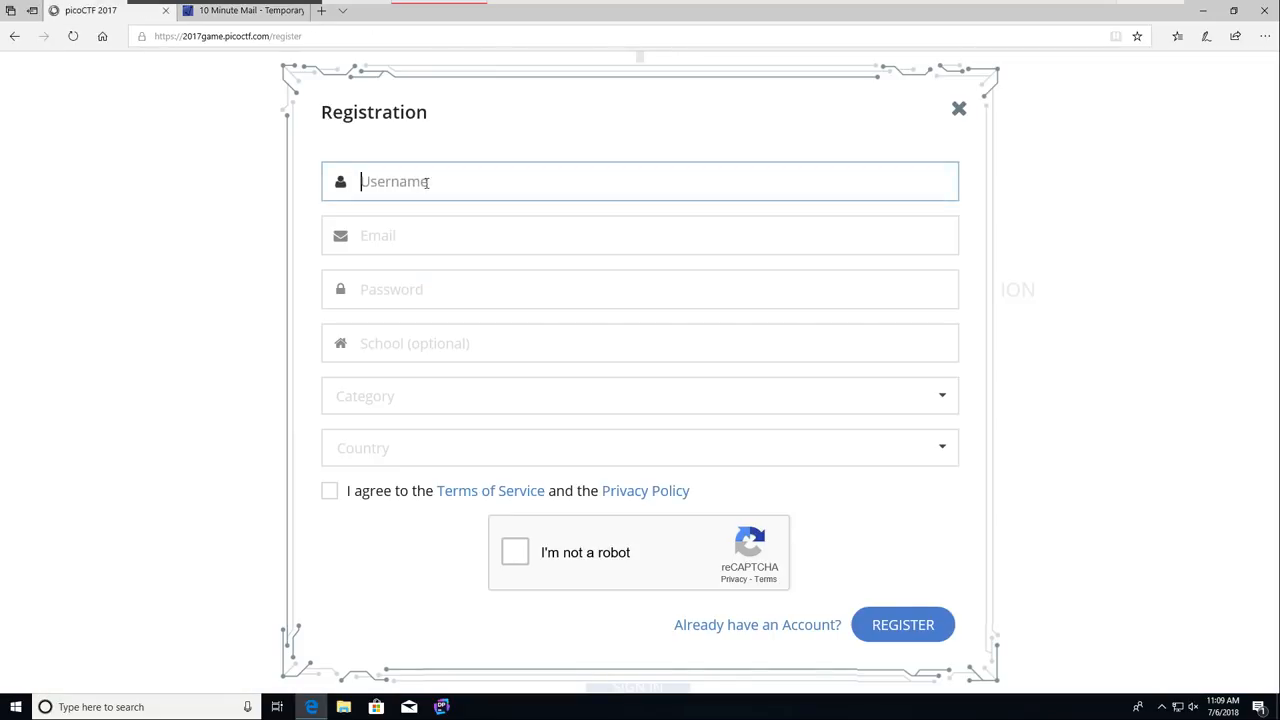
{"action": "type", "text": "__johnhammond"}
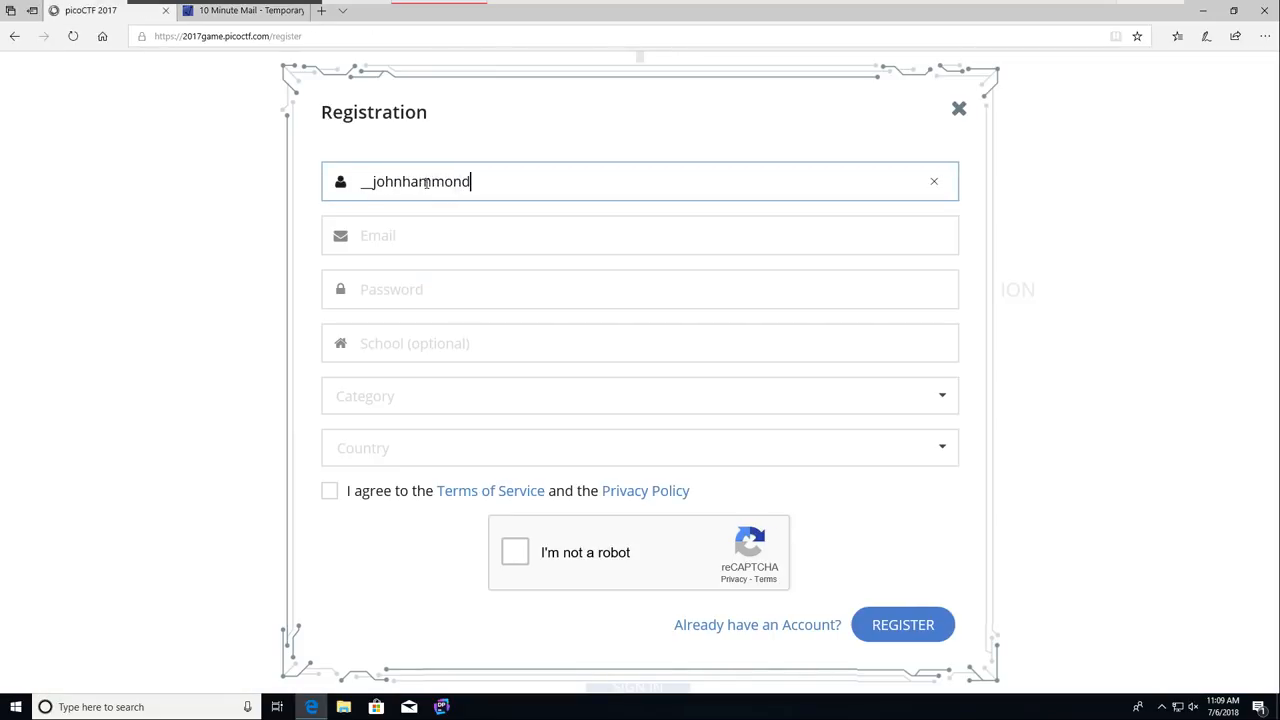
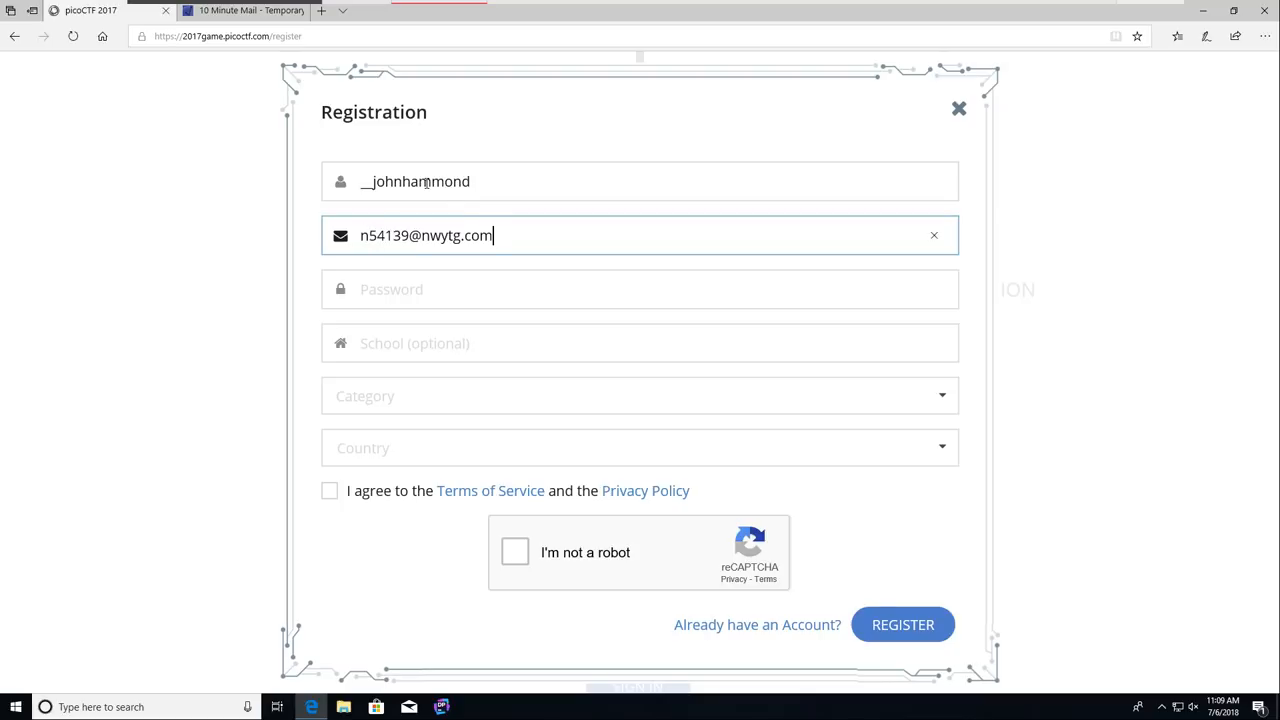
{"action": "left_click", "coordinate": [640, 288]}
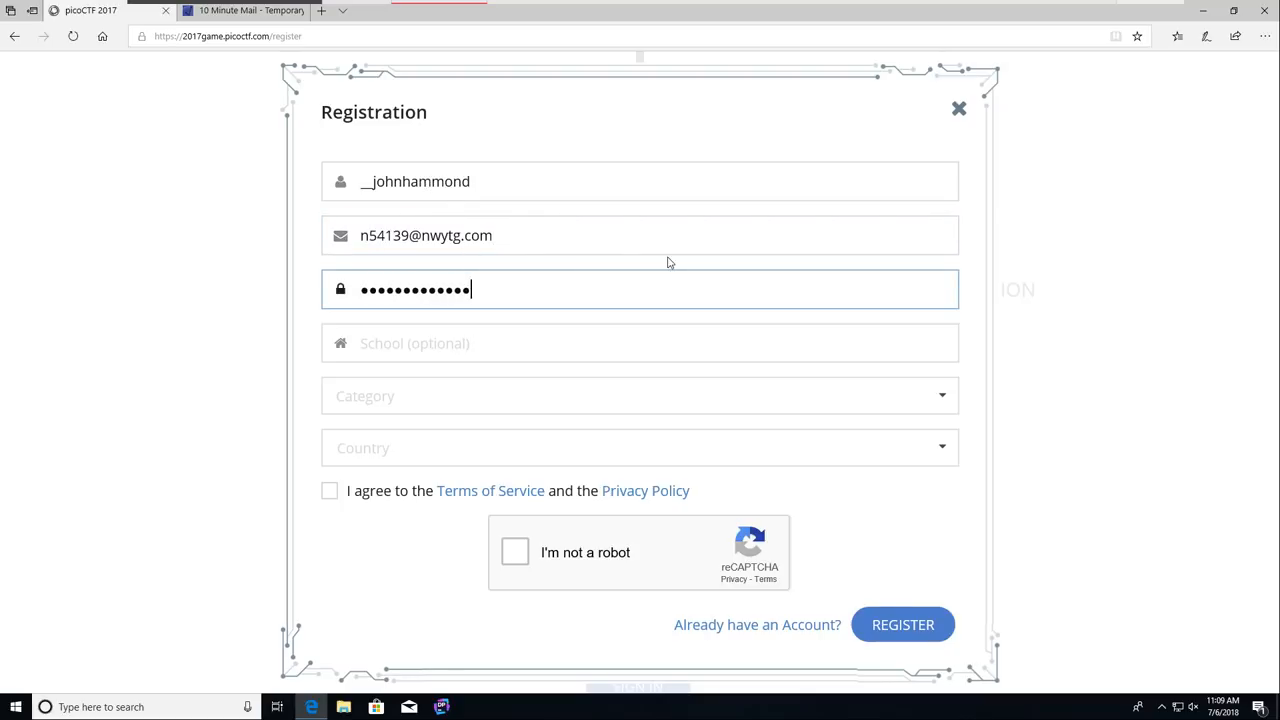
{"action": "left_click", "coordinate": [640, 396]}
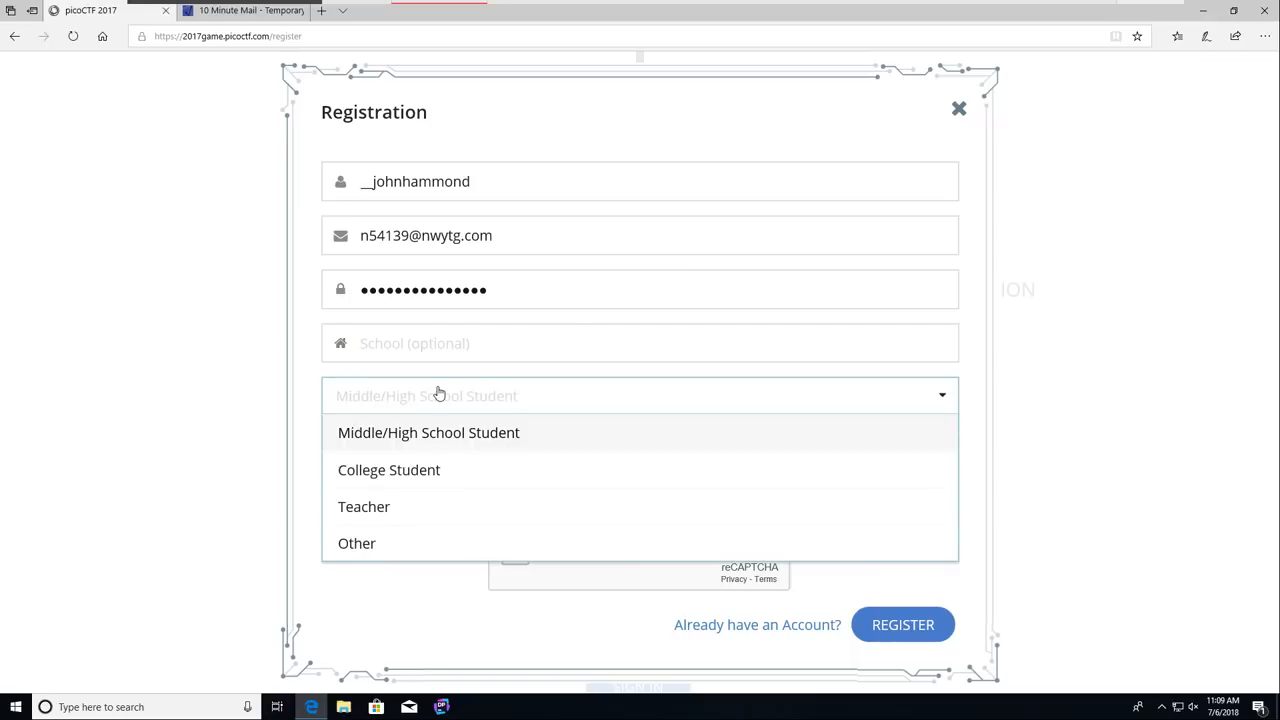
{"action": "left_click", "coordinate": [356, 544]}
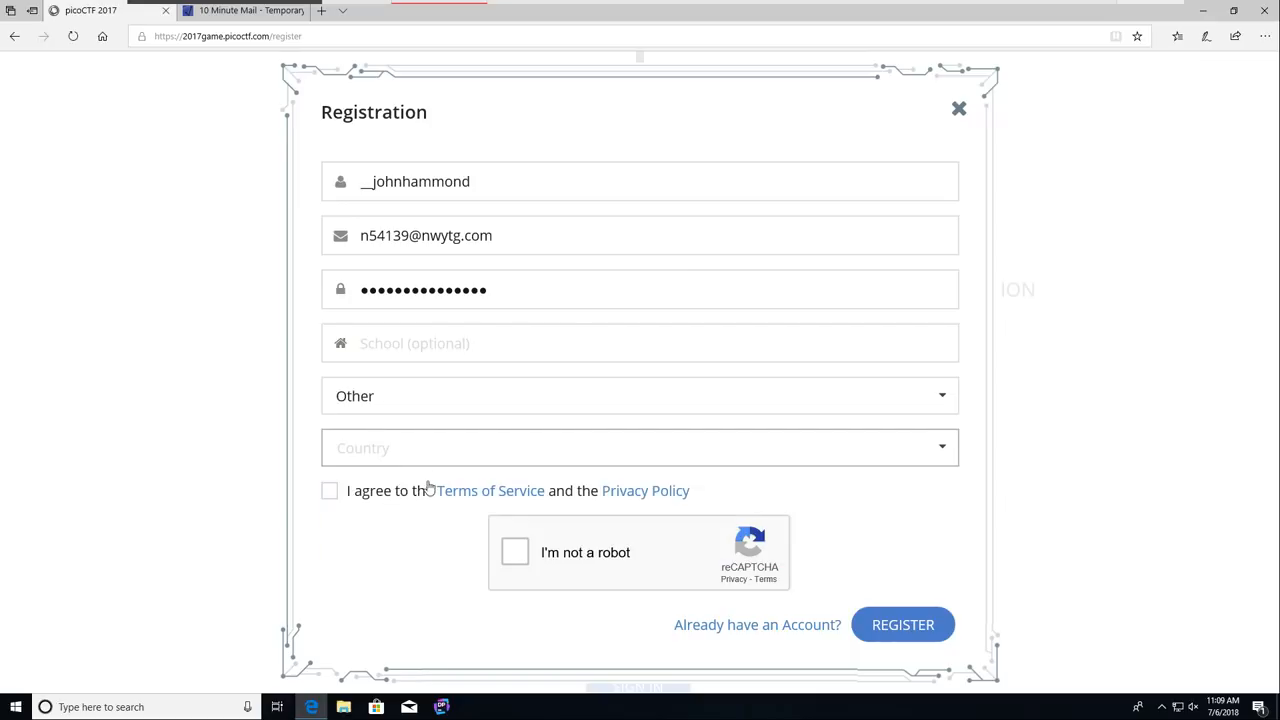
{"action": "left_click", "coordinate": [640, 448]}
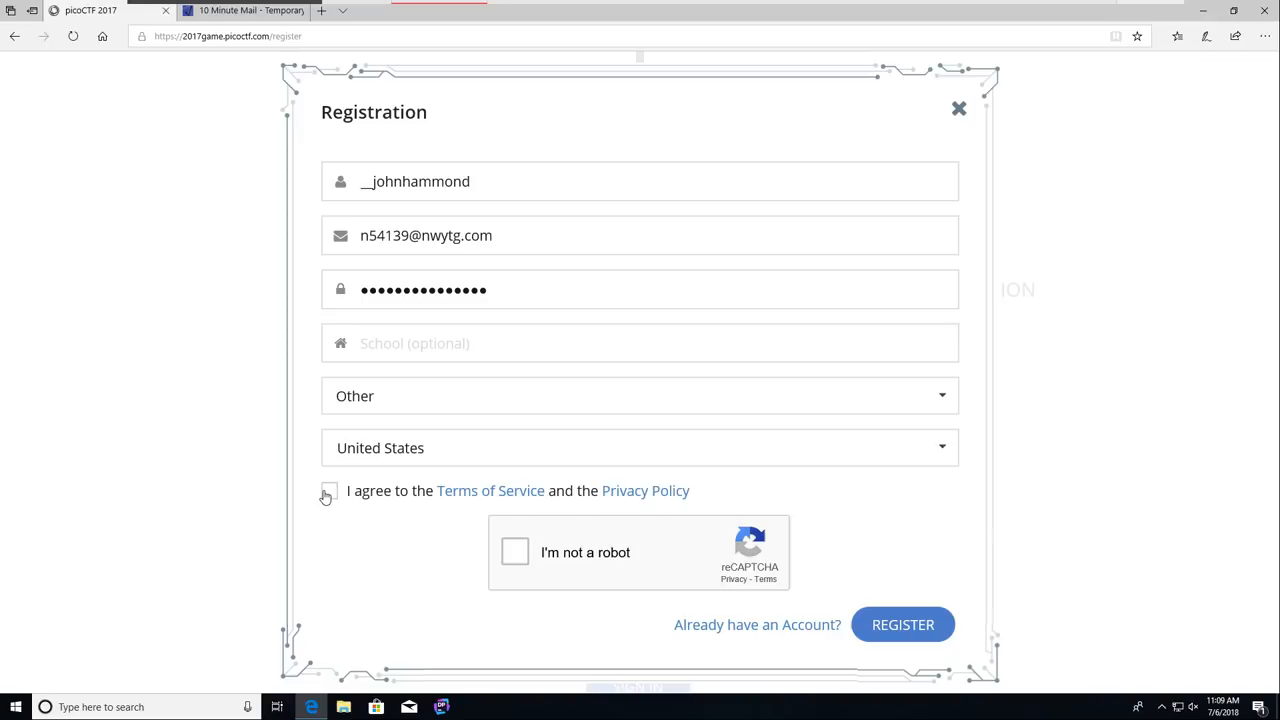
{"action": "left_click", "coordinate": [328, 490]}
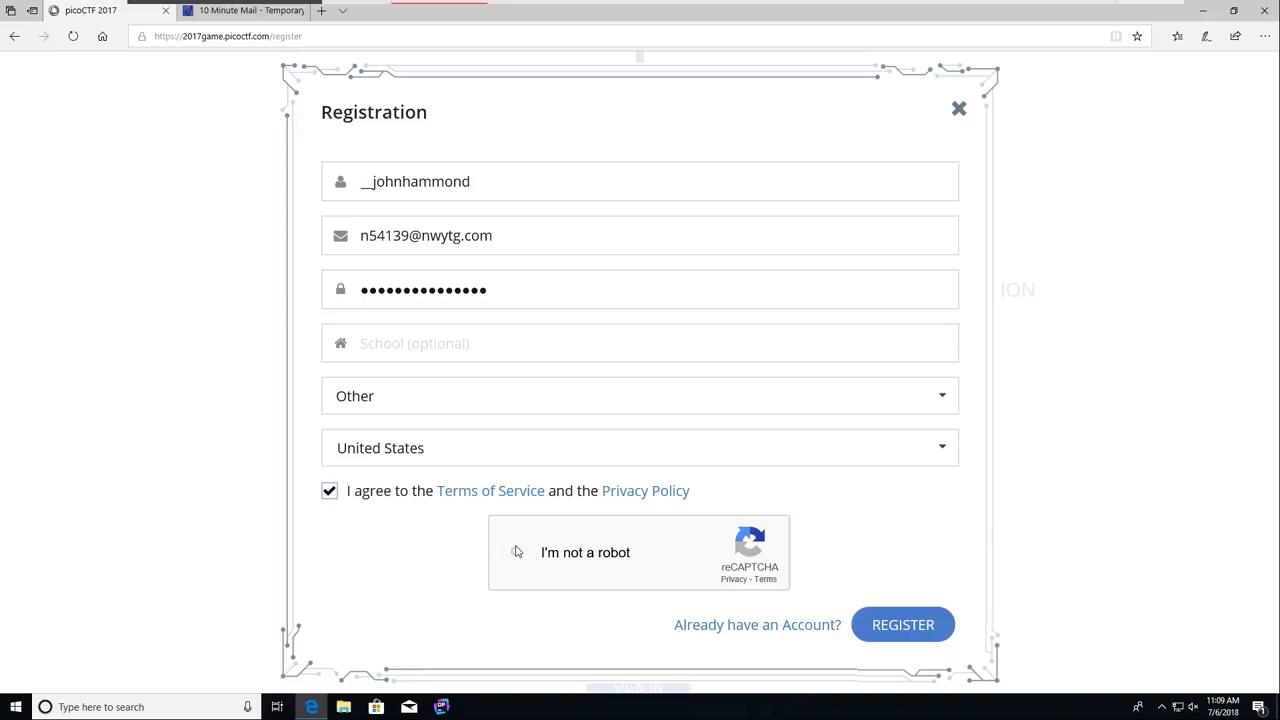
Step: Pass the reCAPTCHA bus-image check and submit the registration
{"action": "left_click", "coordinate": [516, 552]}
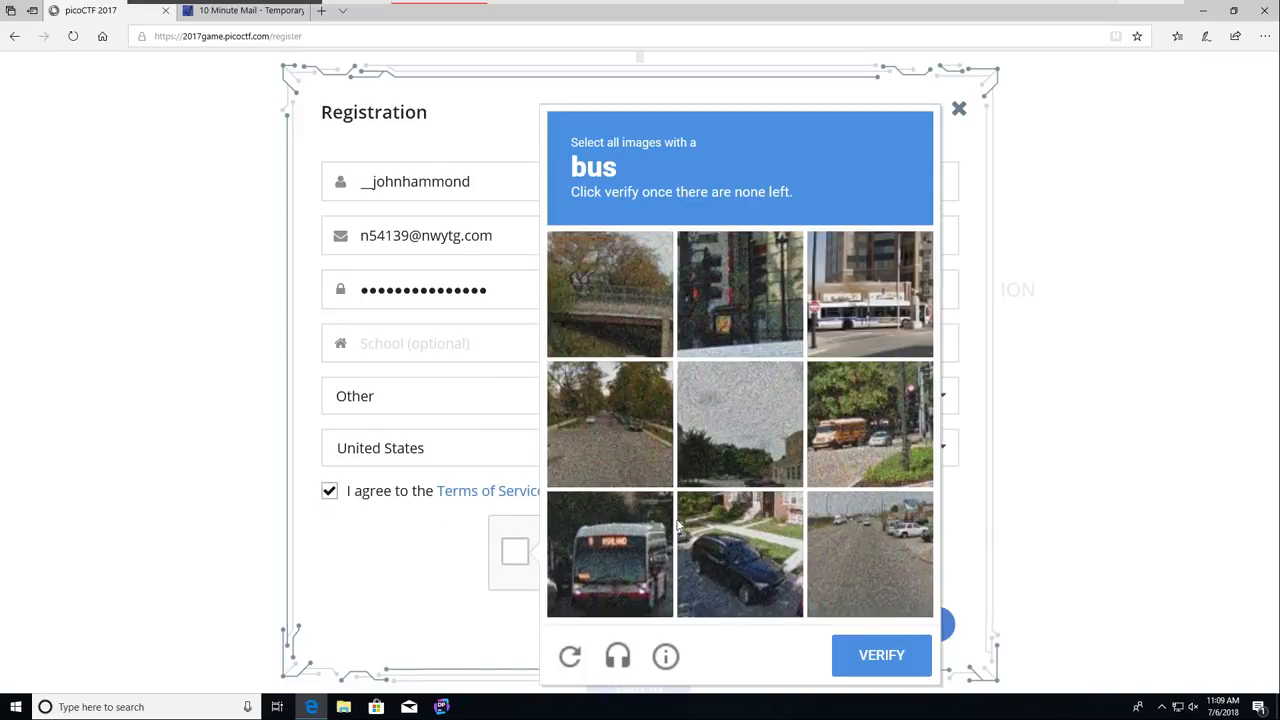
{"action": "left_click", "coordinate": [608, 554]}
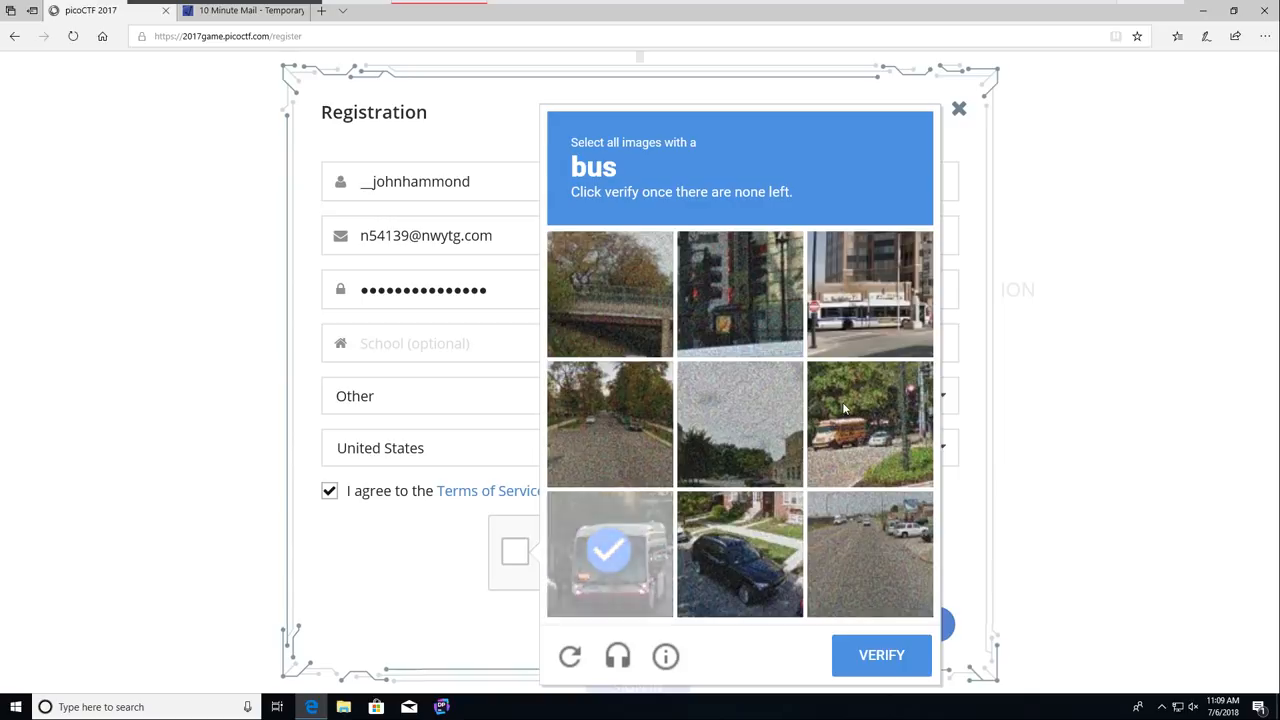
{"action": "left_click", "coordinate": [868, 292]}
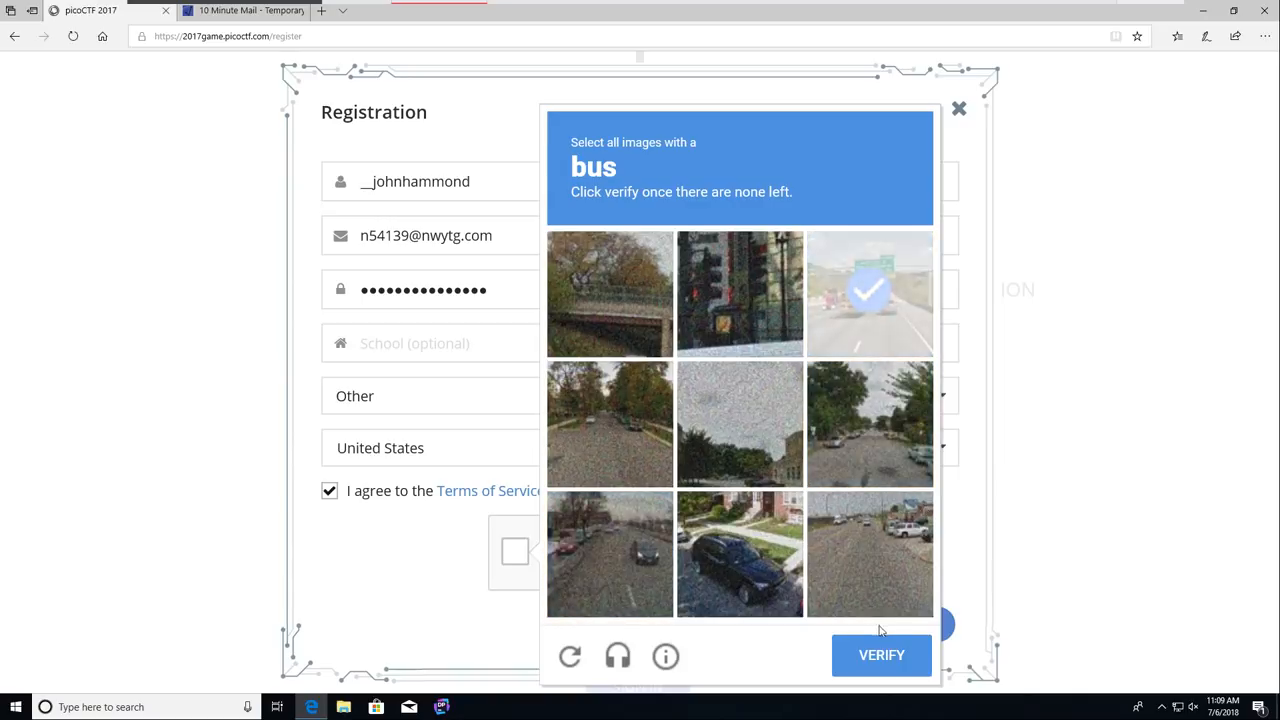
{"action": "left_click", "coordinate": [880, 656]}
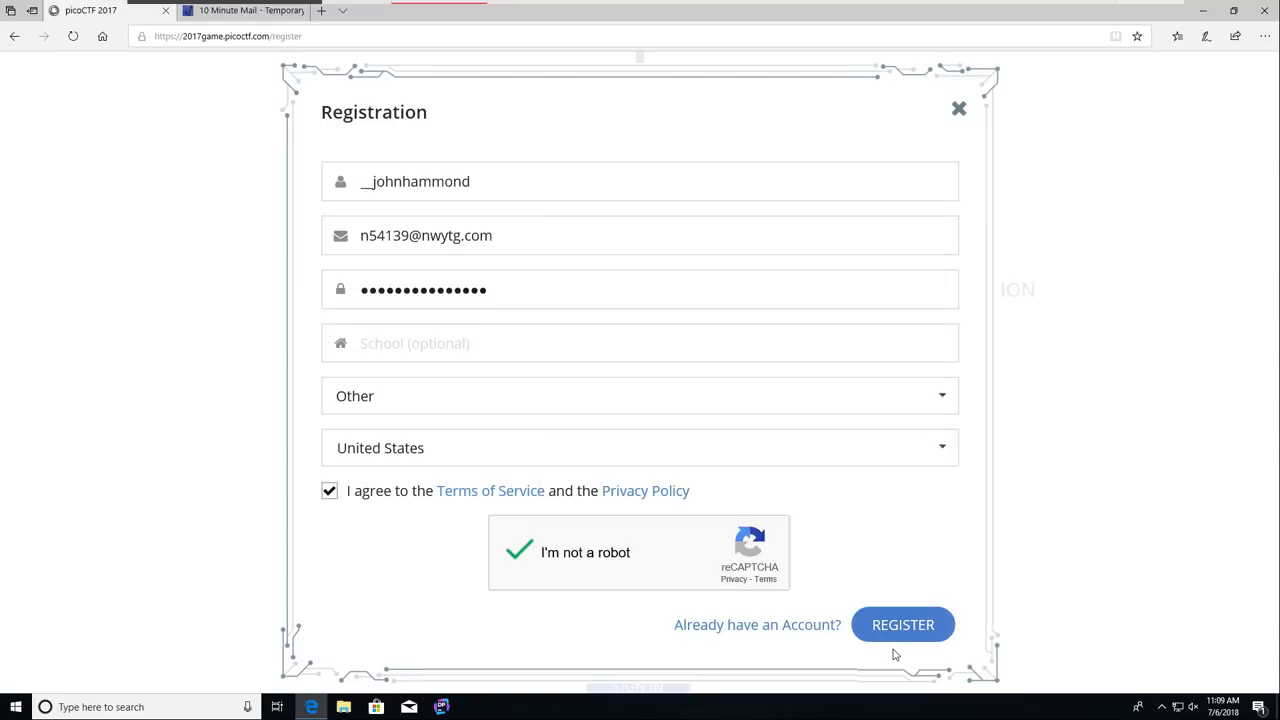
{"action": "left_click", "coordinate": [902, 624]}
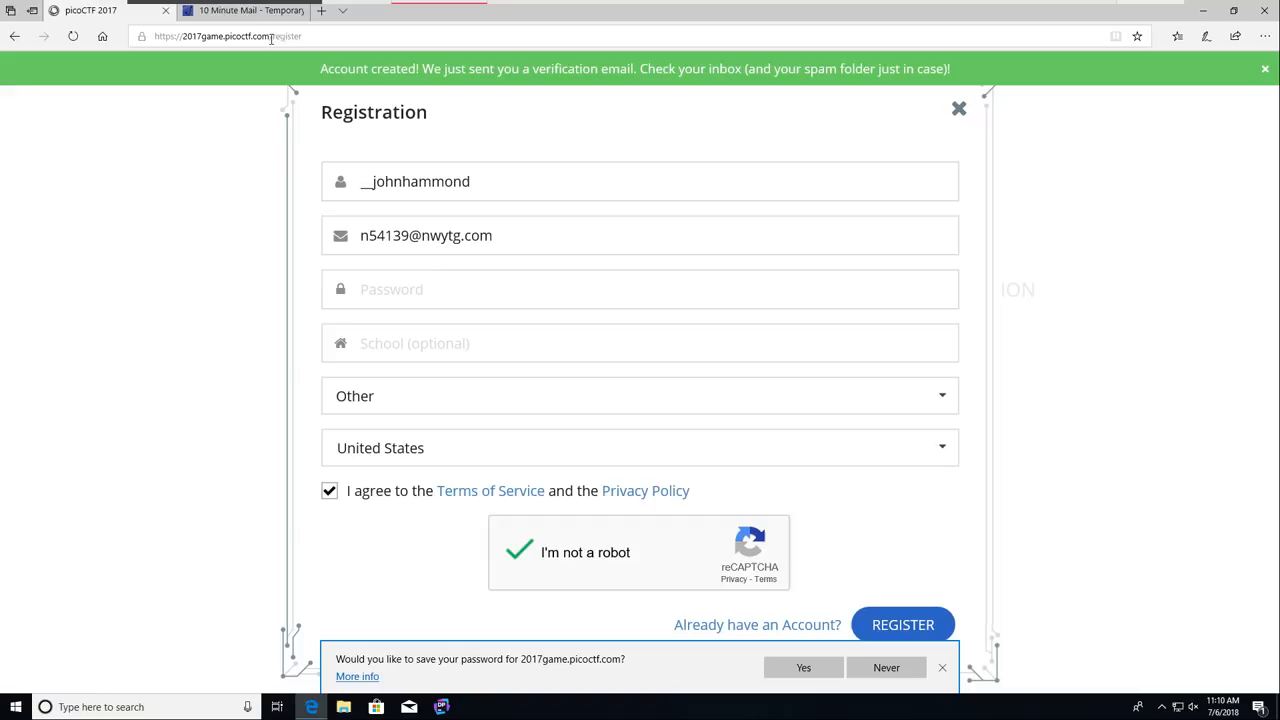
{"action": "mouse_move", "coordinate": [248, 12]}
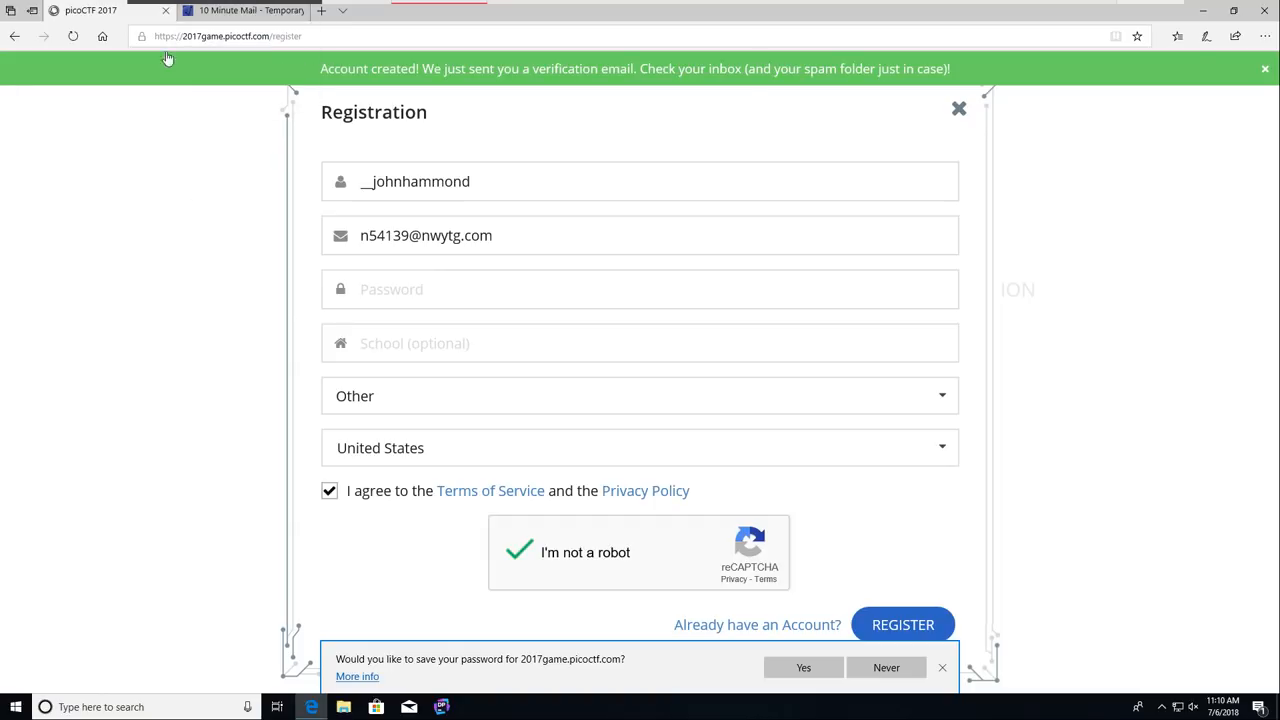
Step: View the 'Welcome to picoCTF! Confirm Your Email' message in the temporary inbox
{"action": "left_click", "coordinate": [240, 12]}
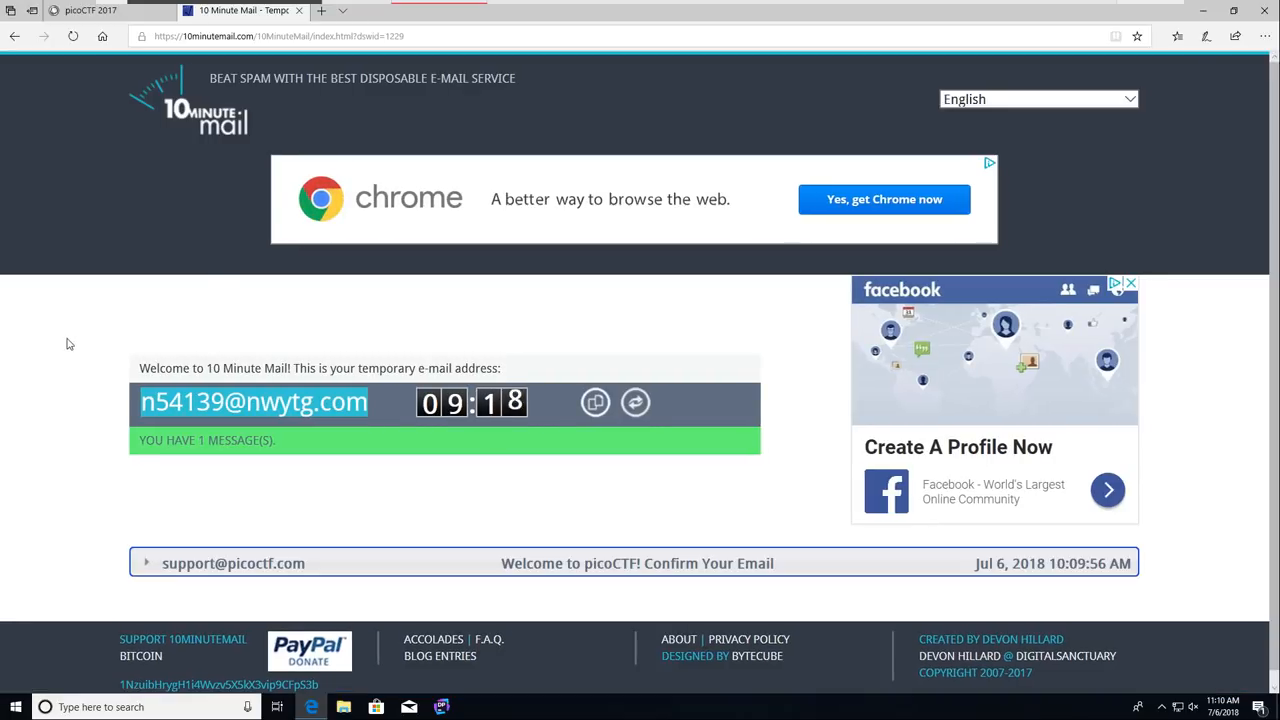
{"action": "left_click", "coordinate": [632, 564]}
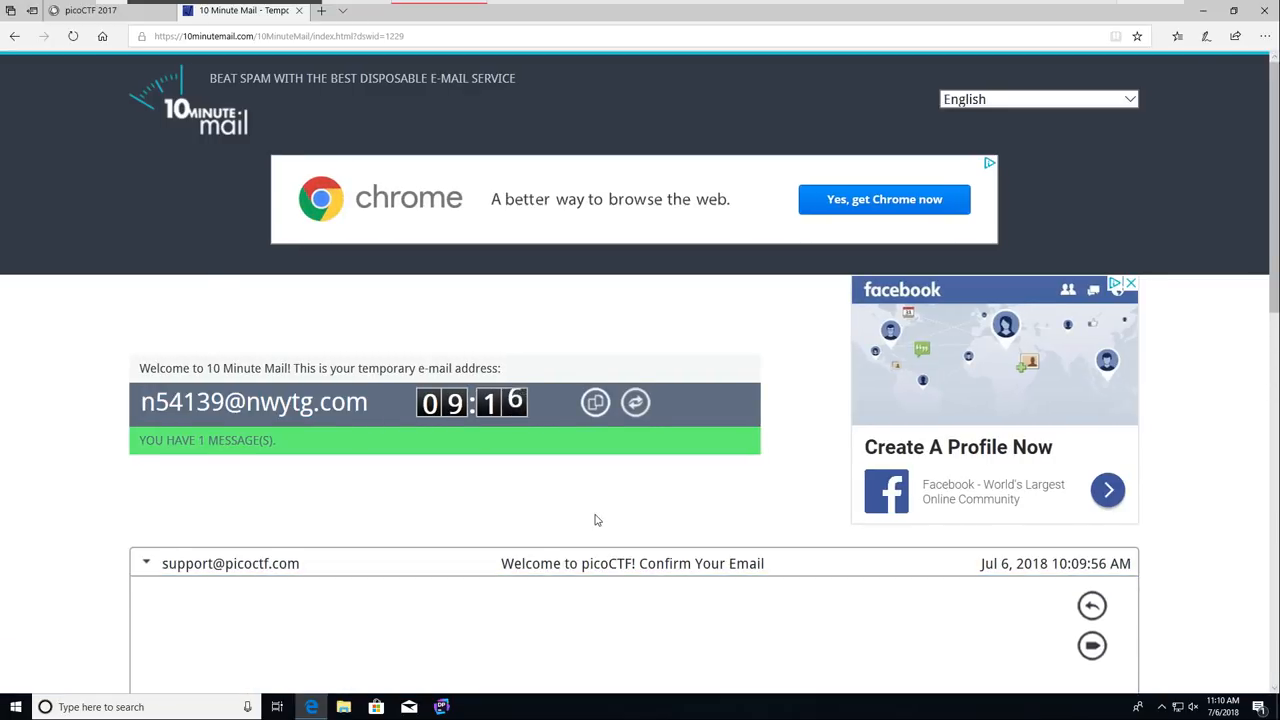
{"action": "left_click", "coordinate": [632, 564]}
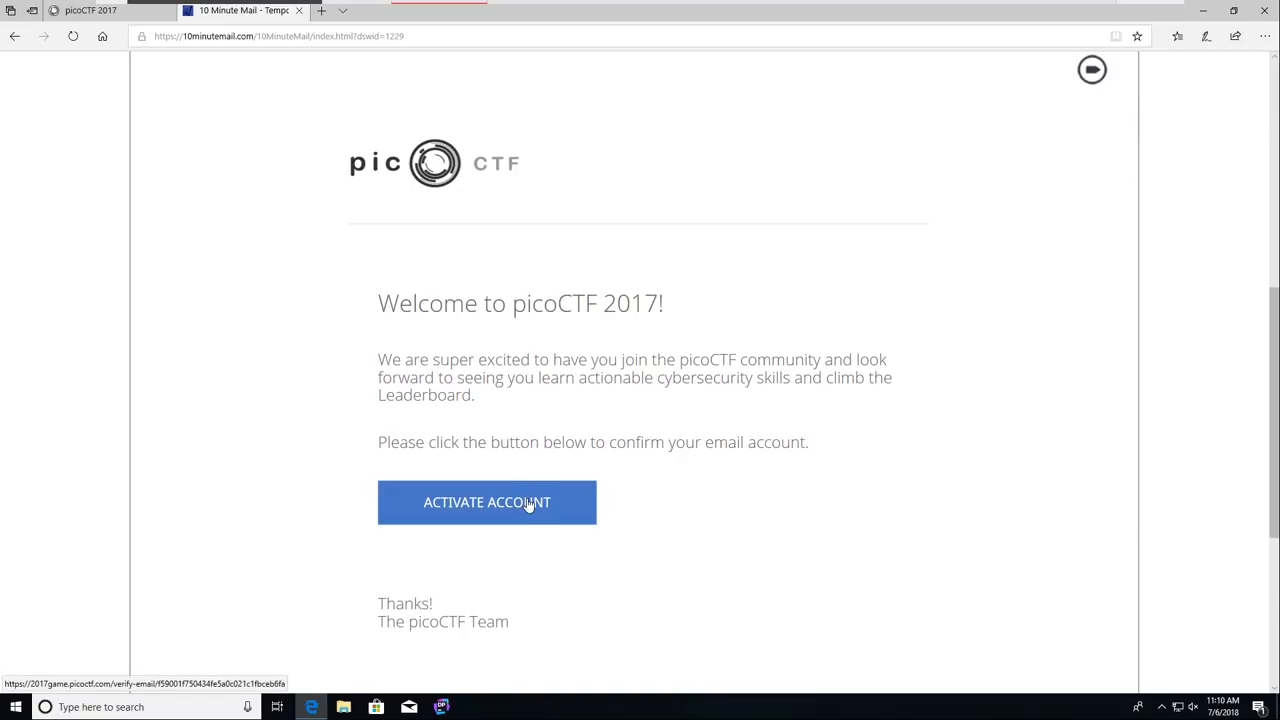
Step: Activate the account, enter the first tutorial and advance its intro chat with Robin
{"action": "left_click", "coordinate": [488, 502]}
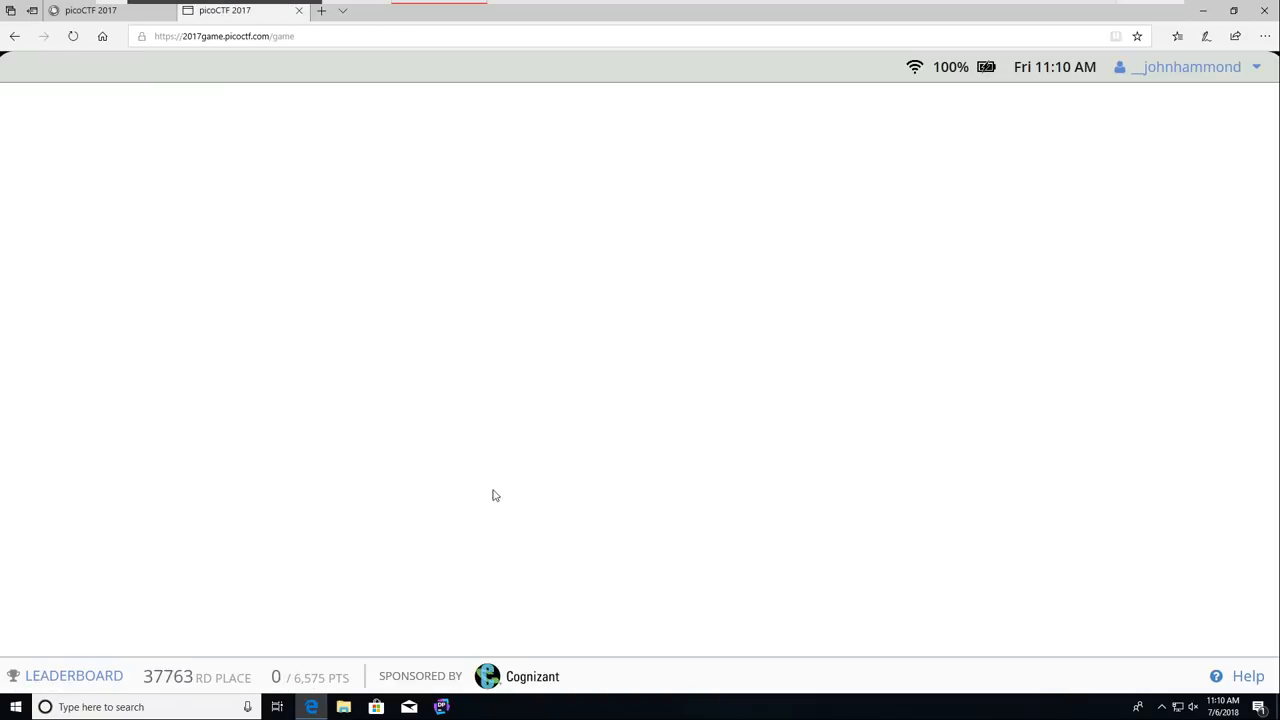
{"action": "mouse_move", "coordinate": [446, 412]}
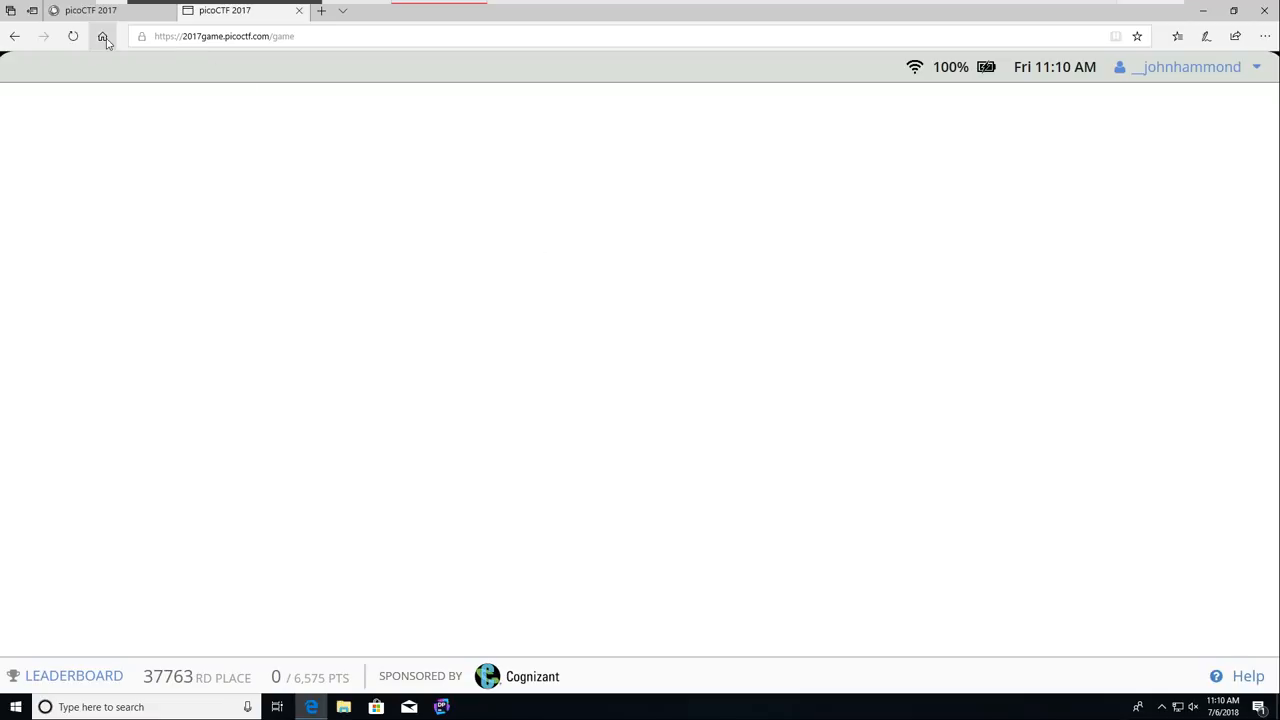
{"action": "left_click", "coordinate": [102, 36]}
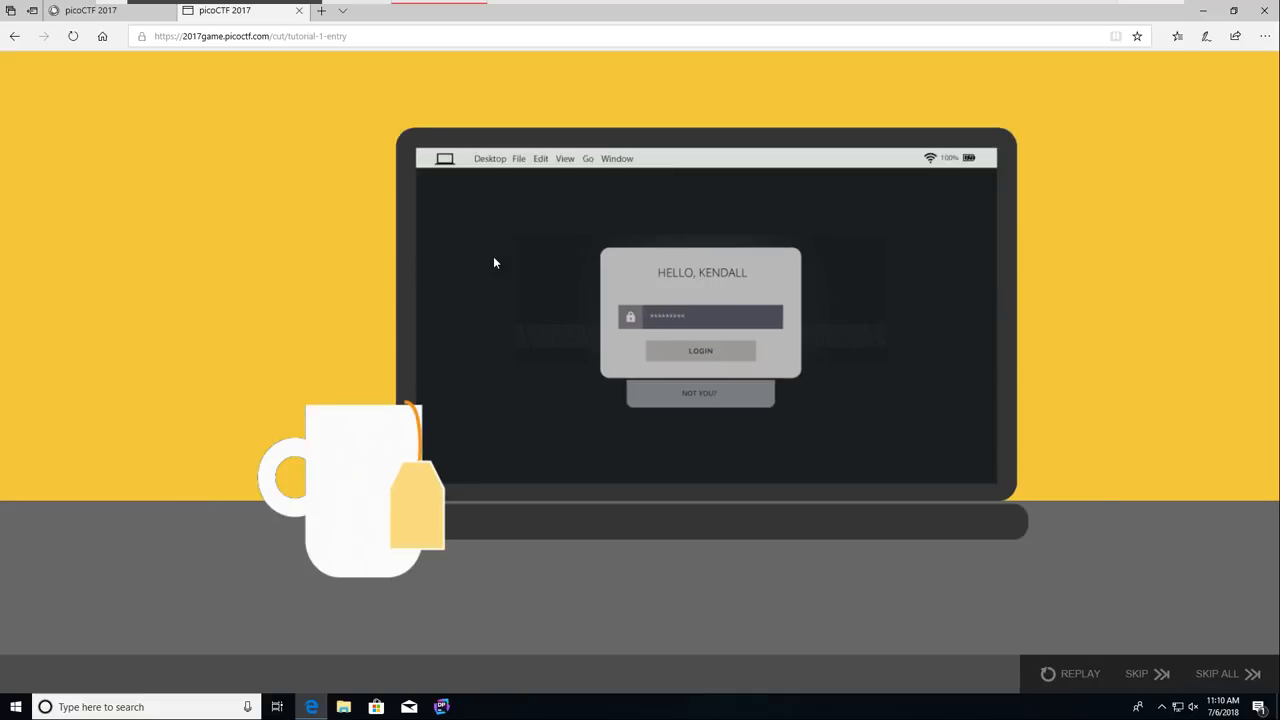
{"action": "left_click", "coordinate": [700, 350]}
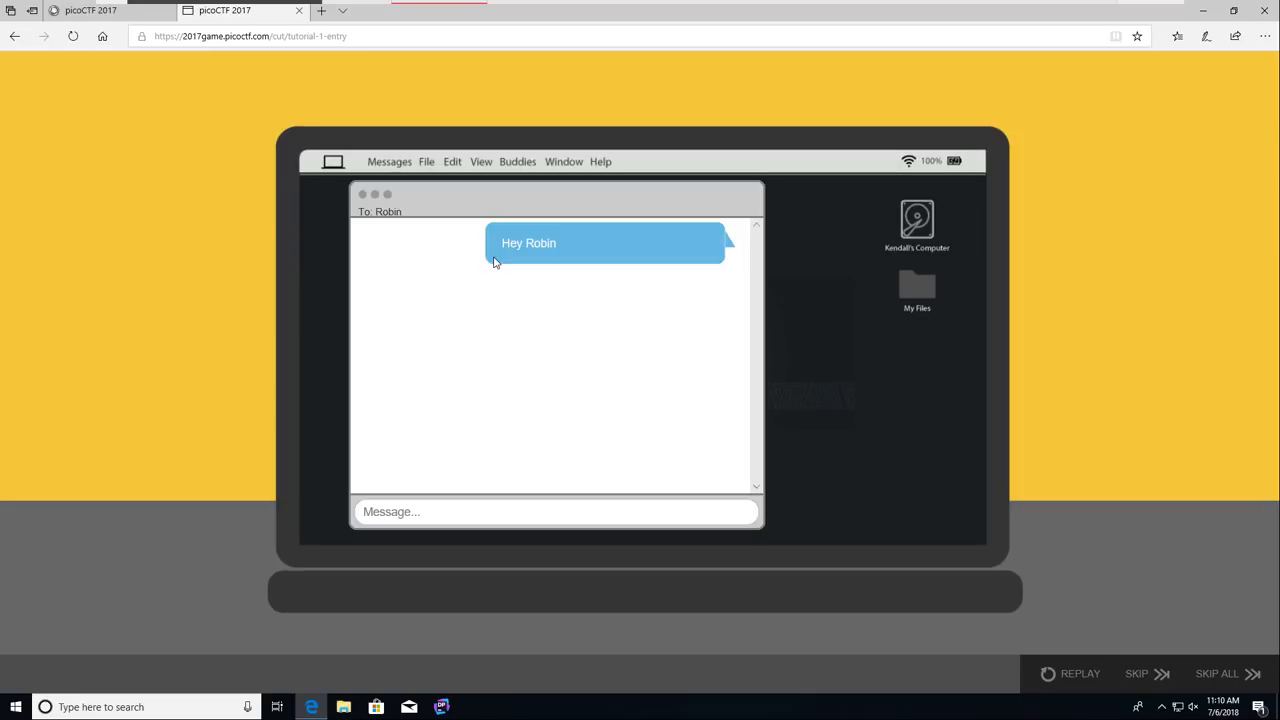
{"action": "left_click", "coordinate": [280, 36]}
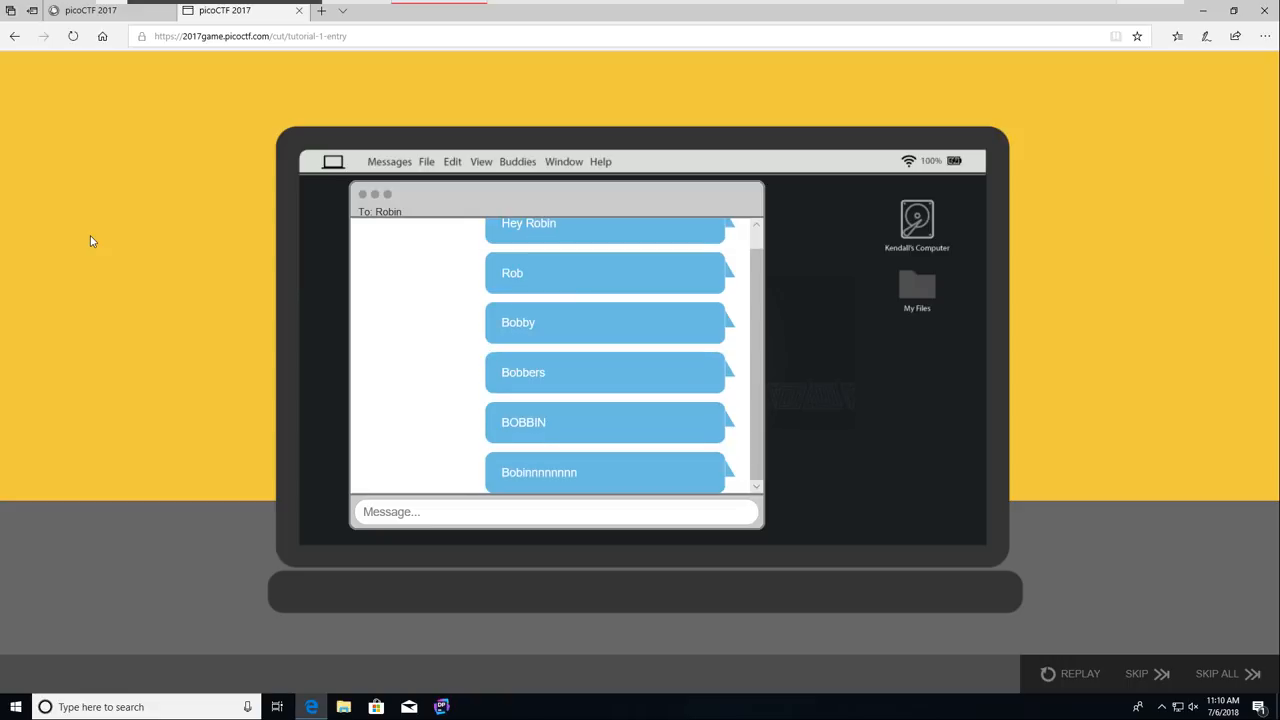
{"action": "scroll", "scroll_direction": "down", "scroll_amount": 3}
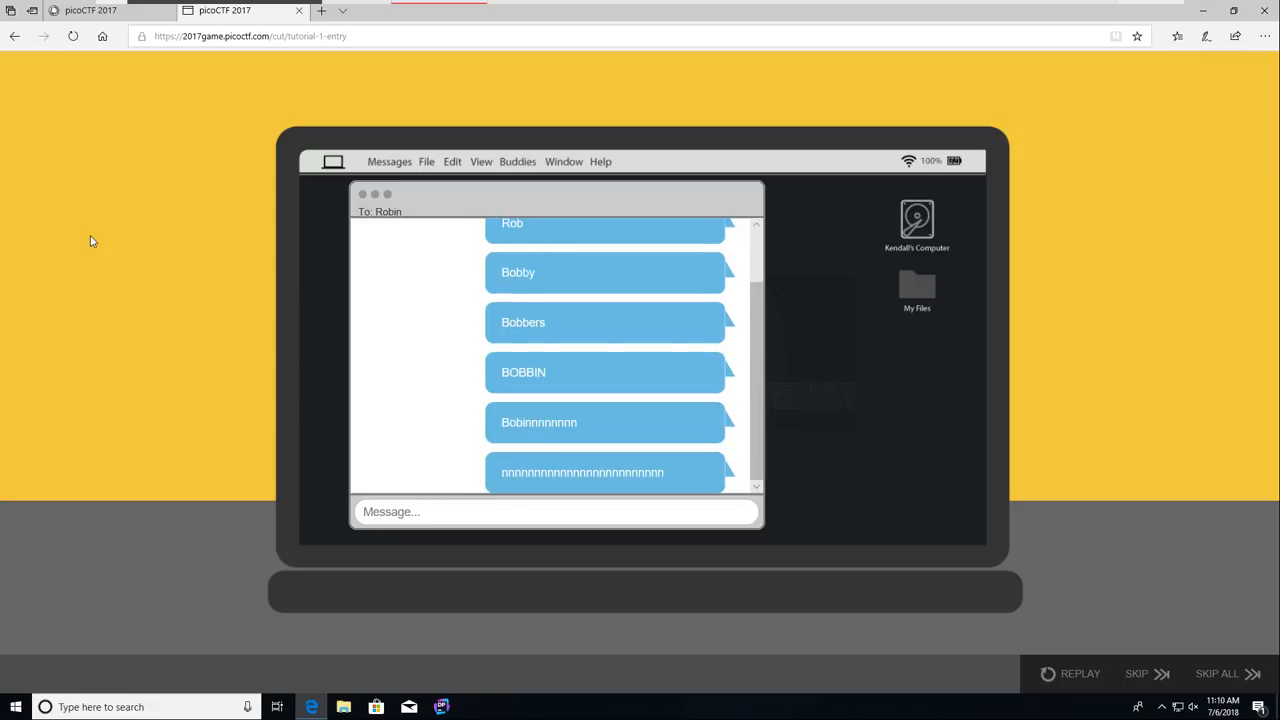
{"action": "scroll", "scroll_direction": "down", "scroll_amount": 3}
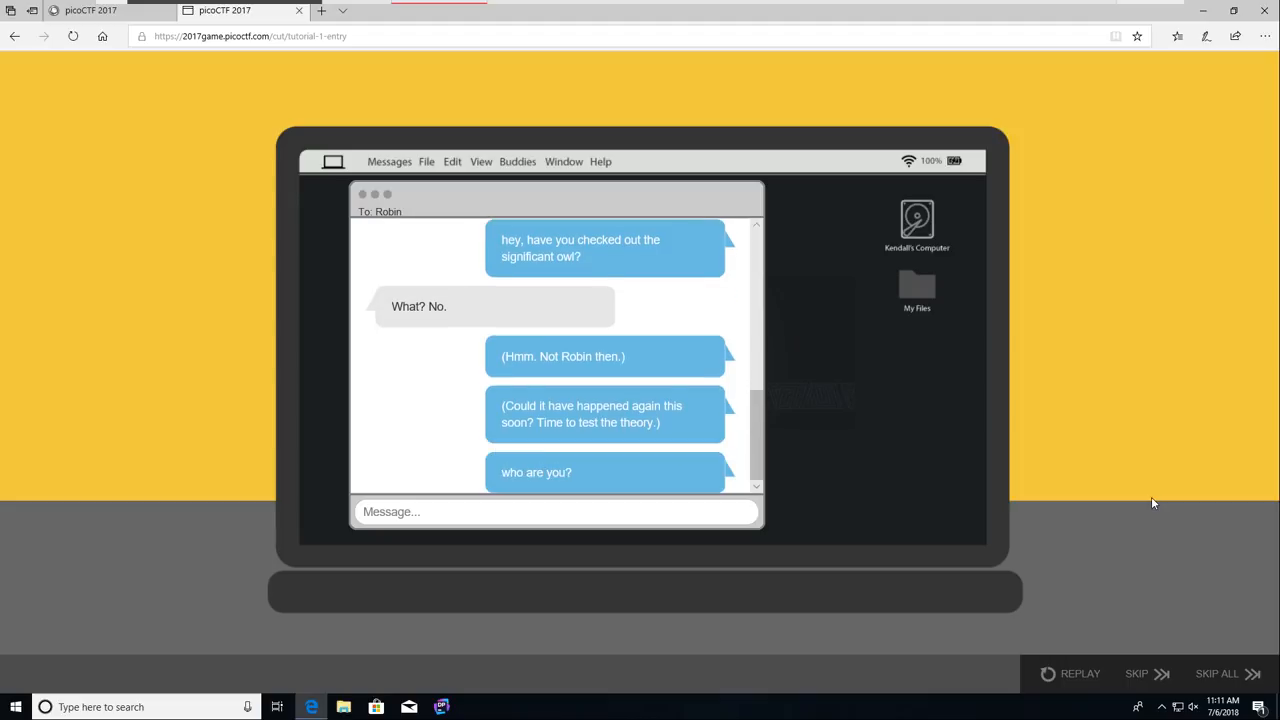
{"action": "mouse_move", "coordinate": [1220, 678]}
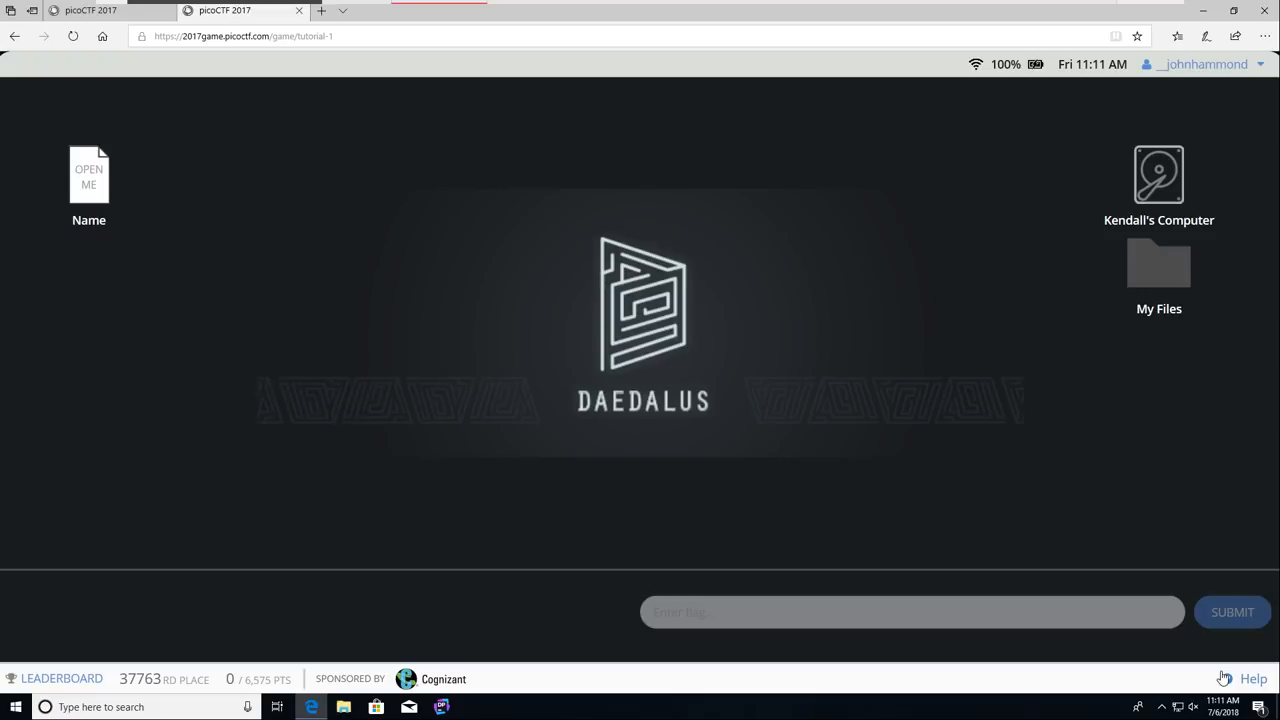
{"action": "mouse_move", "coordinate": [848, 524]}
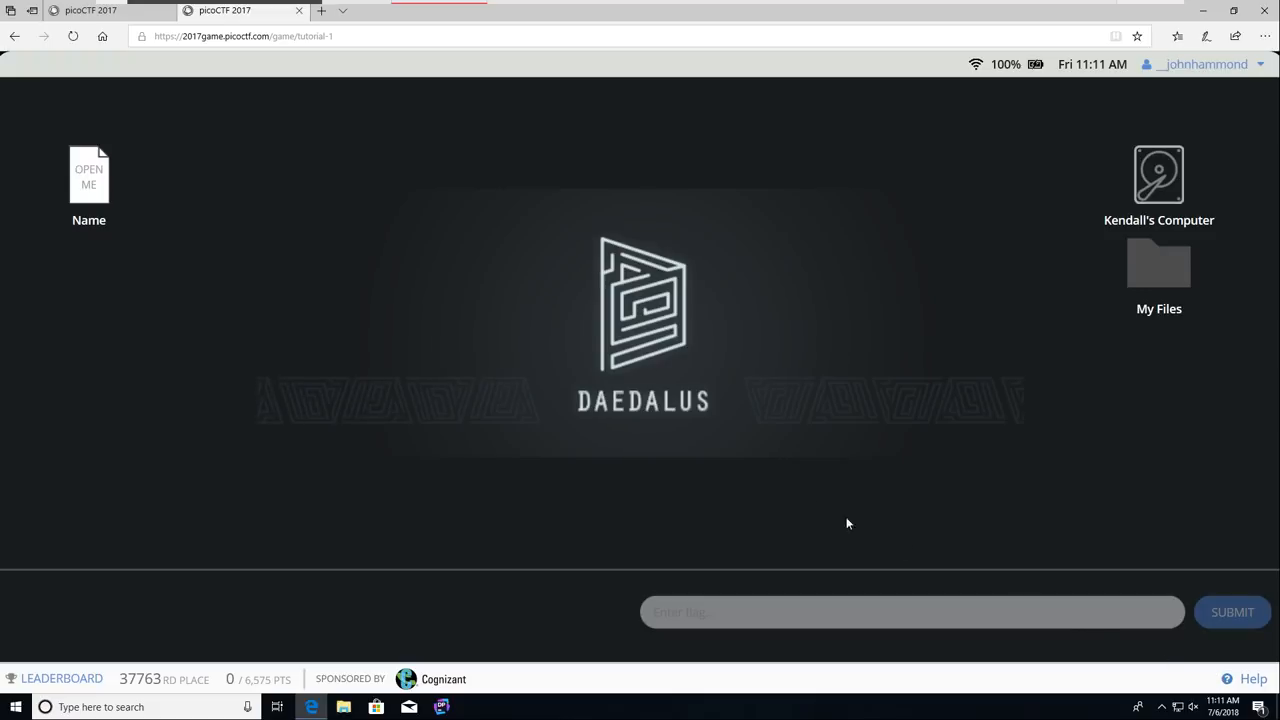
{"action": "mouse_move", "coordinate": [672, 408]}
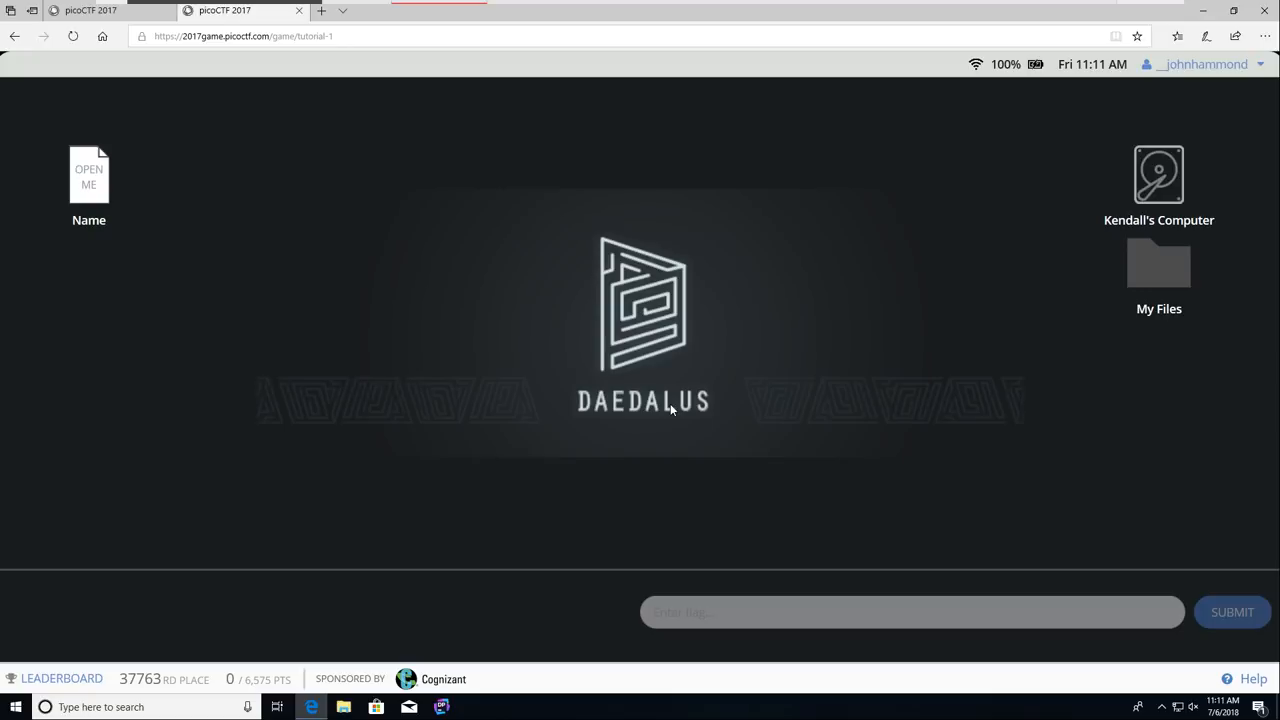
{"action": "mouse_move", "coordinate": [532, 356]}
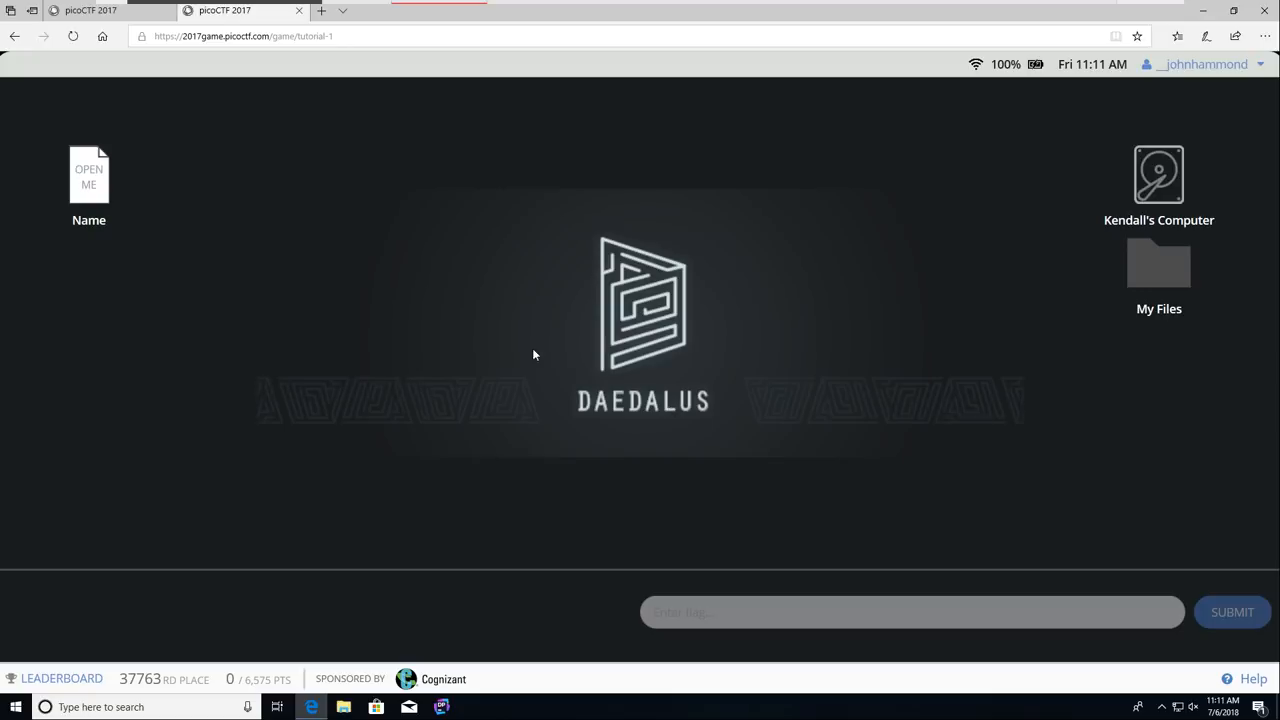
{"action": "left_click", "coordinate": [88, 180]}
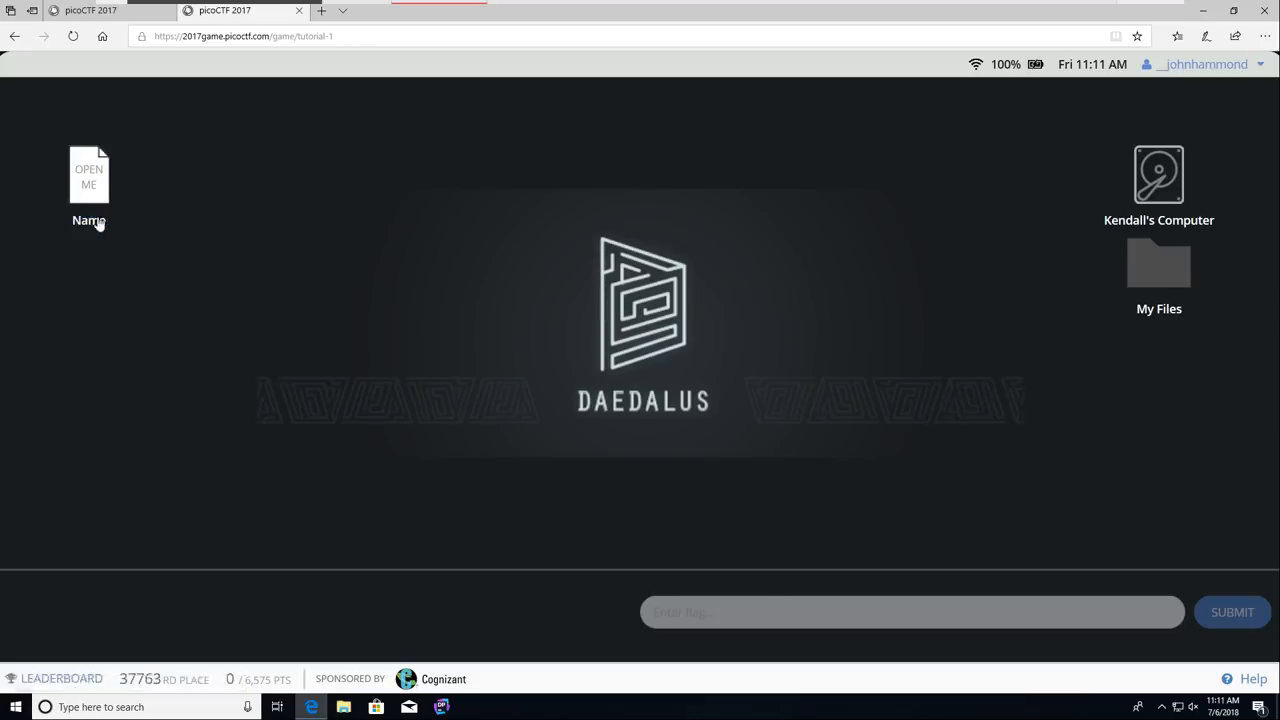
Step: Bring up Tutorial 1 from the 'OPEN ME' file and reveal the hint 'Please don't search by hand'
{"action": "left_click", "coordinate": [88, 184]}
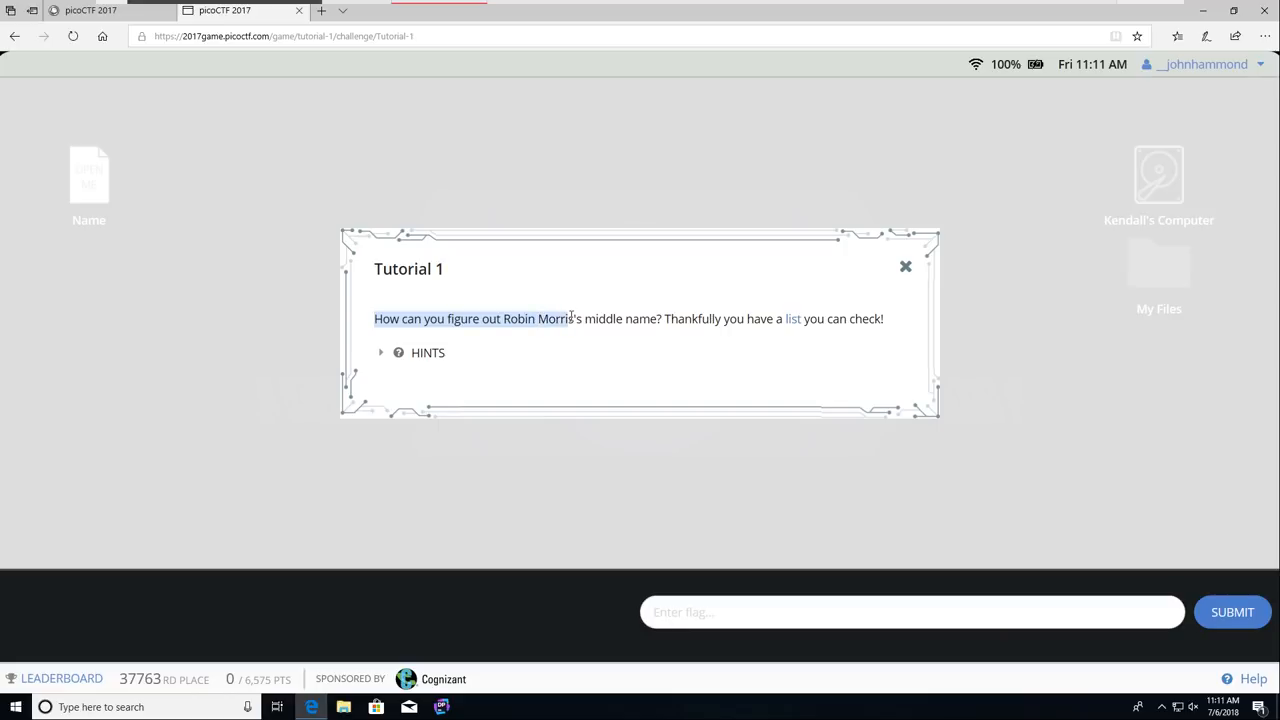
{"action": "mouse_move", "coordinate": [870, 320]}
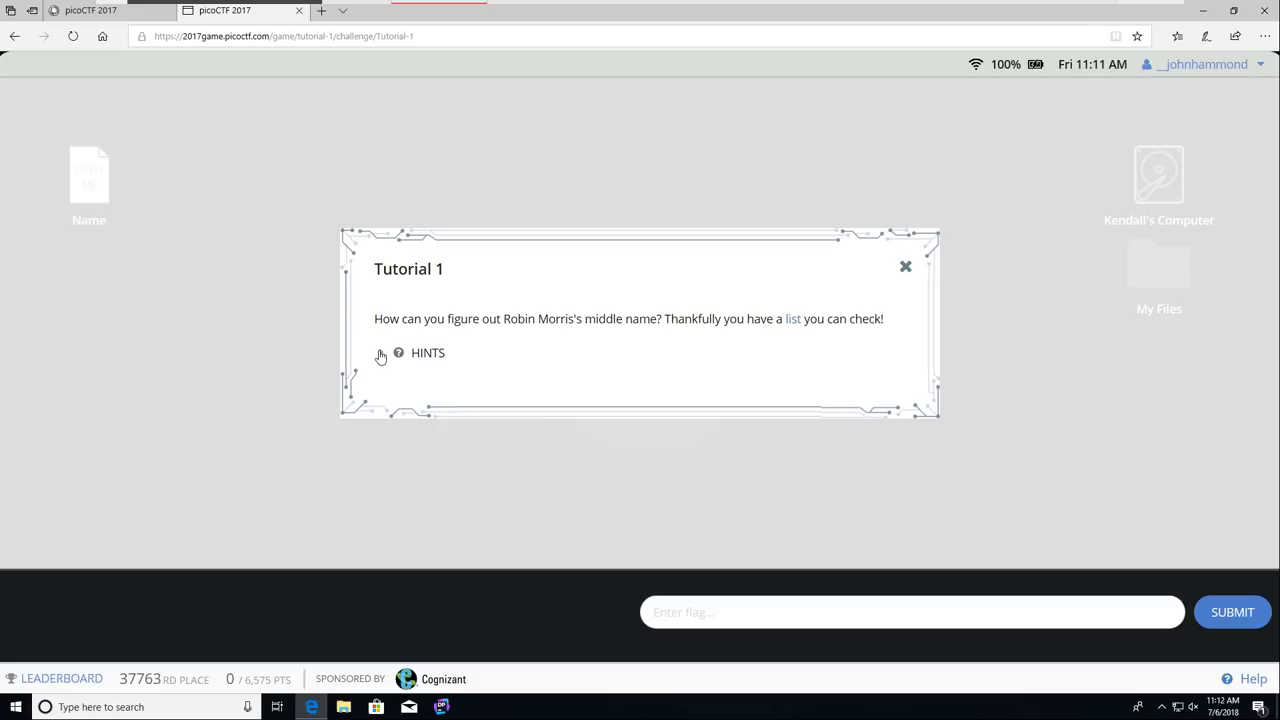
{"action": "left_click", "coordinate": [398, 352]}
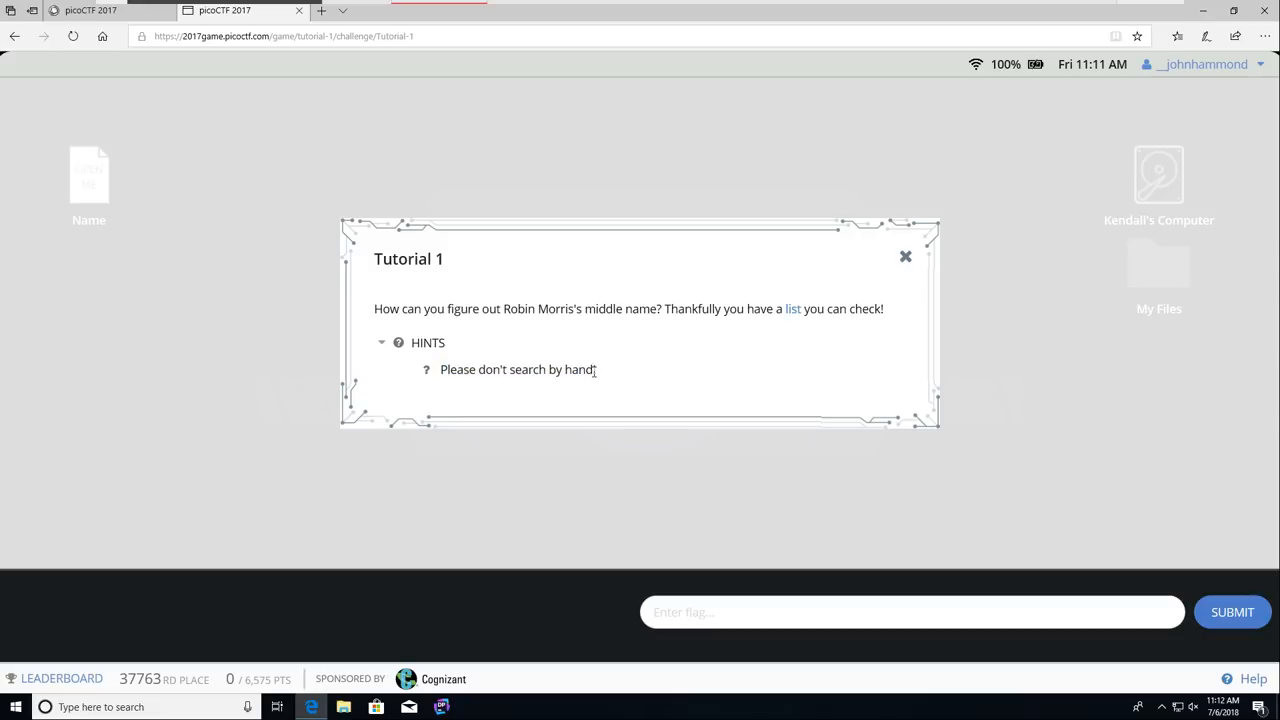
{"action": "mouse_move", "coordinate": [758, 328]}
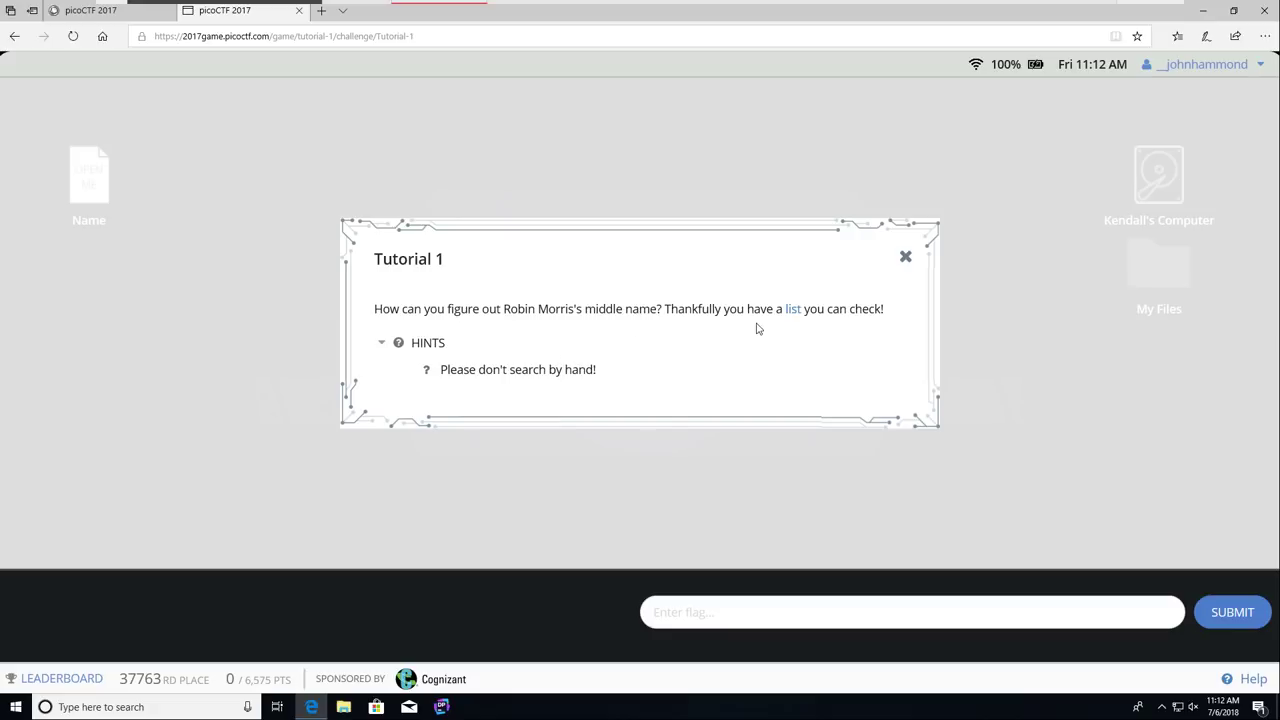
{"action": "mouse_move", "coordinate": [792, 308]}
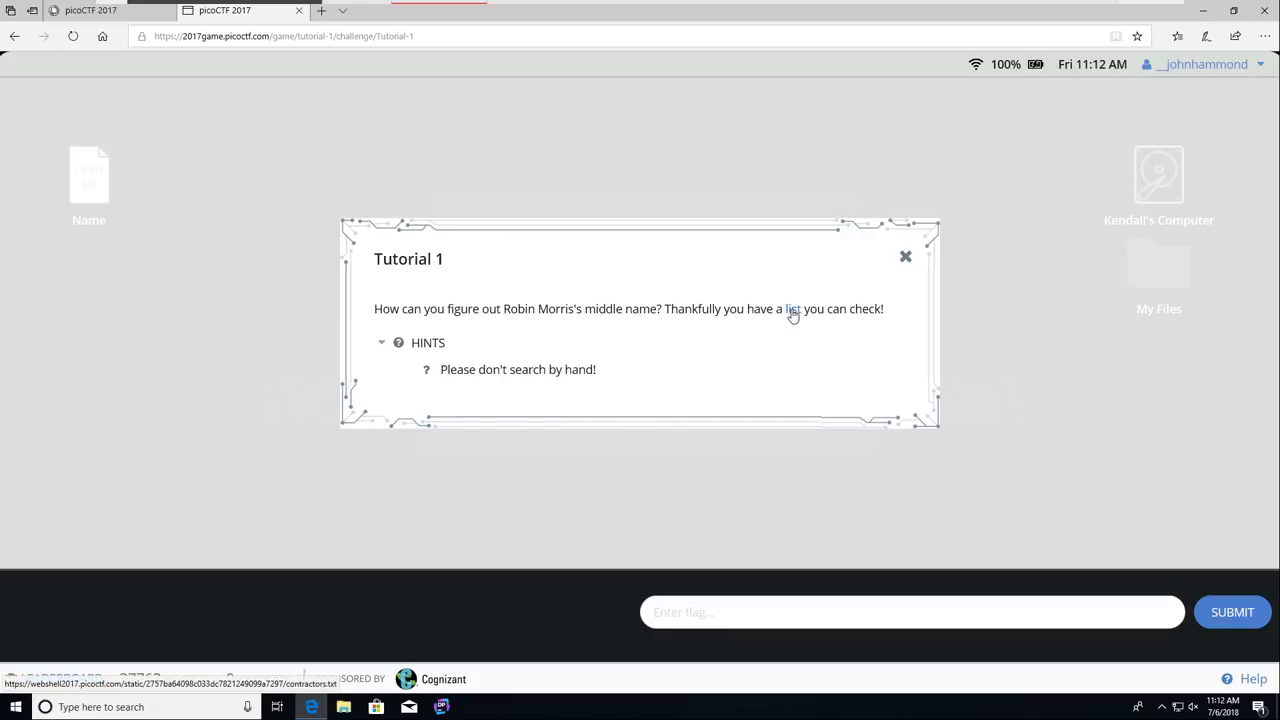
Step: Load the Daedalus Contractor List No. 1498 and skim through its names
{"action": "left_click", "coordinate": [792, 308]}
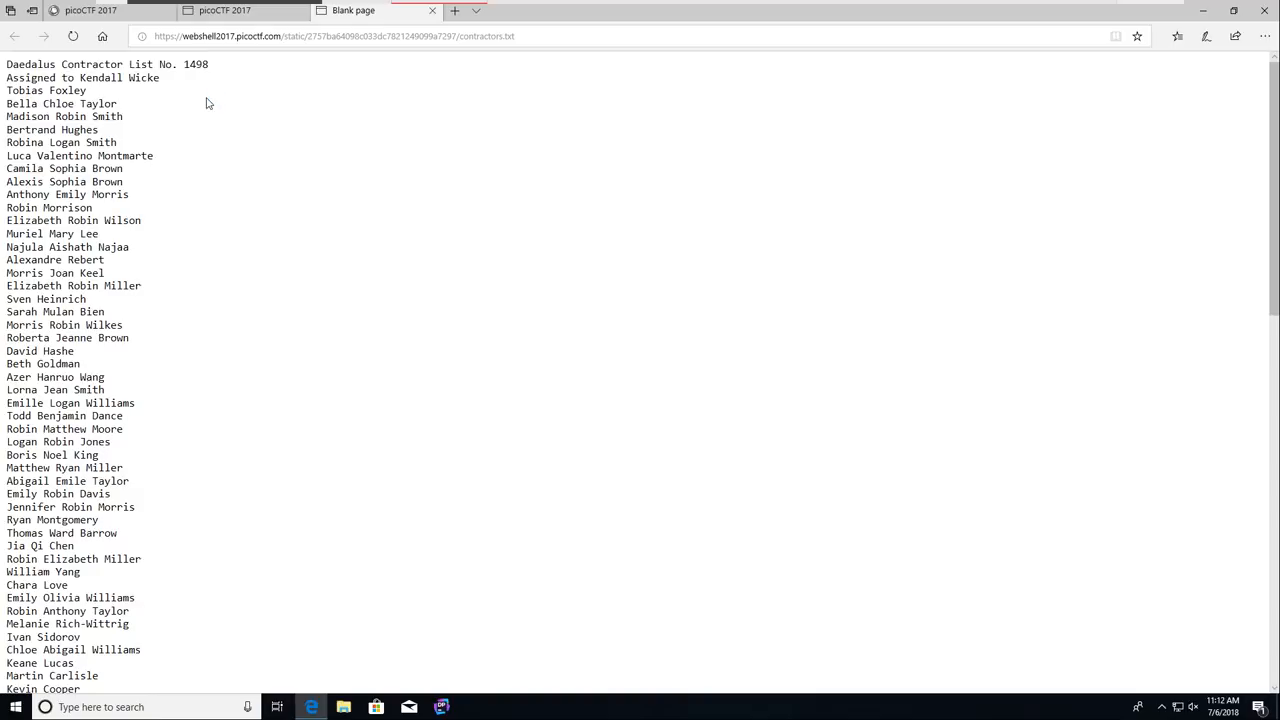
{"action": "scroll", "scroll_direction": "down", "scroll_amount": 3}
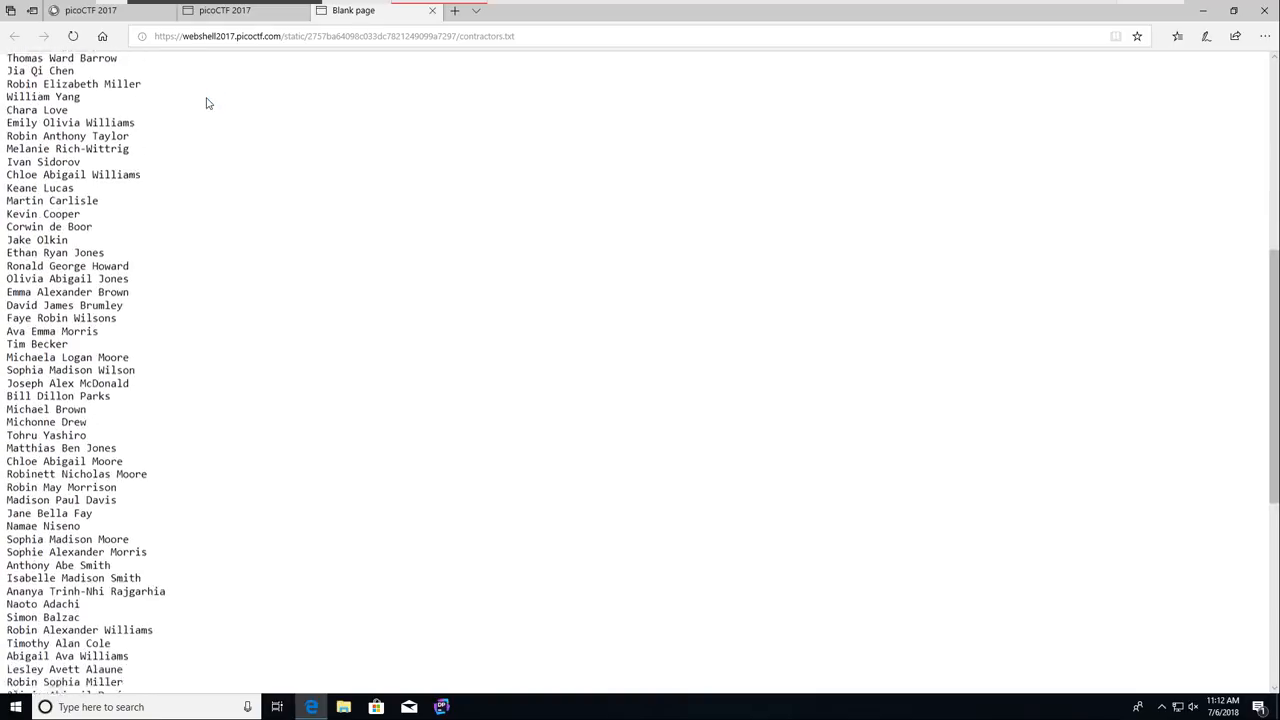
{"action": "scroll", "scroll_direction": "down", "scroll_amount": 3}
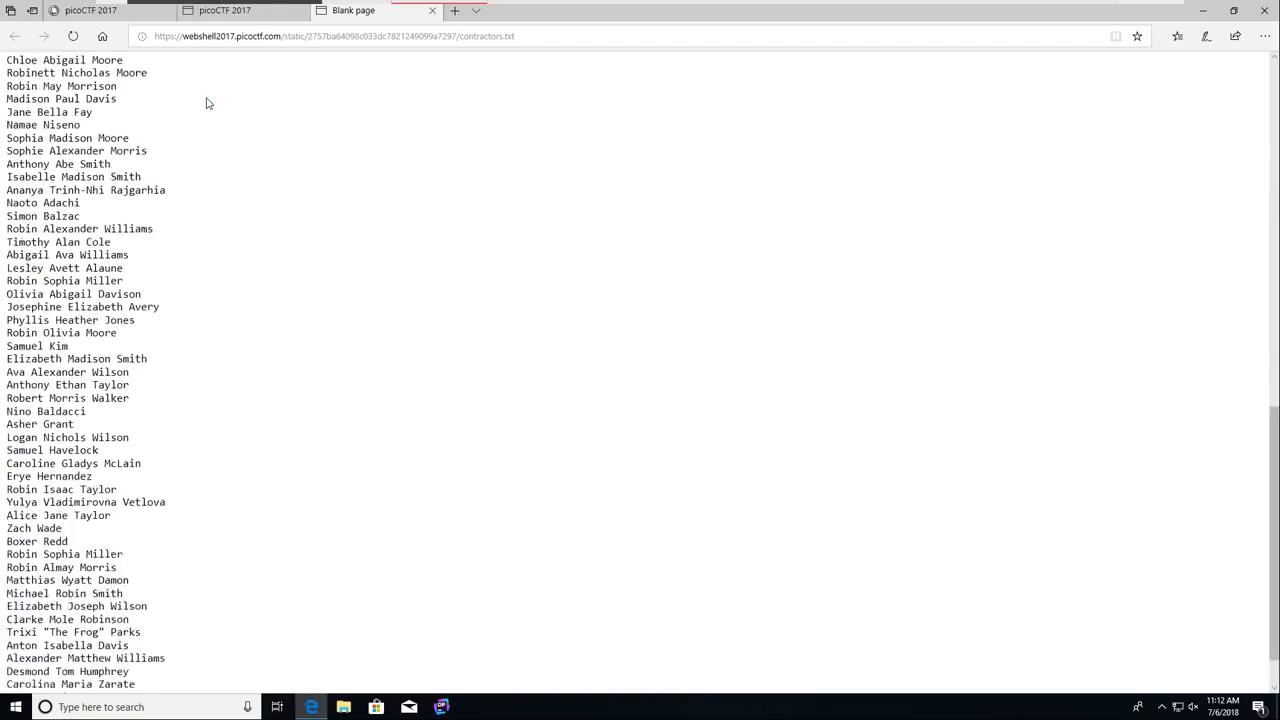
{"action": "scroll", "scroll_direction": "up", "scroll_amount": 3}
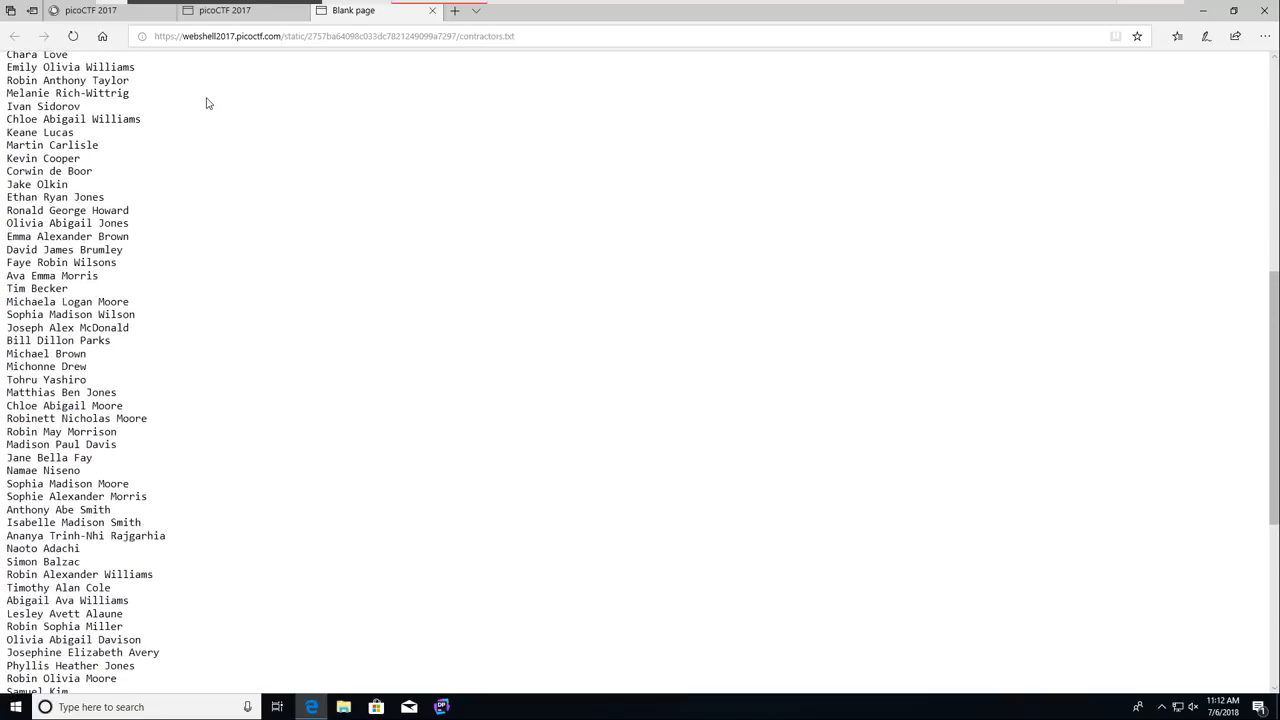
{"action": "scroll", "scroll_direction": "up", "scroll_amount": 3}
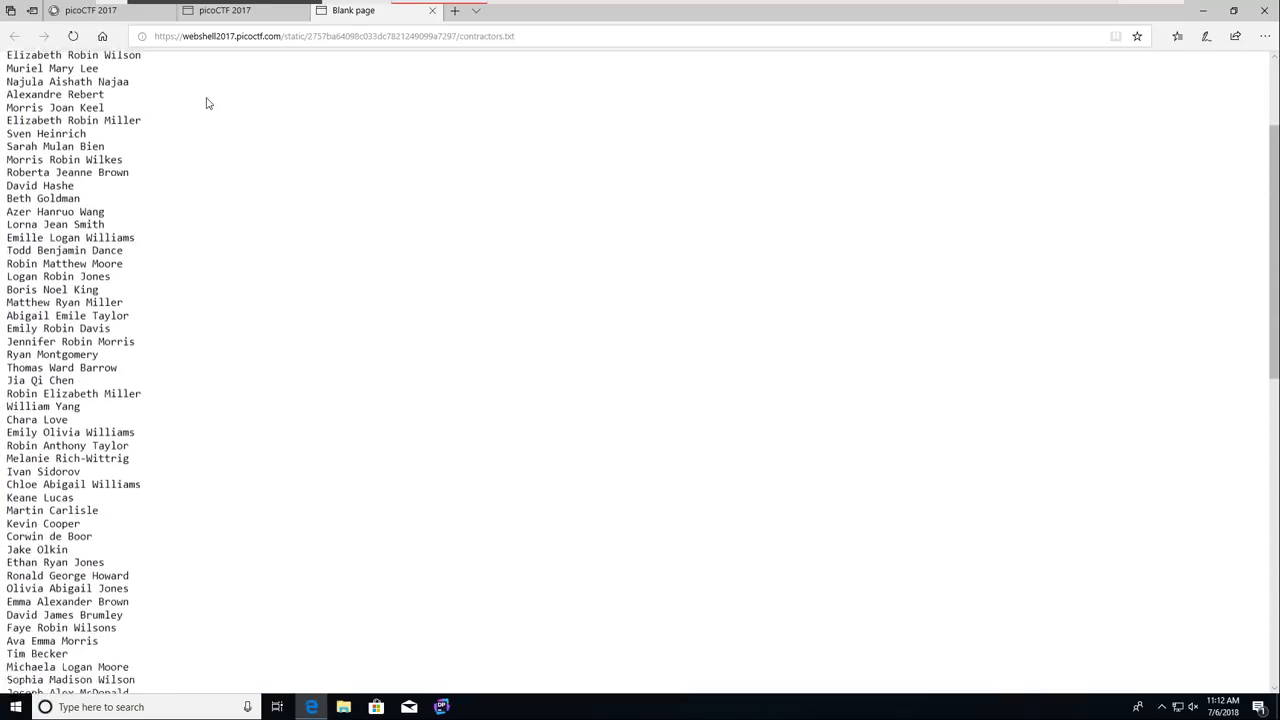
{"action": "scroll", "scroll_direction": "up", "scroll_amount": 3}
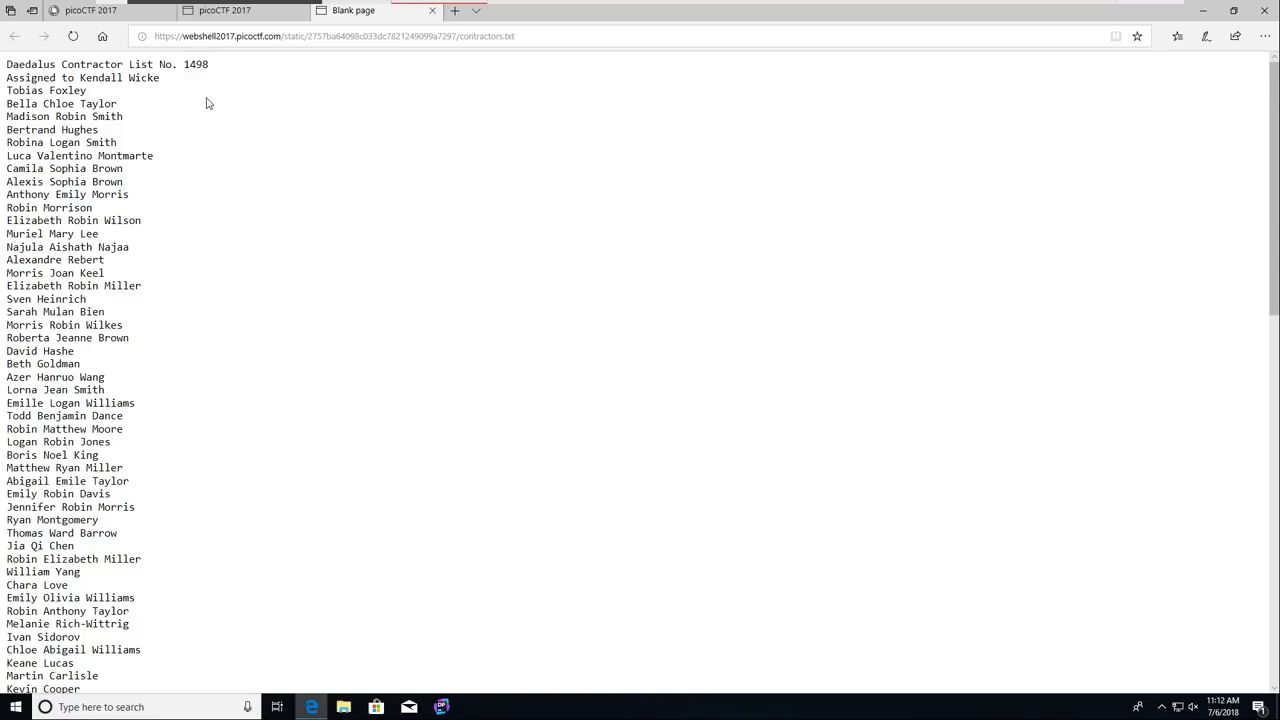
Step: Start find-on-page in the list and grab the surname Morris from the challenge question
{"action": "key", "text": "ctrl+f"}
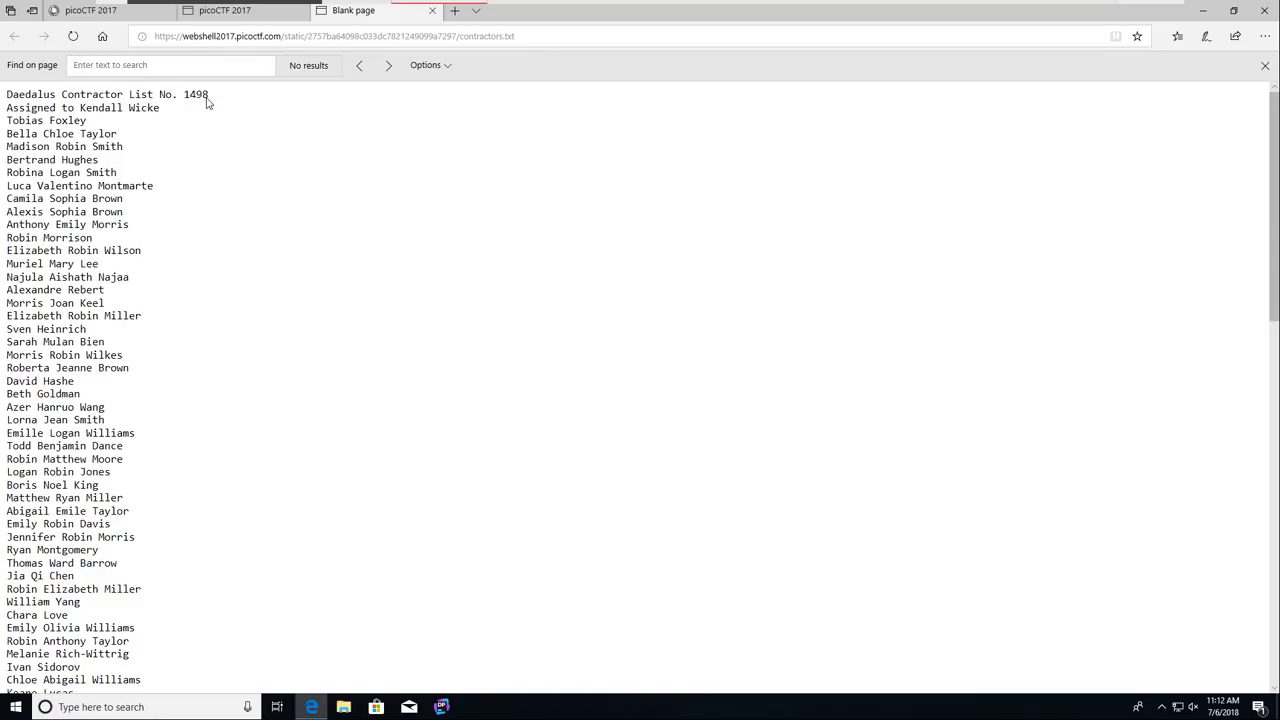
{"action": "left_click", "coordinate": [224, 10]}
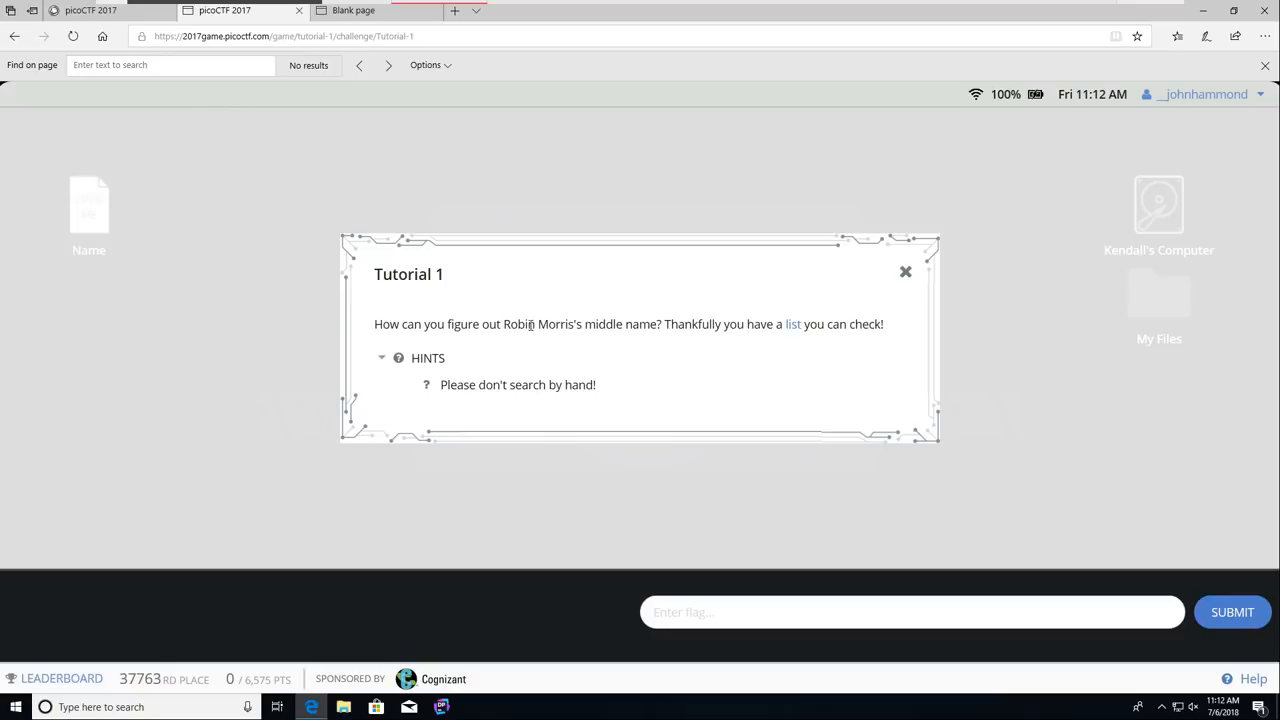
{"action": "double_click", "coordinate": [520, 324]}
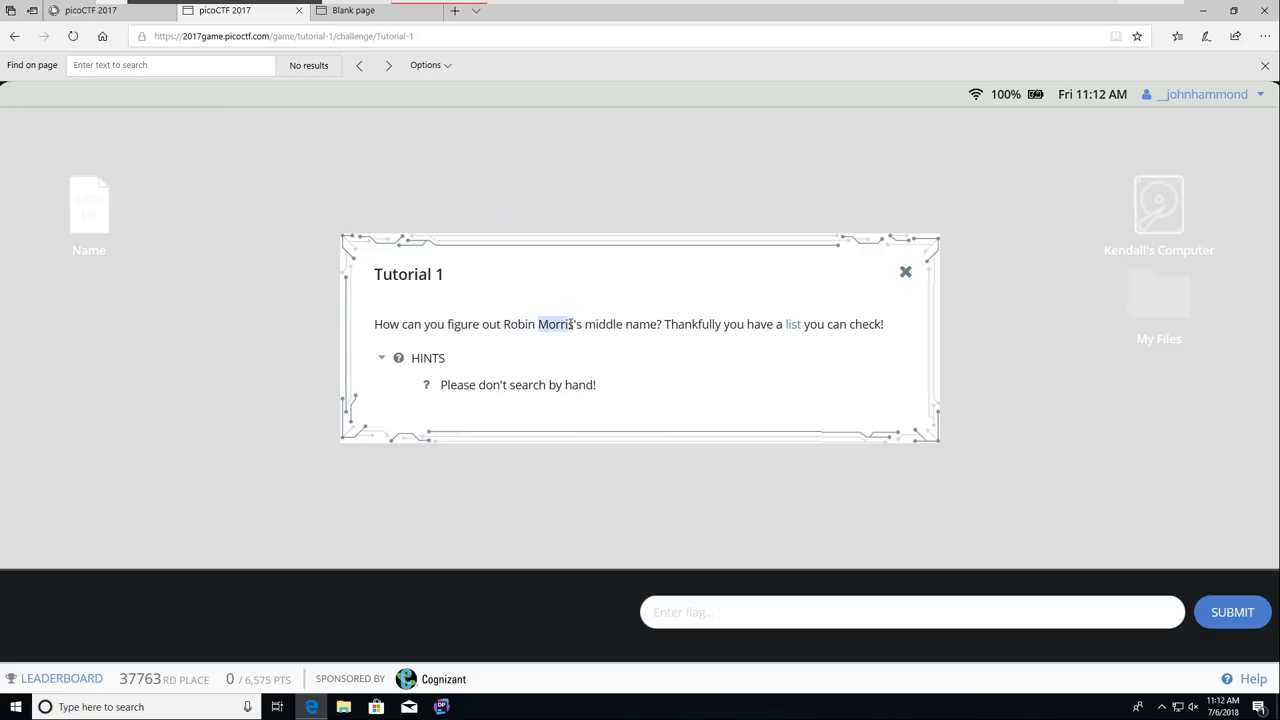
{"action": "left_click", "coordinate": [792, 324]}
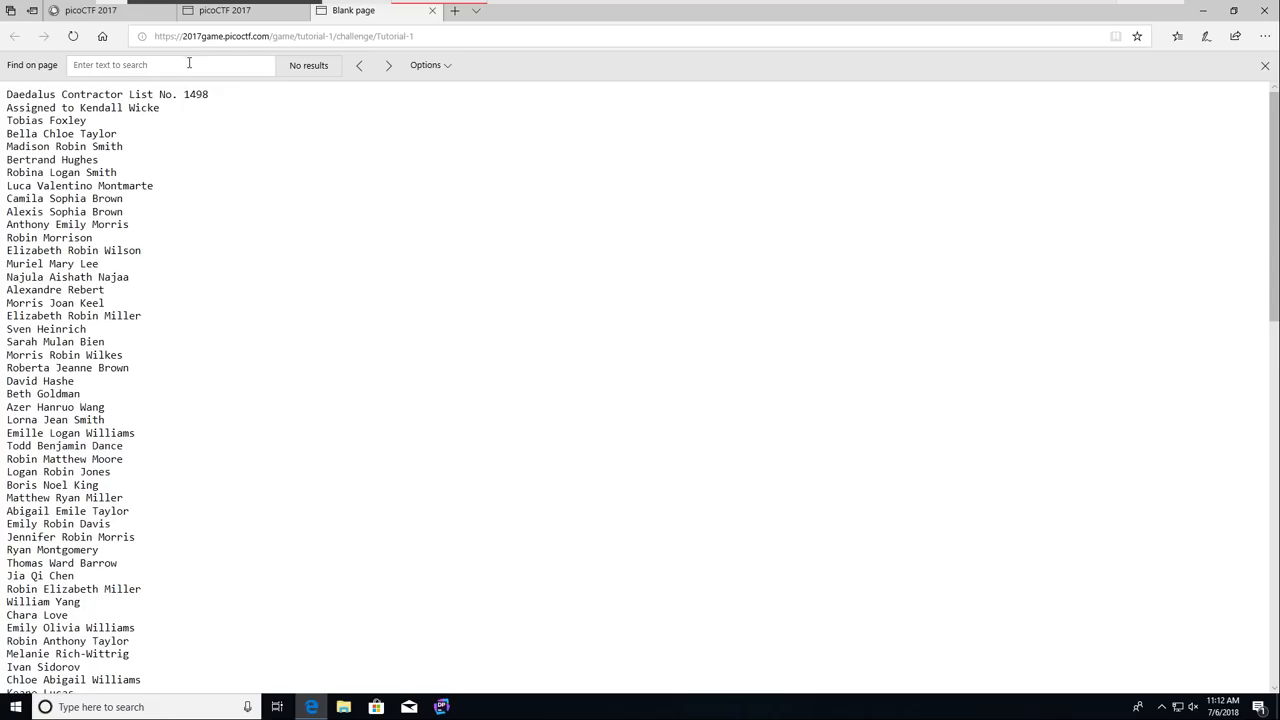
Step: Search the list for 'Morris' instead of 'Robin' and step through its first matches
{"action": "type", "text": "Robin"}
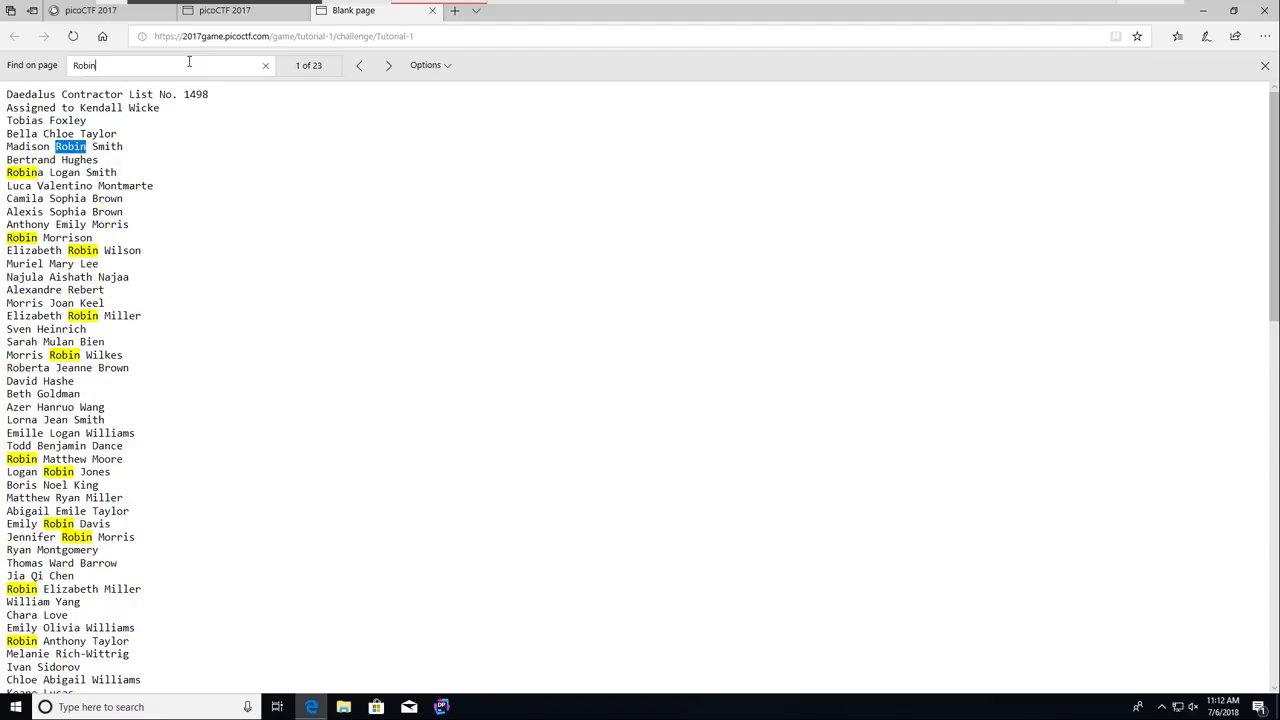
{"action": "left_click", "coordinate": [388, 64]}
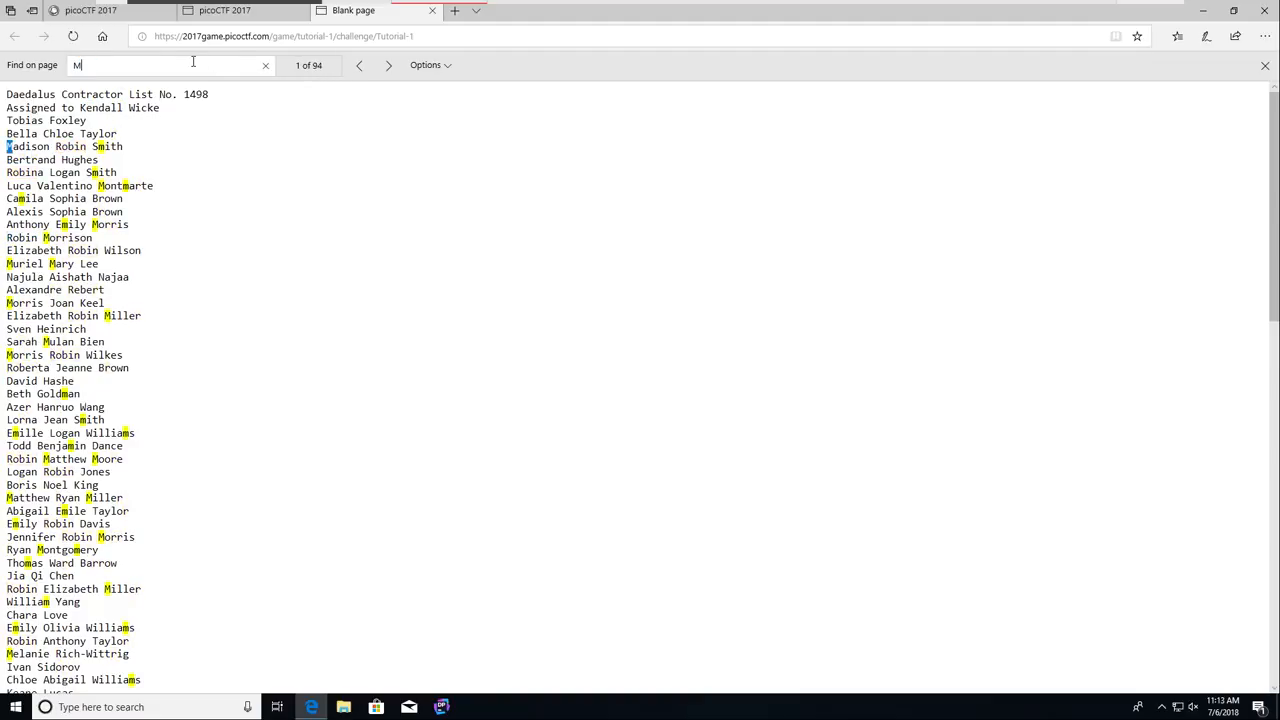
{"action": "type", "text": "orris"}
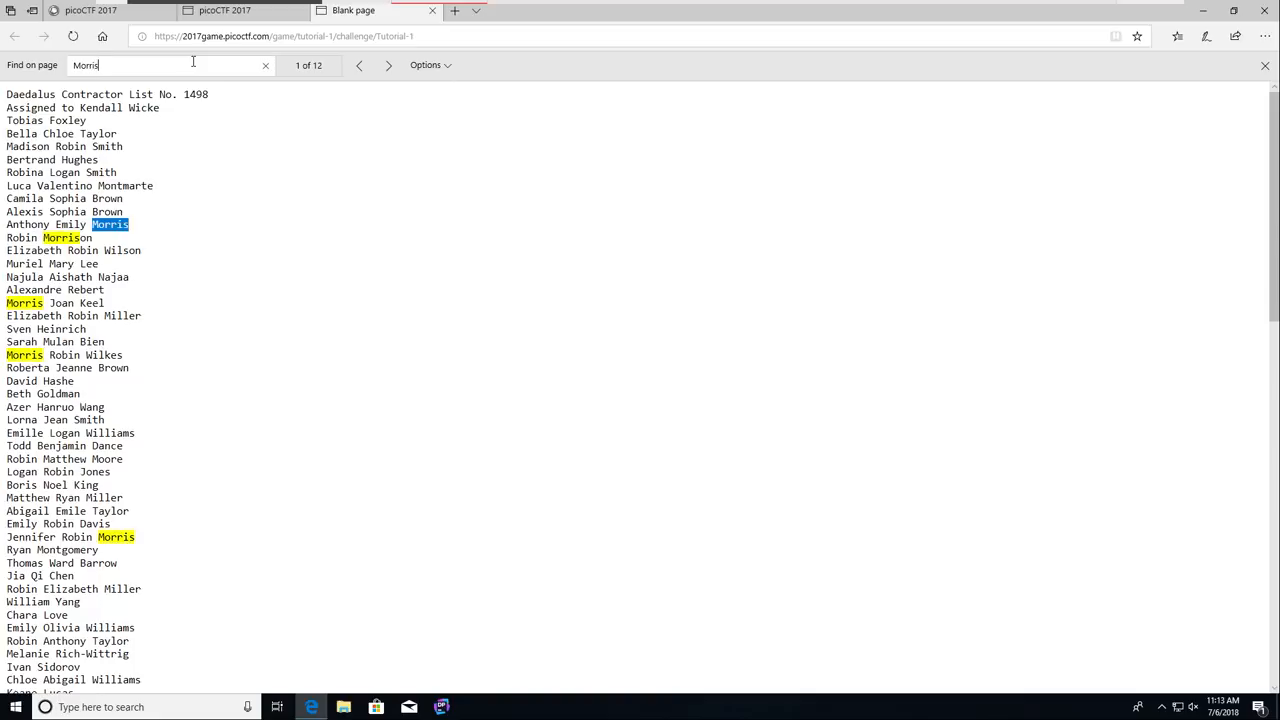
{"action": "left_click", "coordinate": [388, 64]}
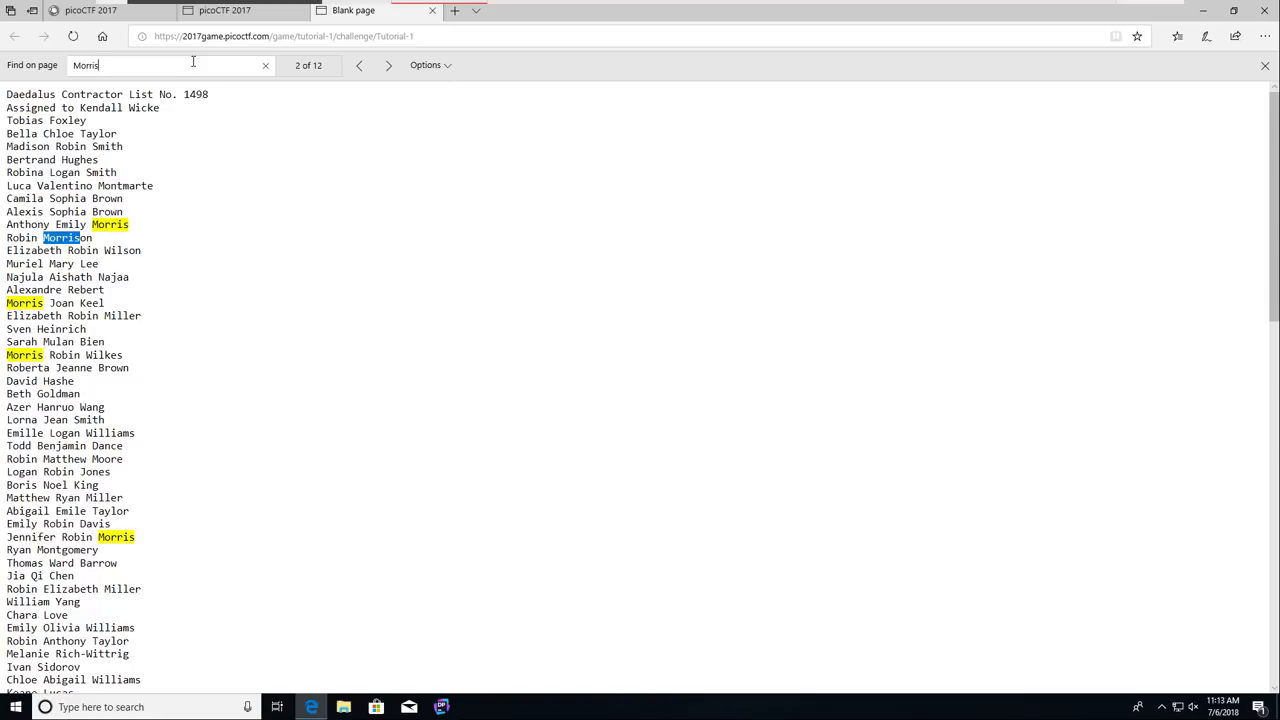
{"action": "left_click", "coordinate": [388, 64]}
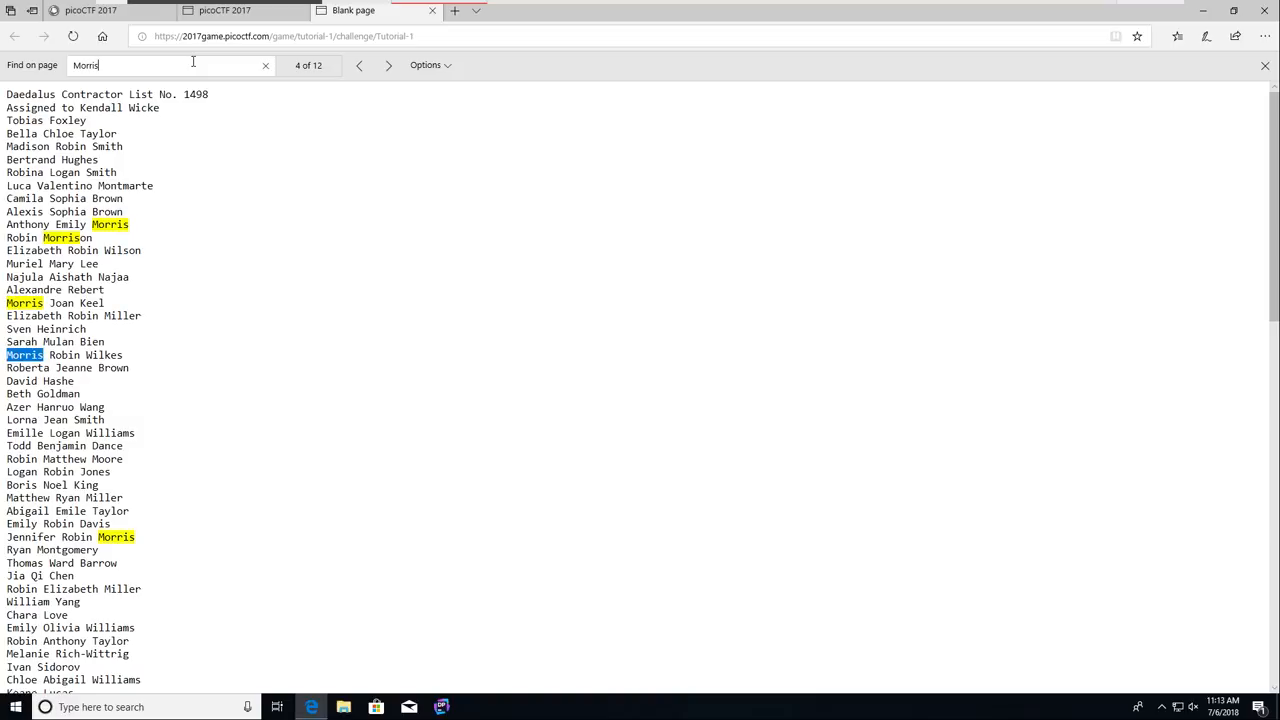
{"action": "left_click", "coordinate": [388, 64]}
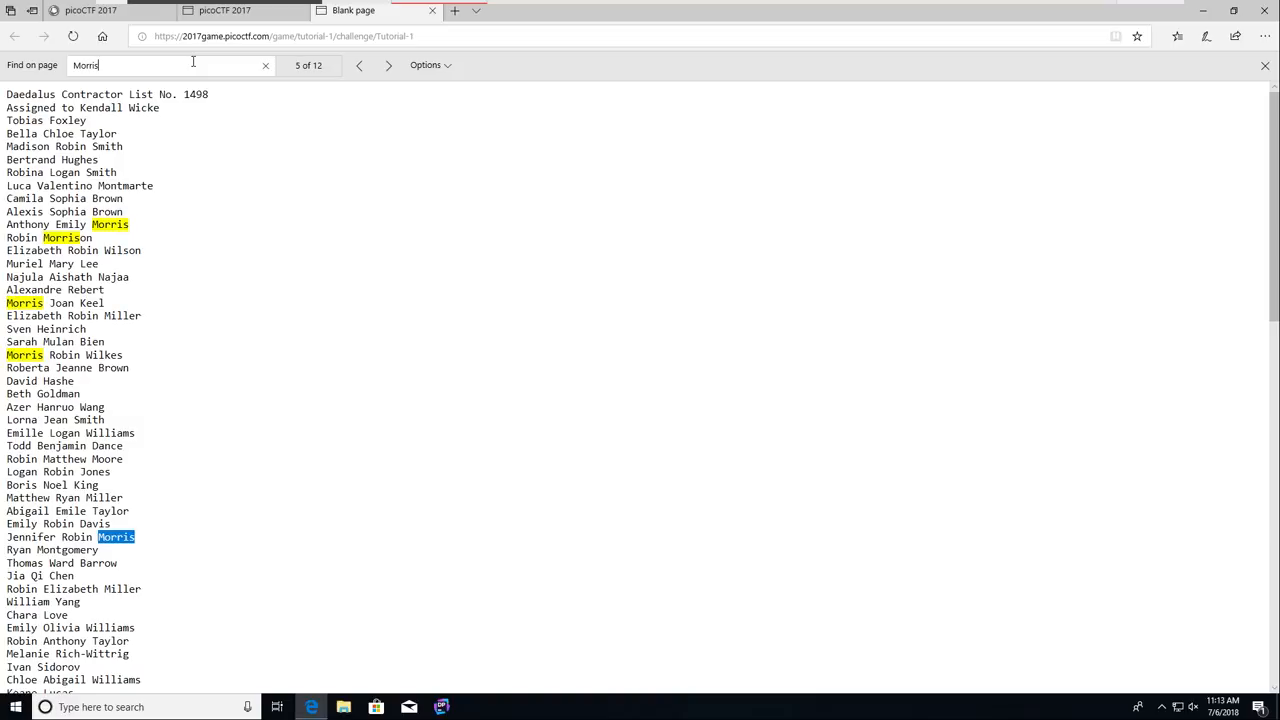
{"action": "left_click", "coordinate": [388, 64]}
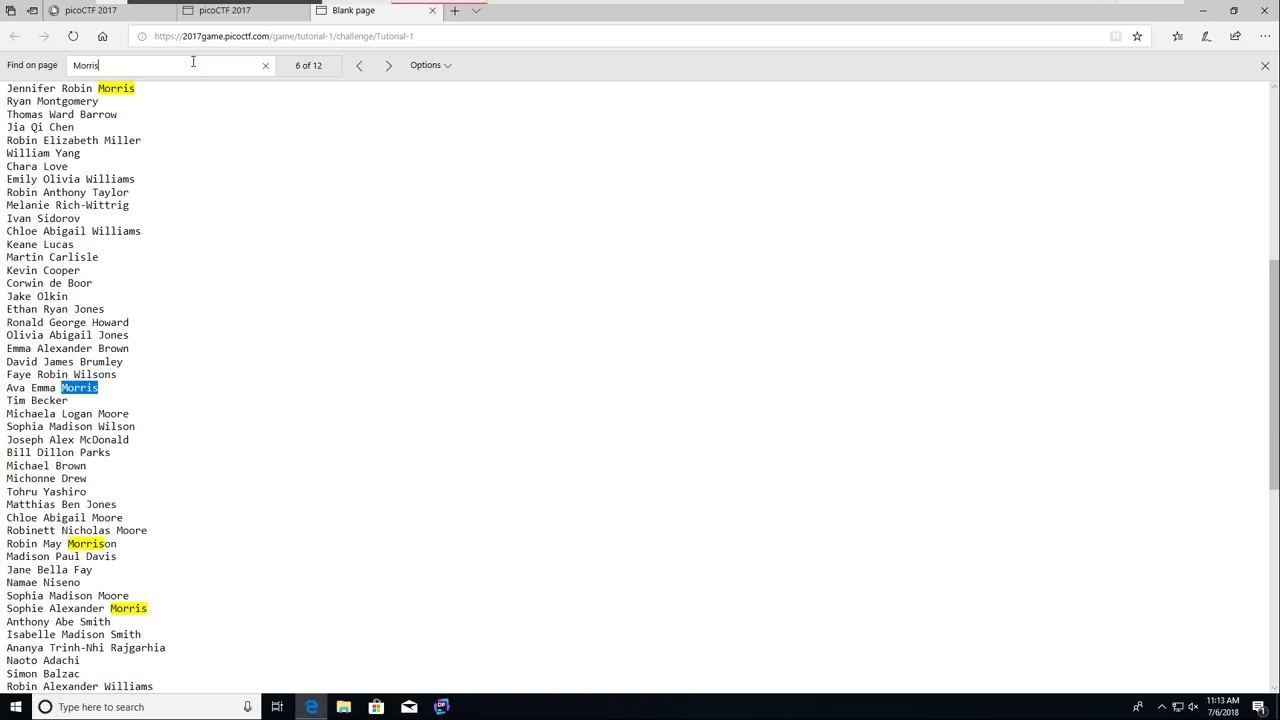
{"action": "left_click", "coordinate": [388, 64]}
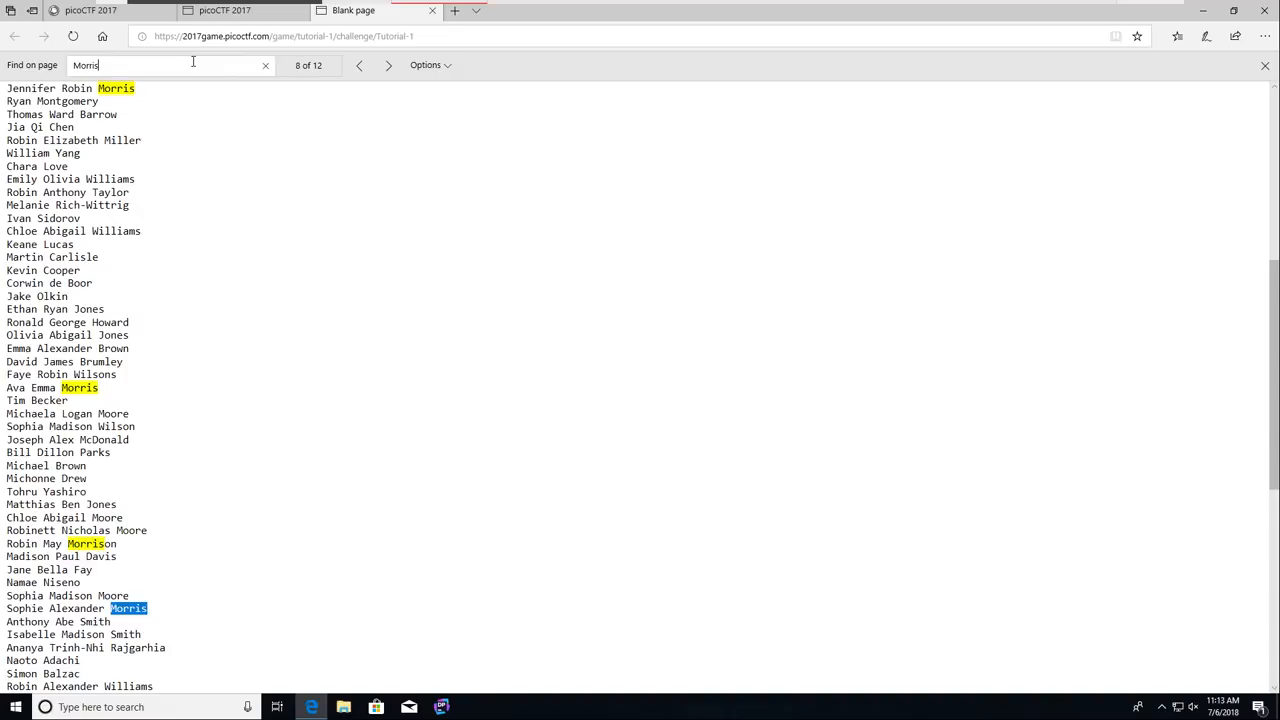
{"action": "left_click", "coordinate": [388, 64]}
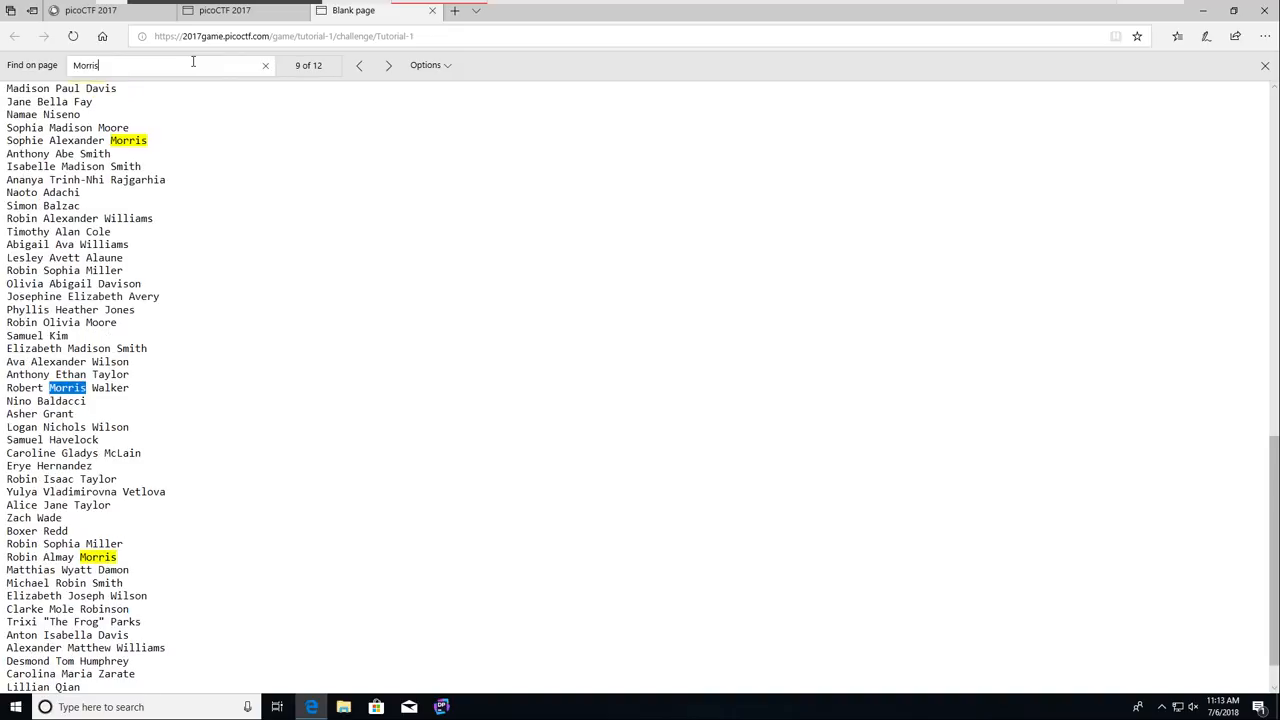
{"action": "left_click", "coordinate": [388, 64]}
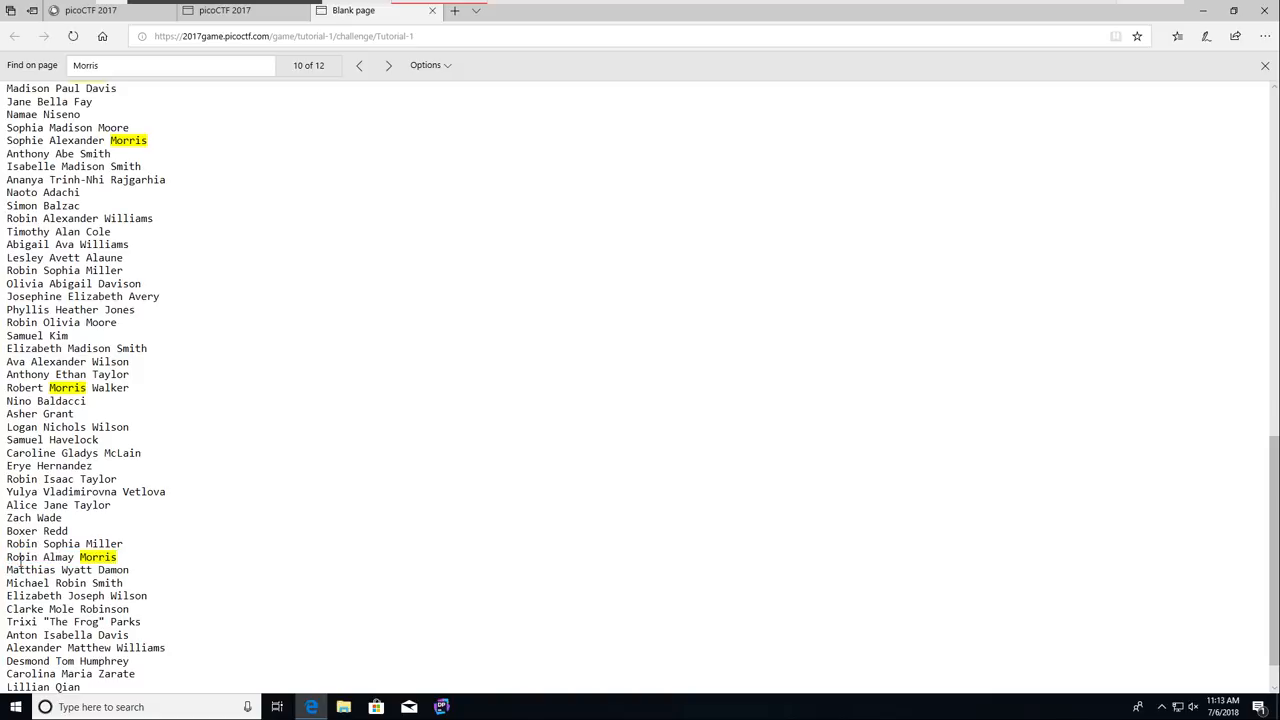
{"action": "double_click", "coordinate": [56, 556]}
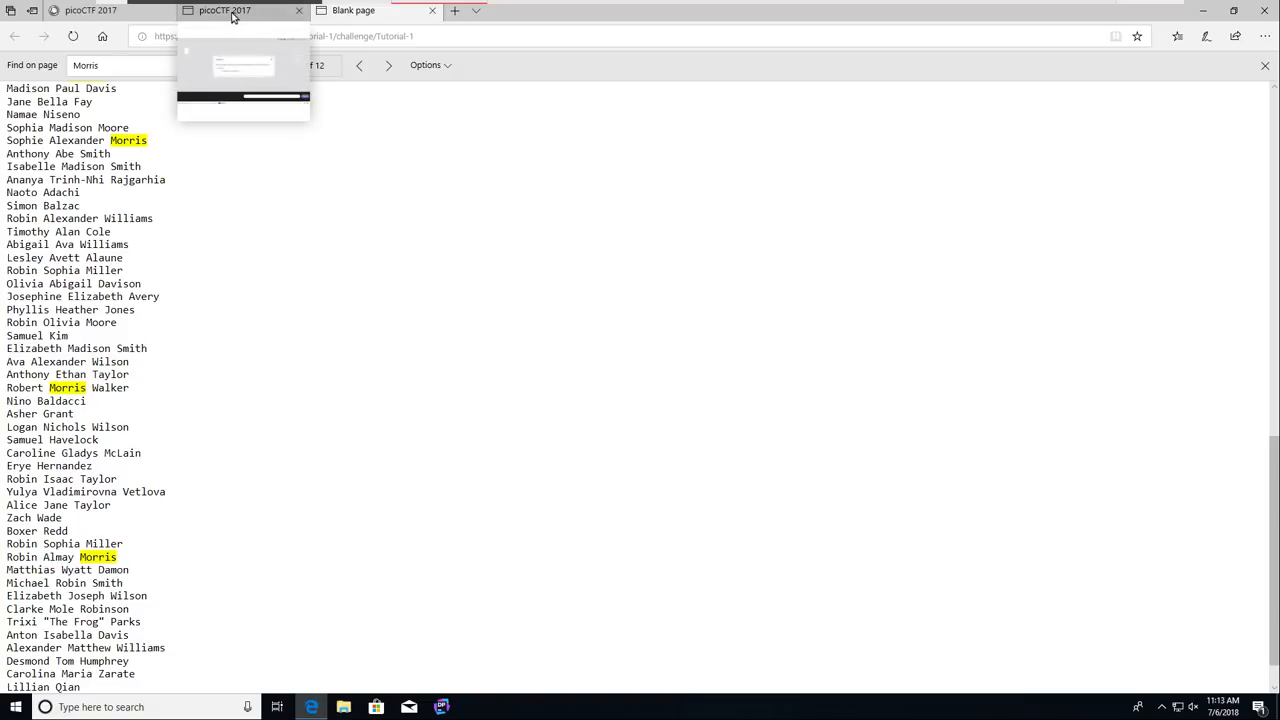
{"action": "left_click", "coordinate": [240, 10]}
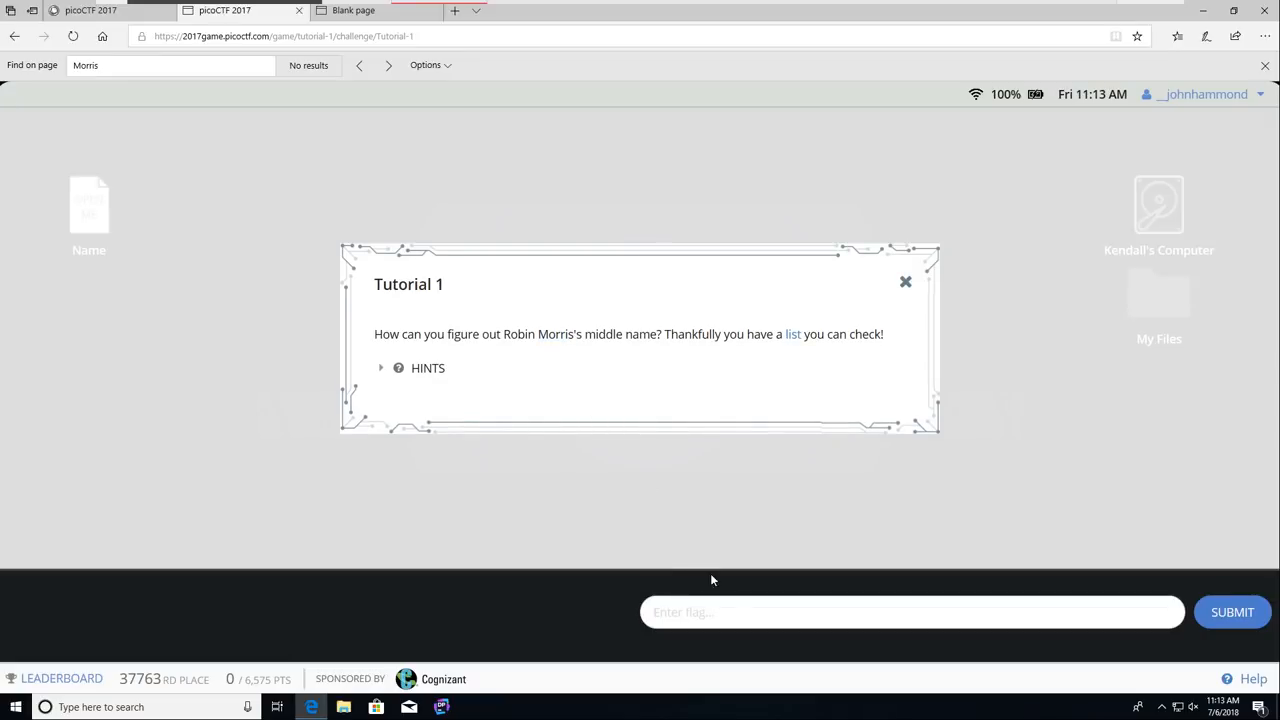
Step: Enter Almay in the flag field and submit it as the Tutorial 1 flag
{"action": "left_click", "coordinate": [910, 612]}
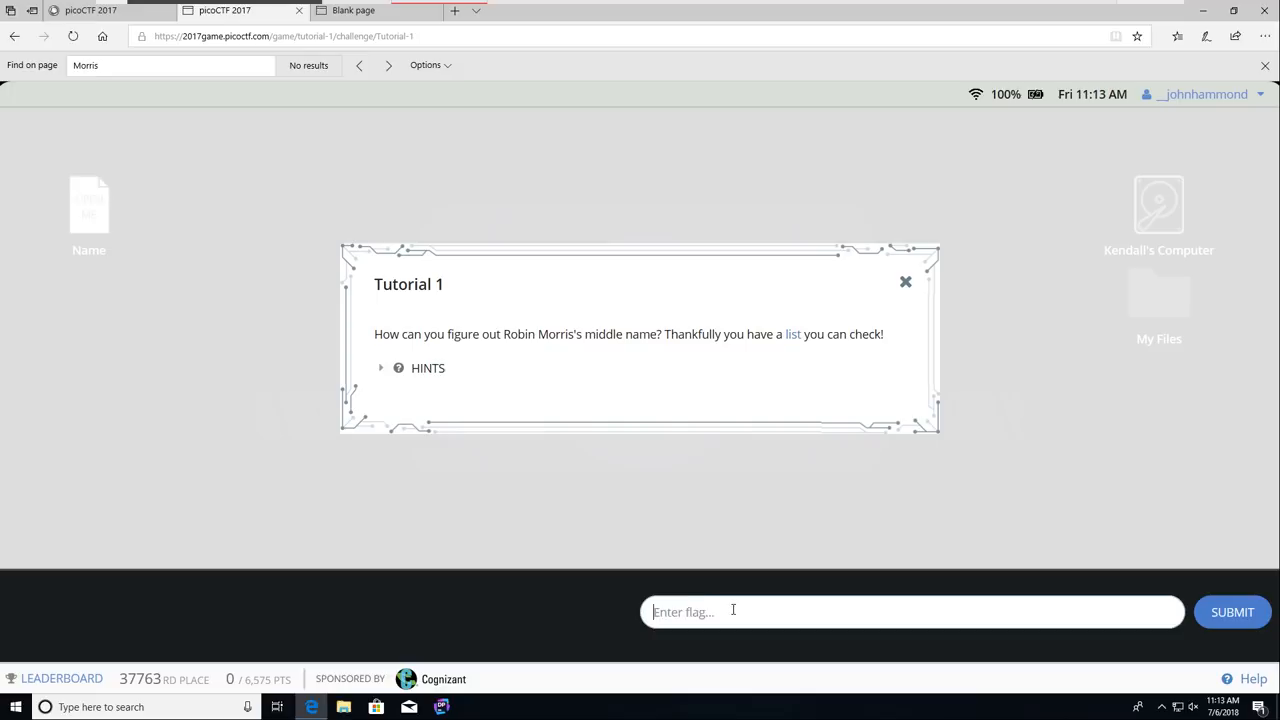
{"action": "type", "text": "Almay"}
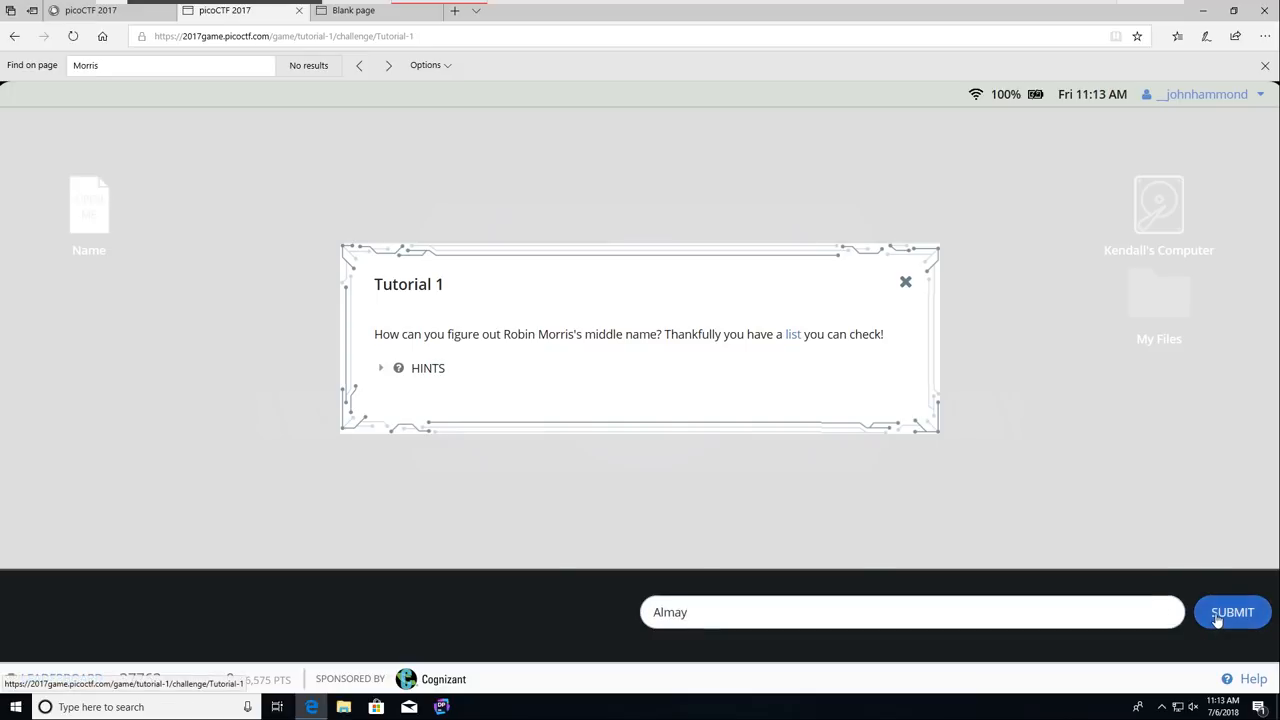
{"action": "left_click", "coordinate": [1232, 612]}
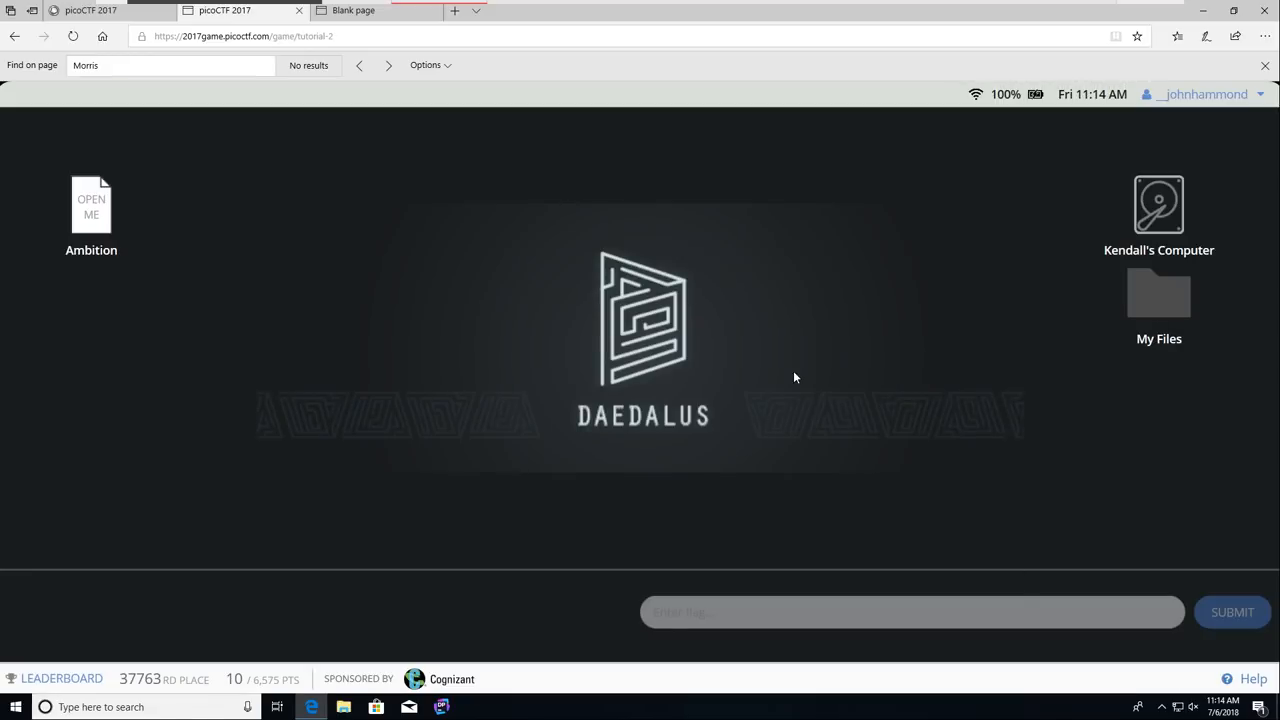
Step: Open the Tutorial 2 challenge about the file Robin handed over
{"action": "left_click", "coordinate": [92, 204]}
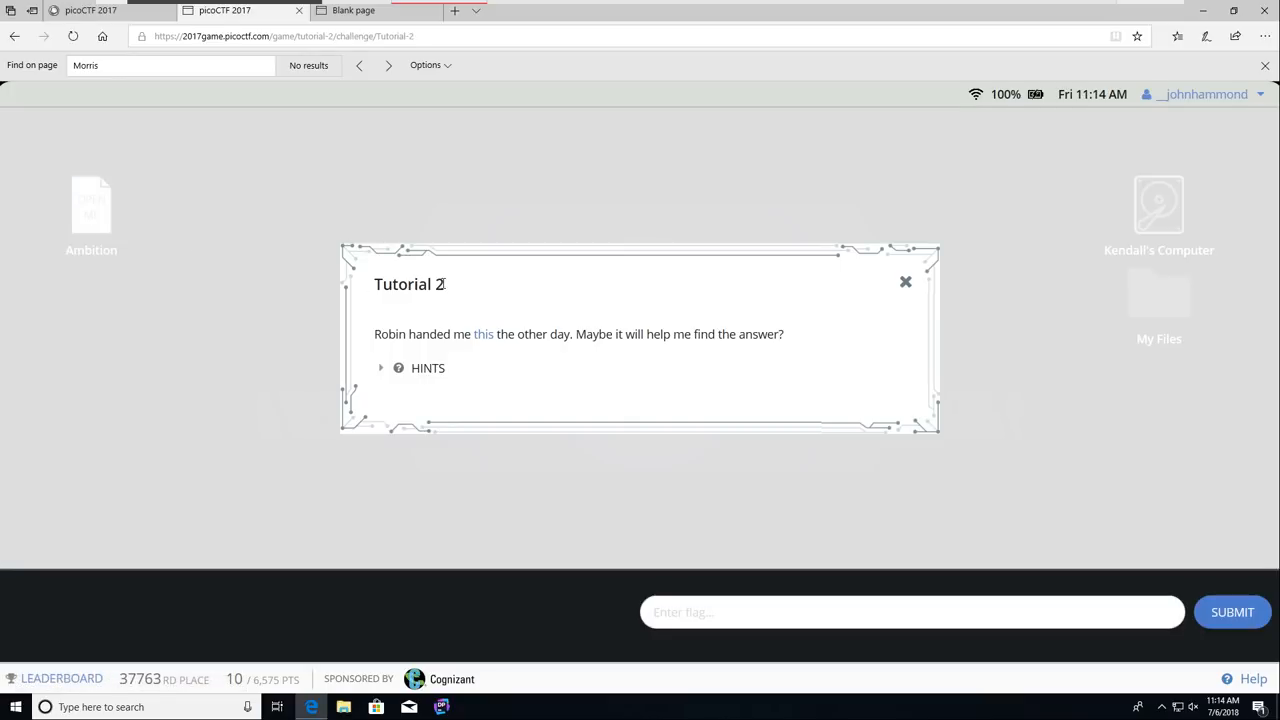
{"action": "mouse_move", "coordinate": [516, 352]}
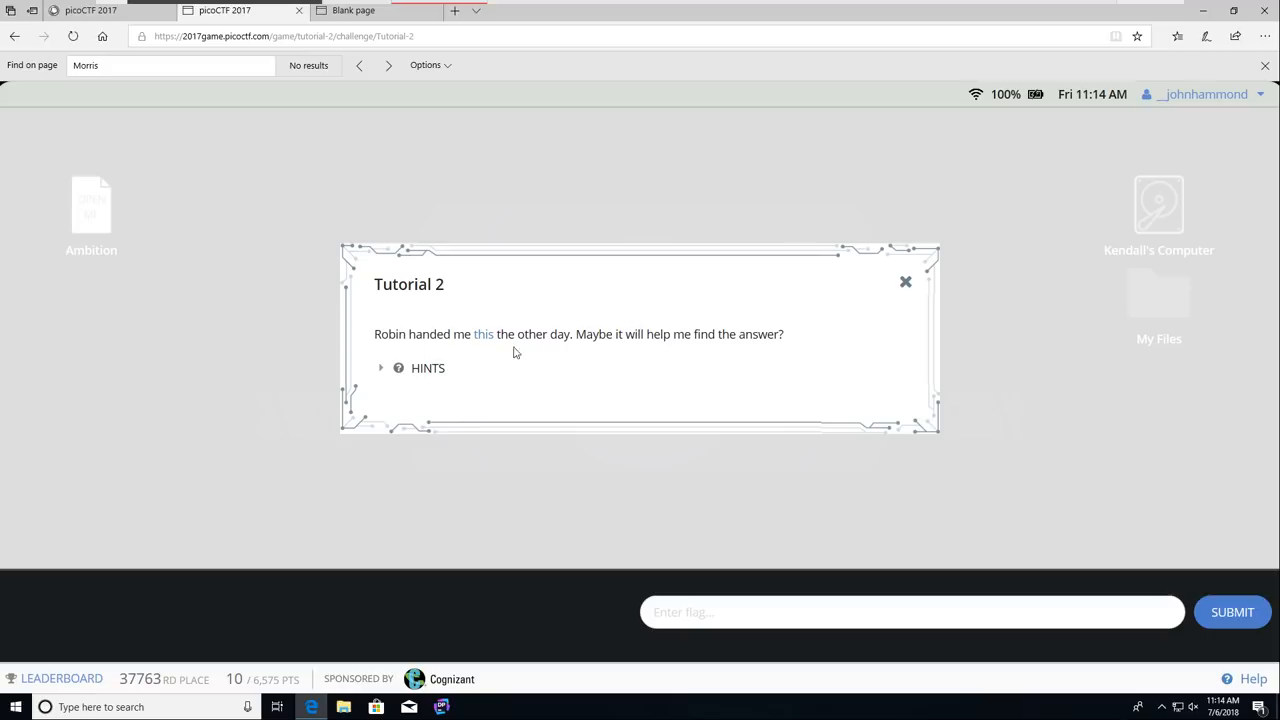
{"action": "mouse_move", "coordinate": [710, 348]}
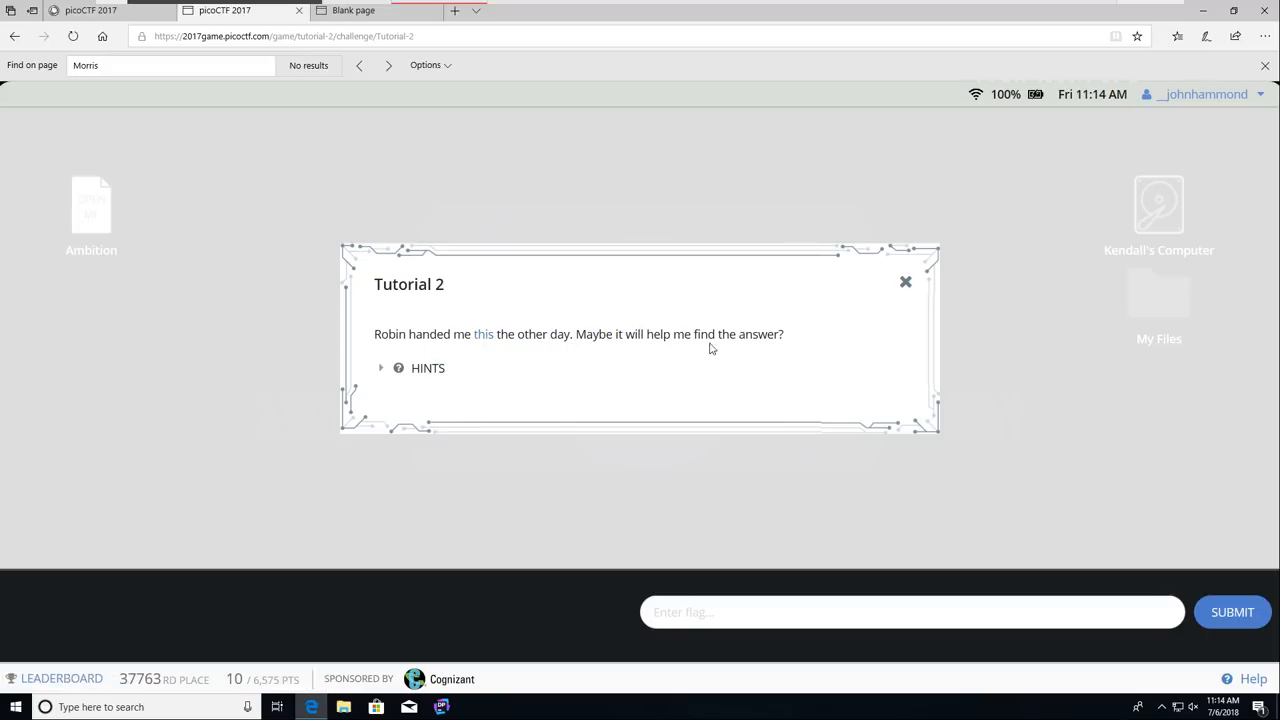
{"action": "mouse_move", "coordinate": [858, 364]}
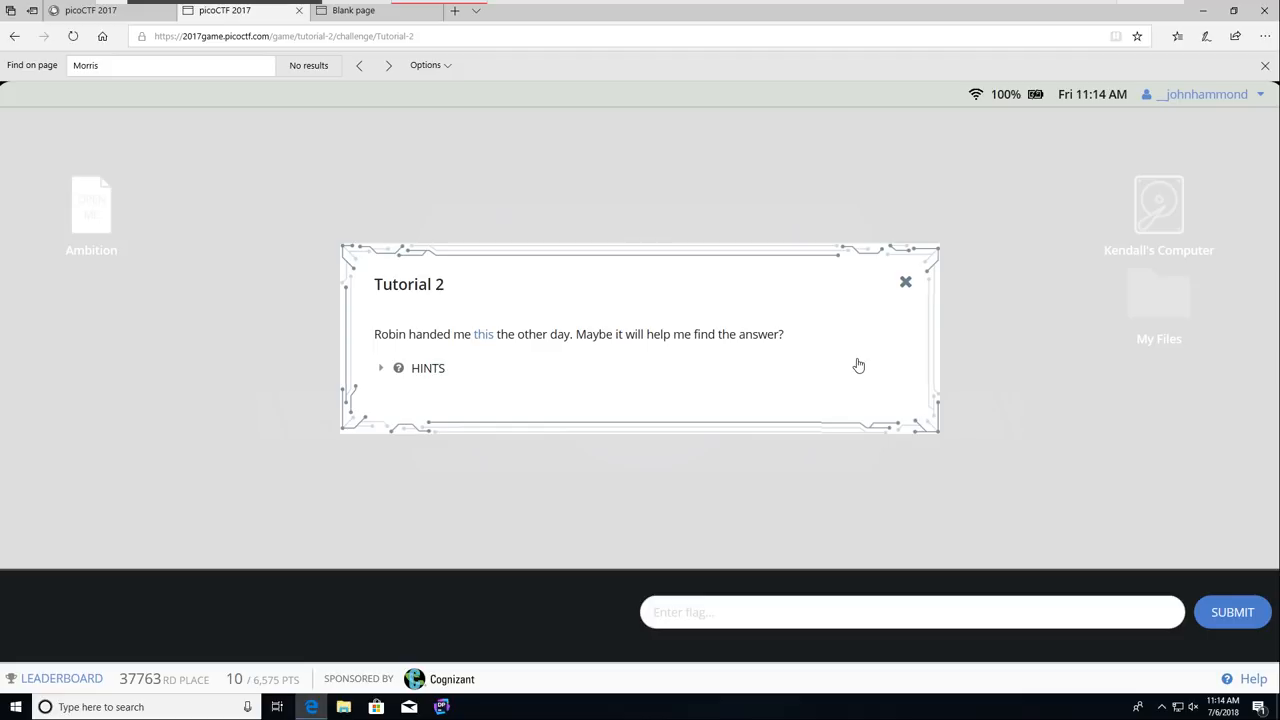
{"action": "mouse_move", "coordinate": [884, 68]}
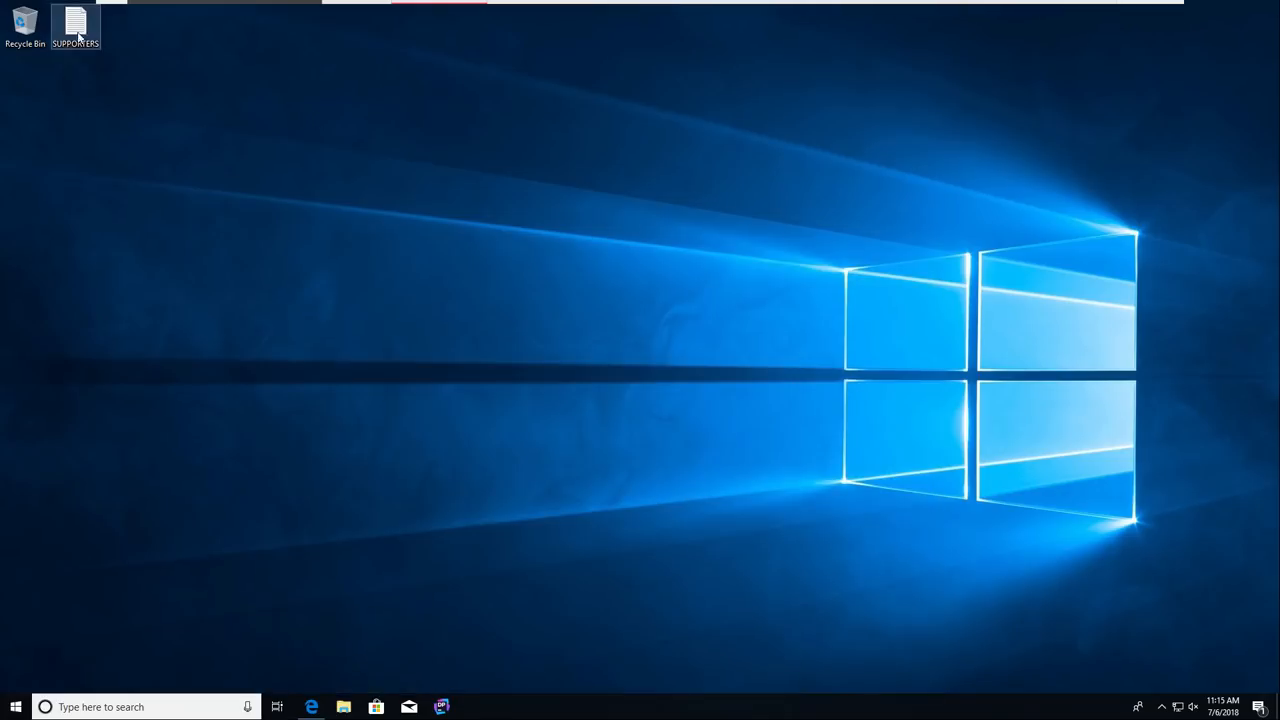
Step: Open the SUPPORTERS text file and enlarge its font via Format > Font
{"action": "double_click", "coordinate": [76, 24]}
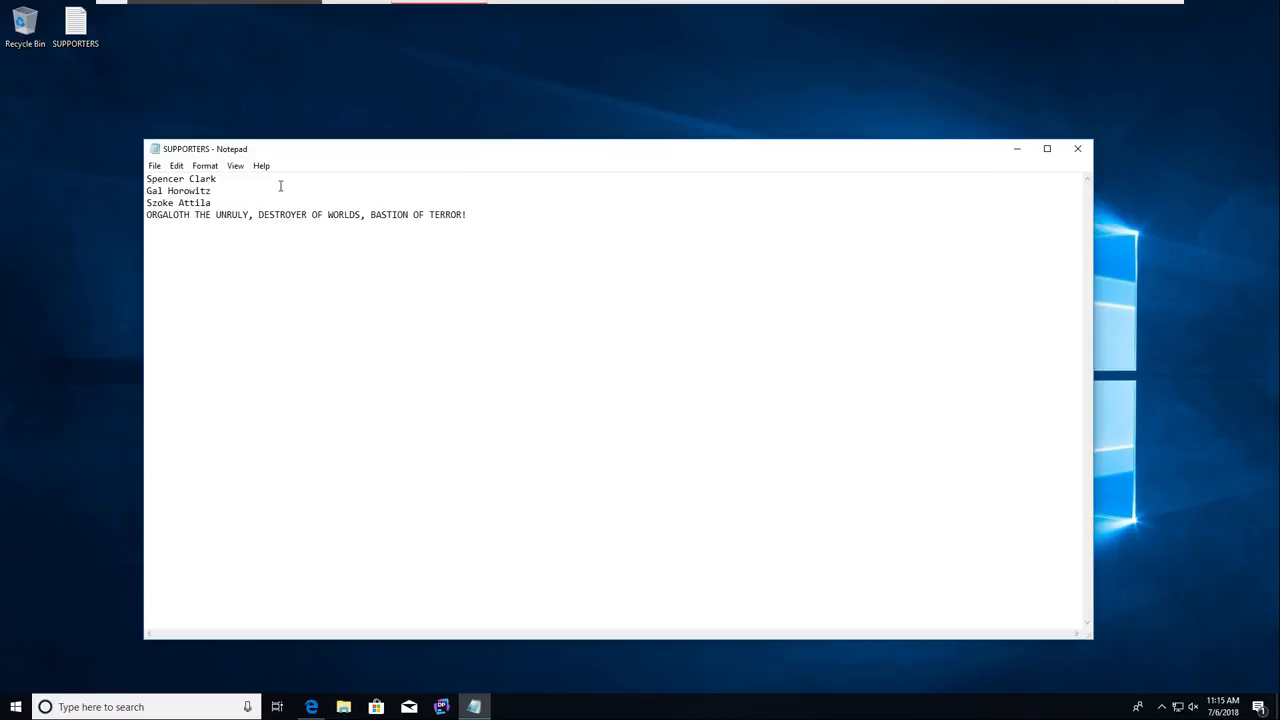
{"action": "left_click", "coordinate": [204, 164]}
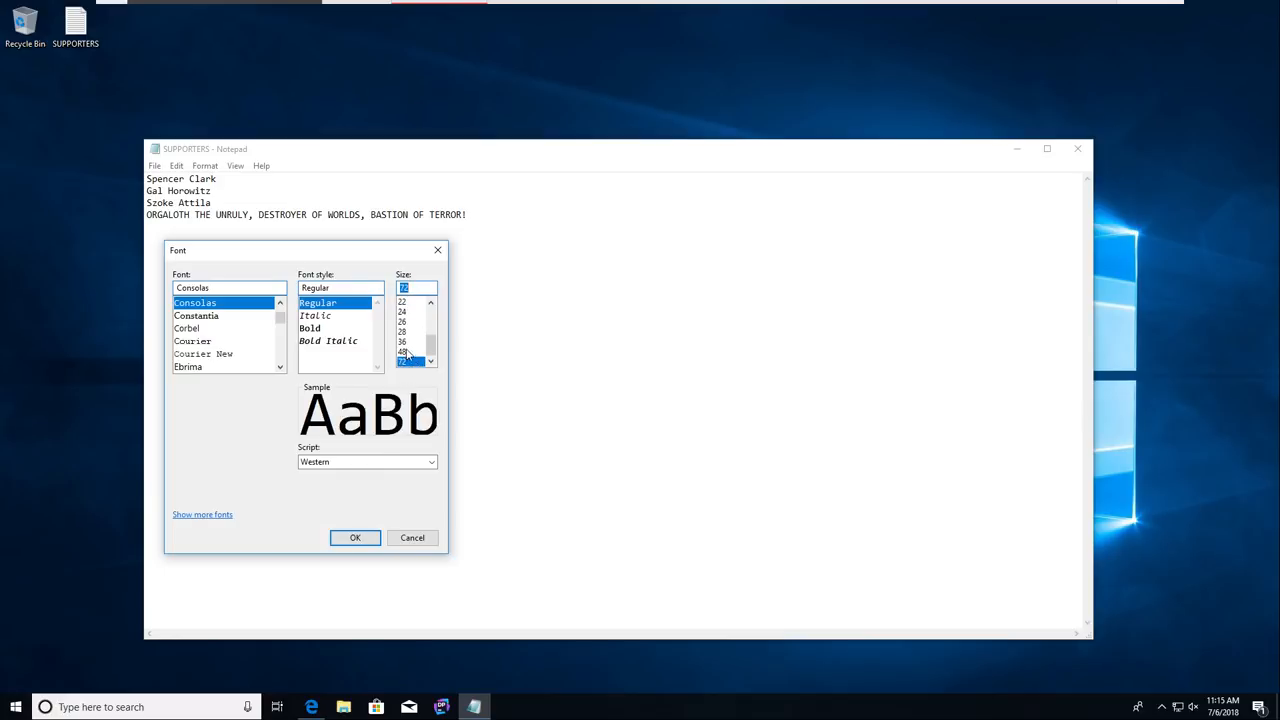
{"action": "left_click", "coordinate": [356, 536]}
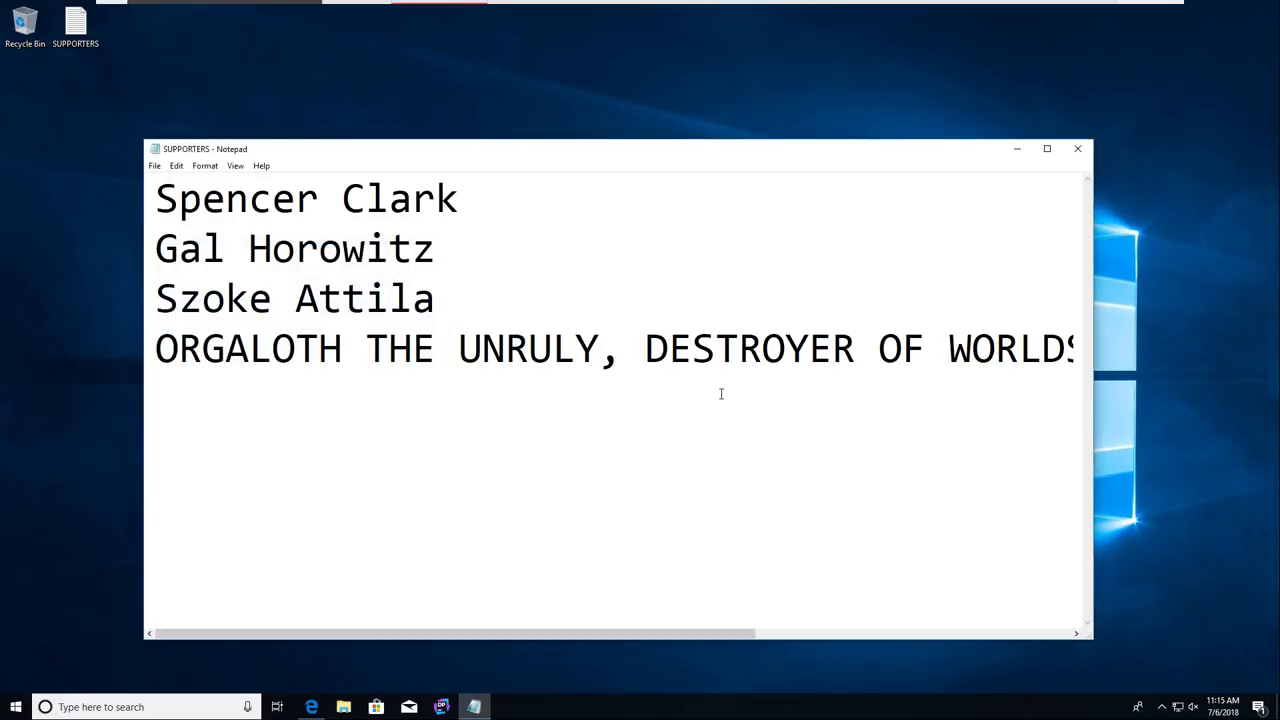
{"action": "double_click", "coordinate": [236, 198]}
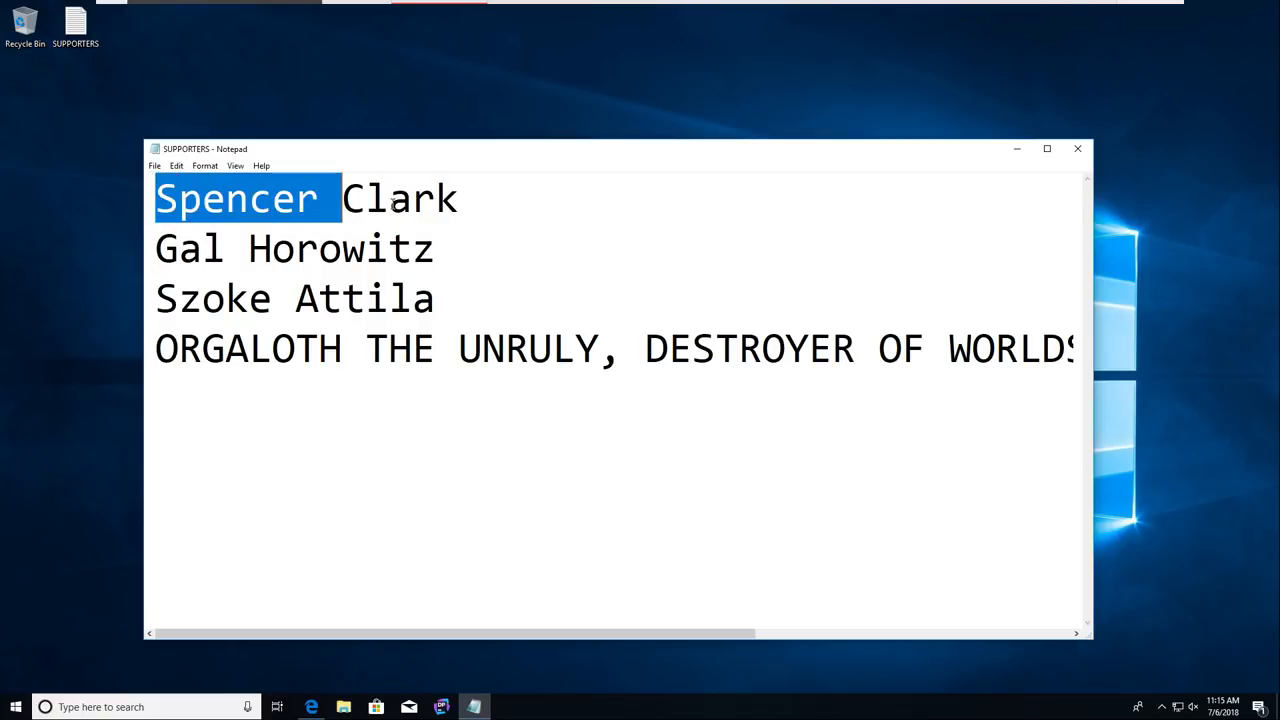
{"action": "left_click", "coordinate": [436, 248]}
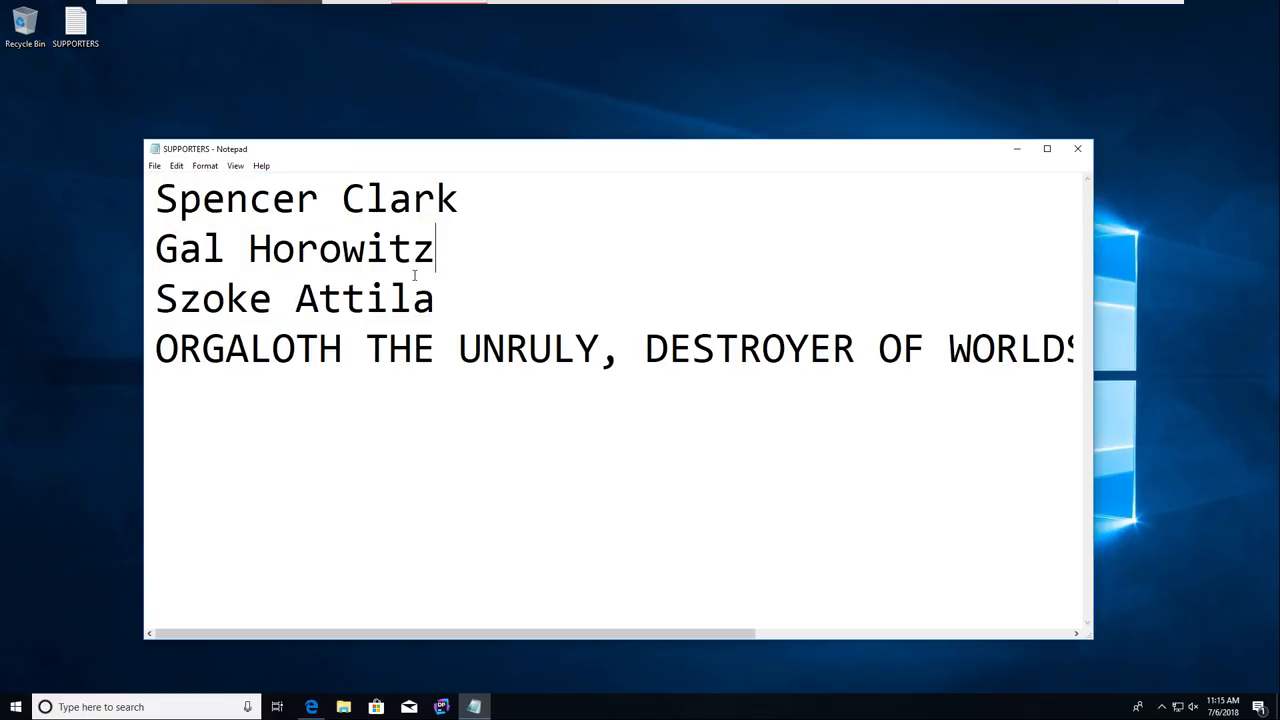
{"action": "double_click", "coordinate": [212, 298]}
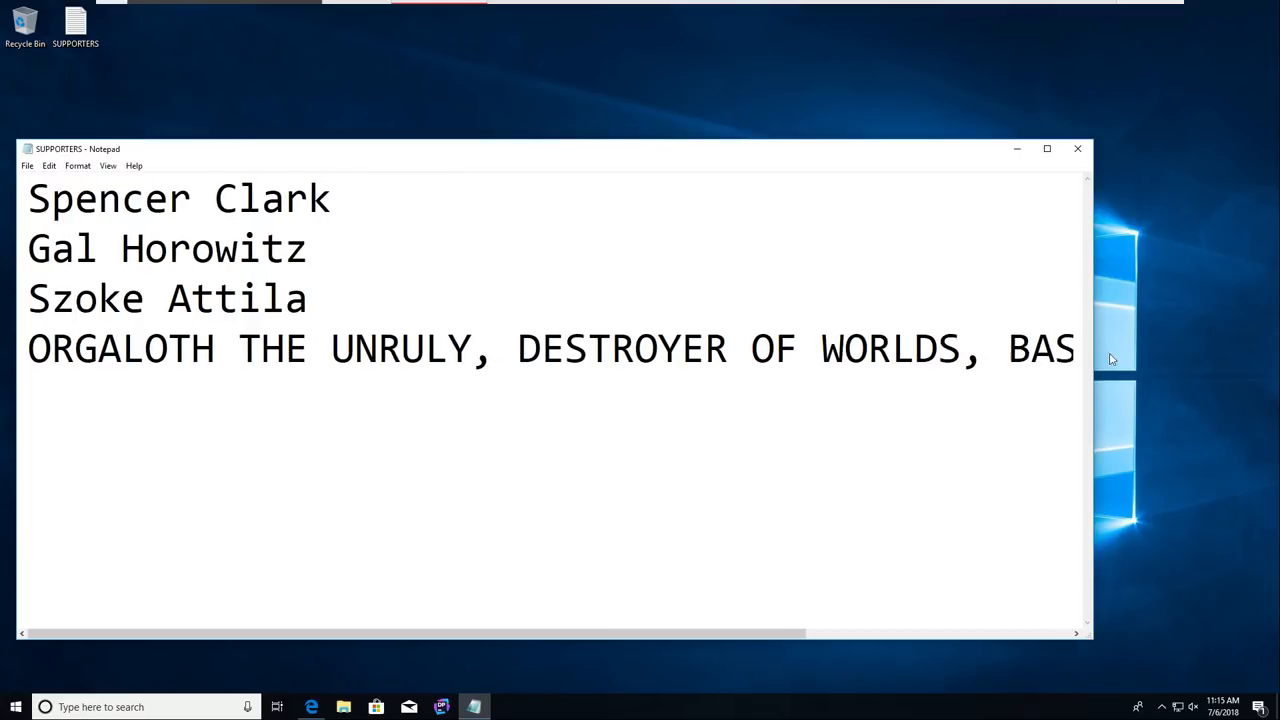
{"action": "mouse_move", "coordinate": [1092, 344]}
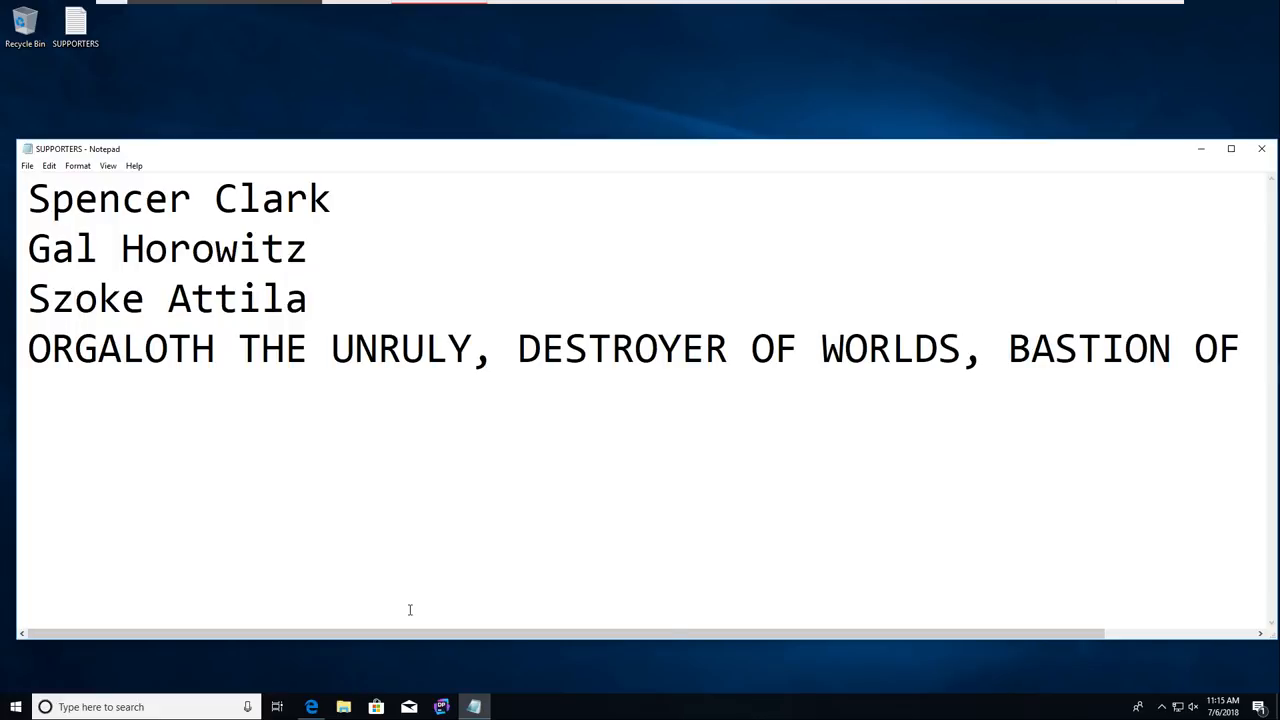
{"action": "left_click", "coordinate": [76, 298]}
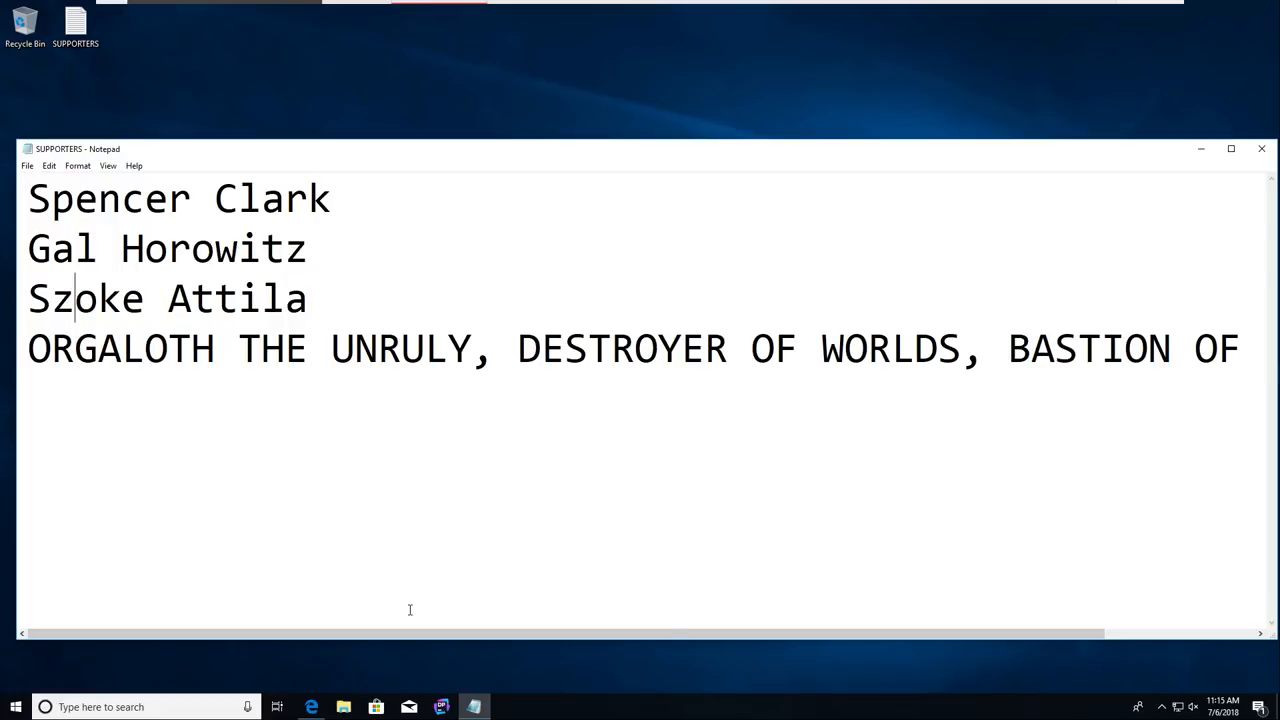